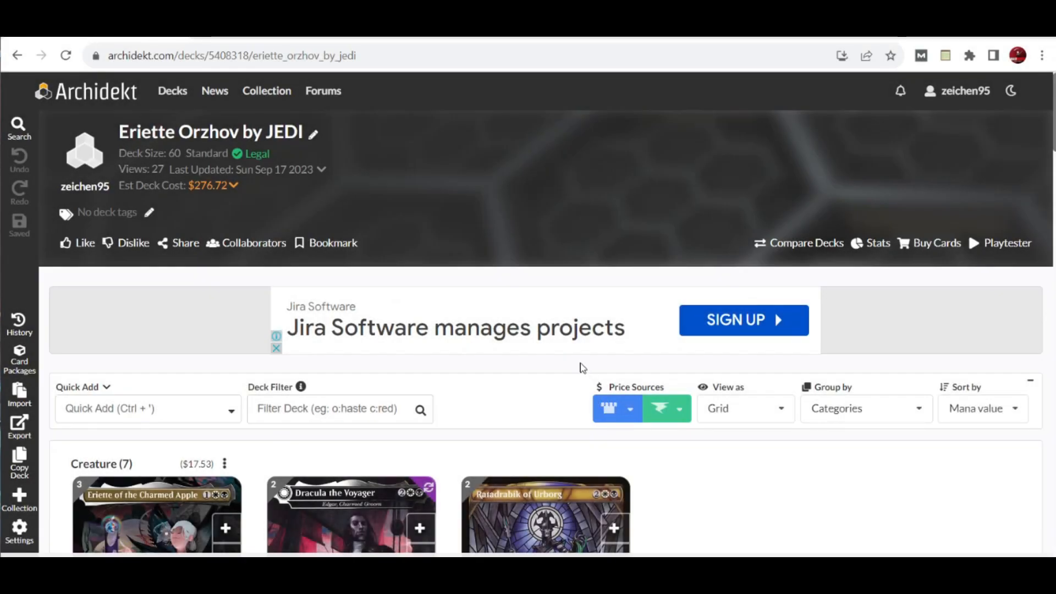
{"action": "mouse_move", "coordinate": [462, 203]}
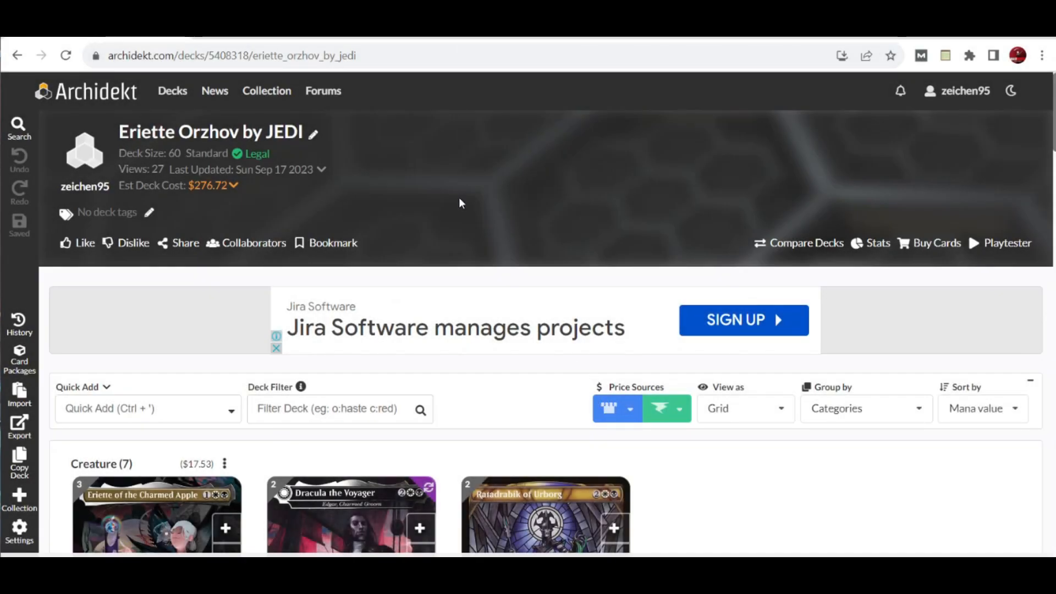
{"action": "mouse_move", "coordinate": [101, 139]}
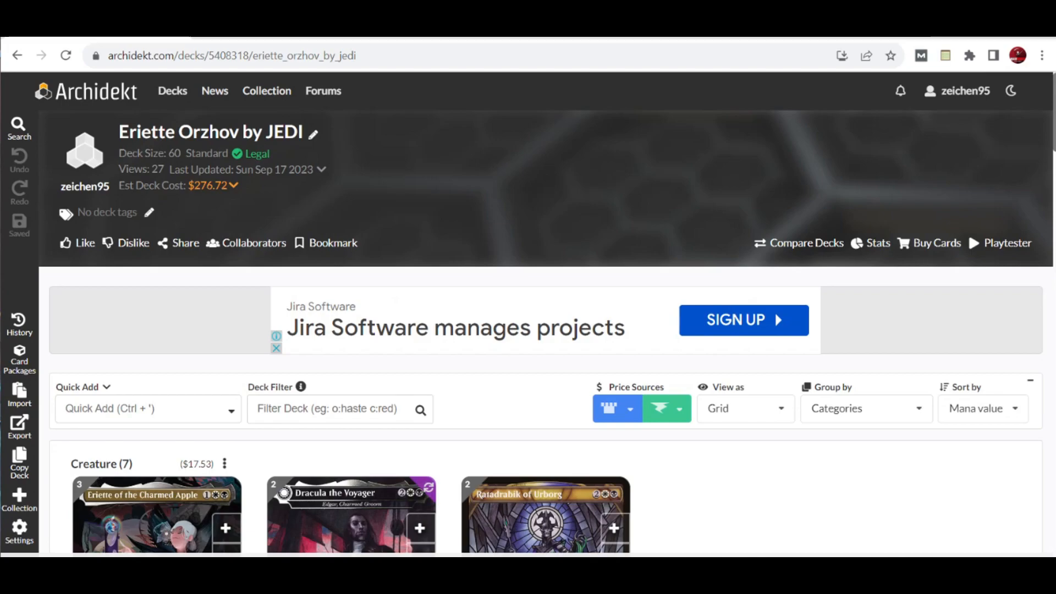
{"action": "mouse_move", "coordinate": [433, 341]}
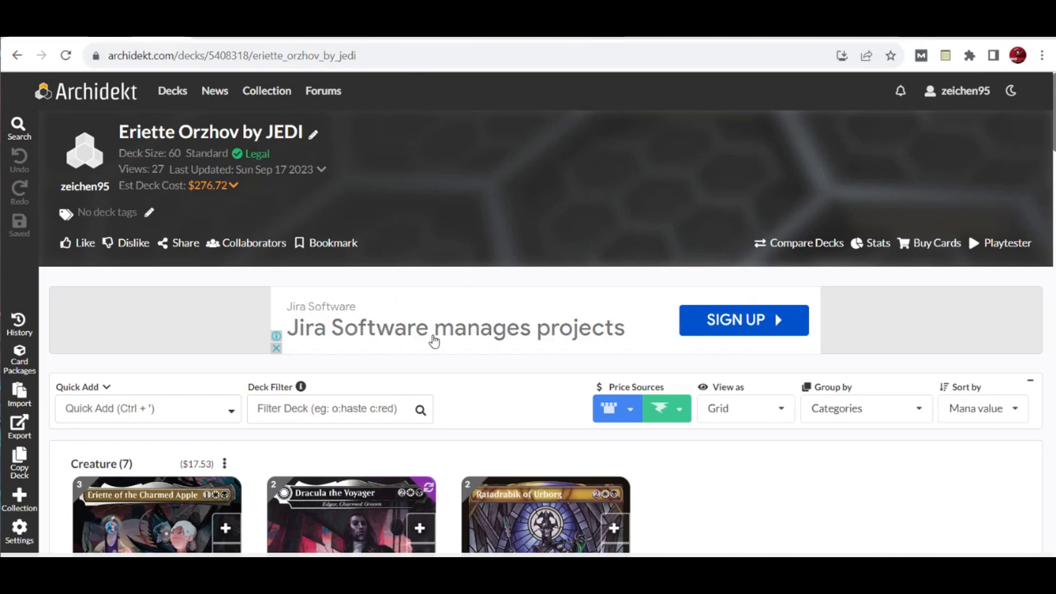
Scroll the deck list down to reach the Eriette of the Charmed Apple card.
{"action": "scroll", "scroll_direction": "down", "scroll_amount": 3}
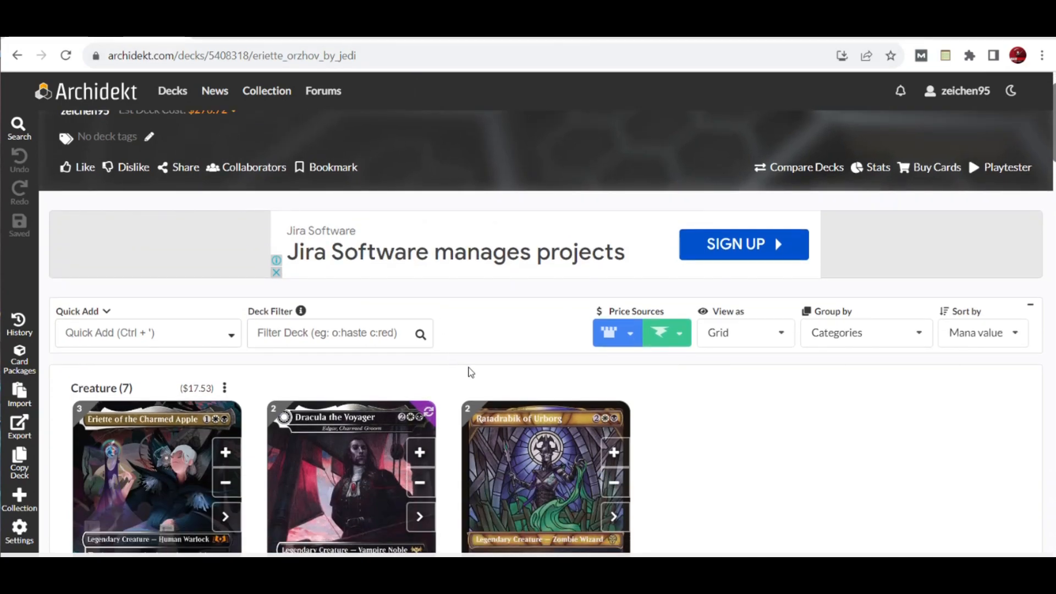
{"action": "mouse_move", "coordinate": [226, 523]}
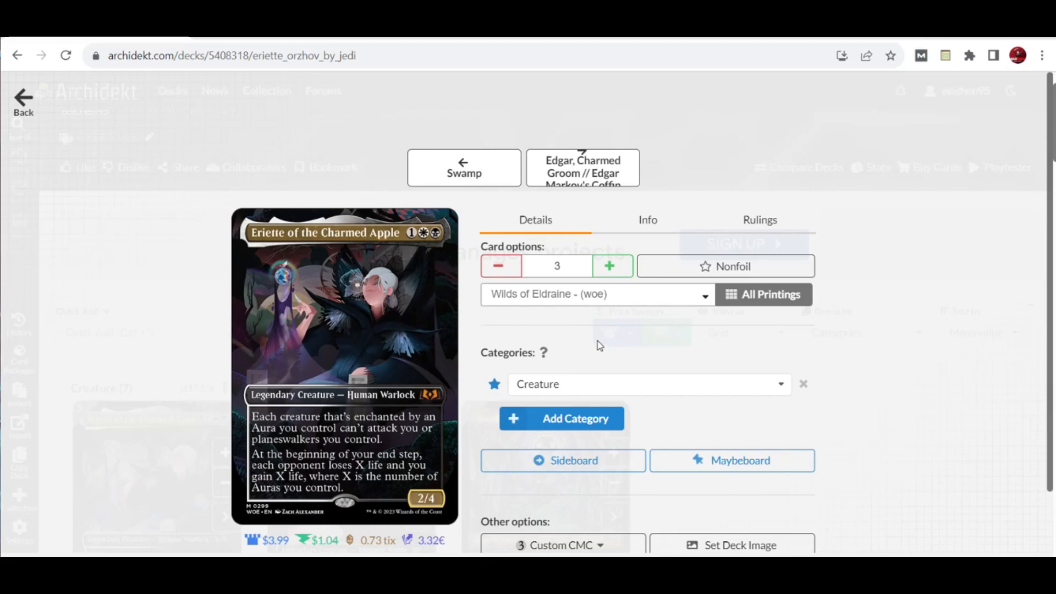
{"action": "mouse_move", "coordinate": [412, 406]}
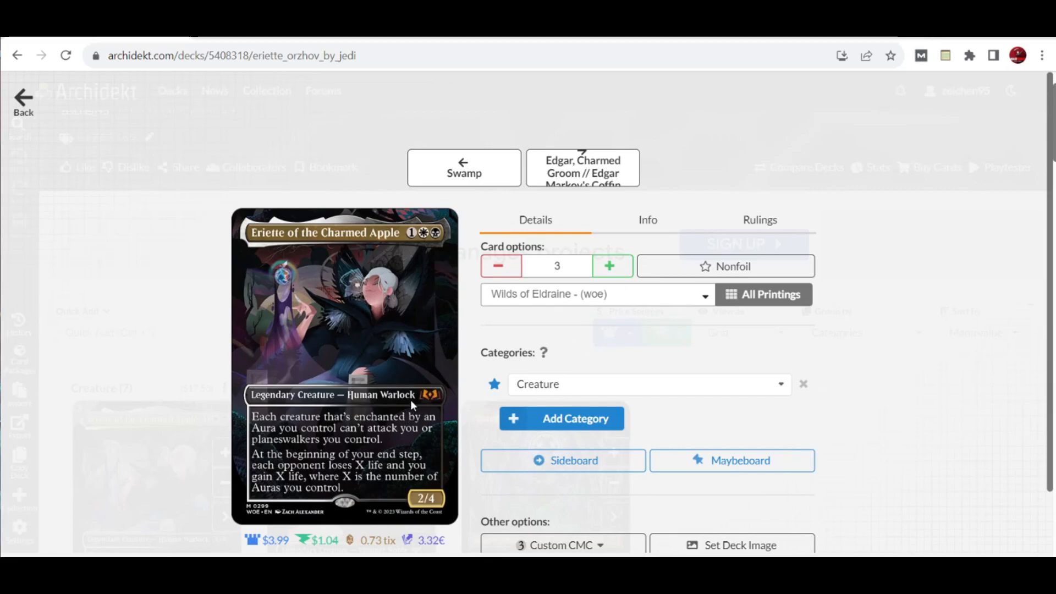
{"action": "mouse_move", "coordinate": [410, 235]}
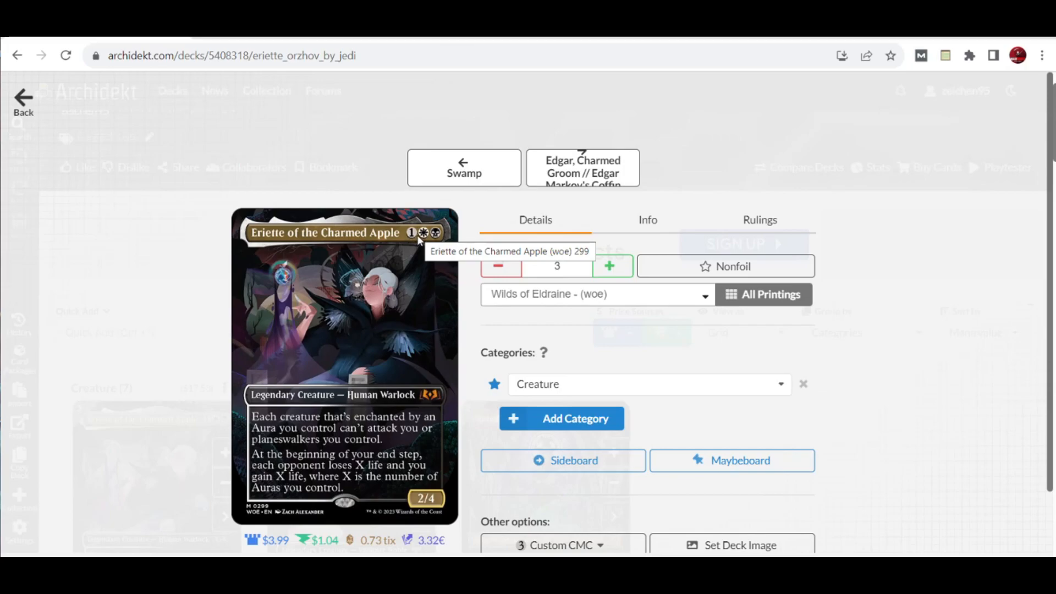
{"action": "mouse_move", "coordinate": [426, 503]}
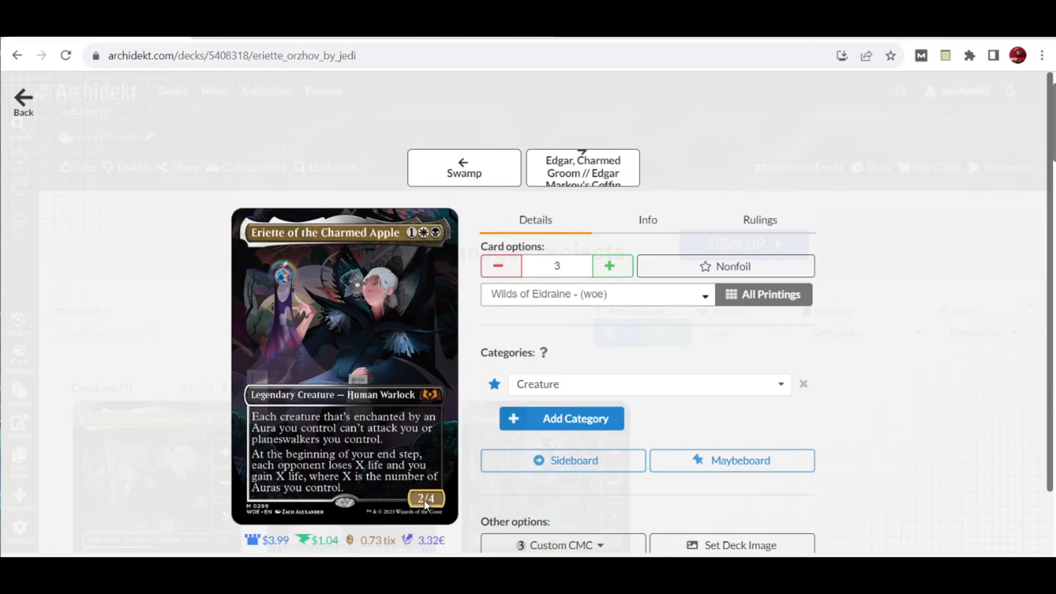
{"action": "mouse_move", "coordinate": [587, 351]}
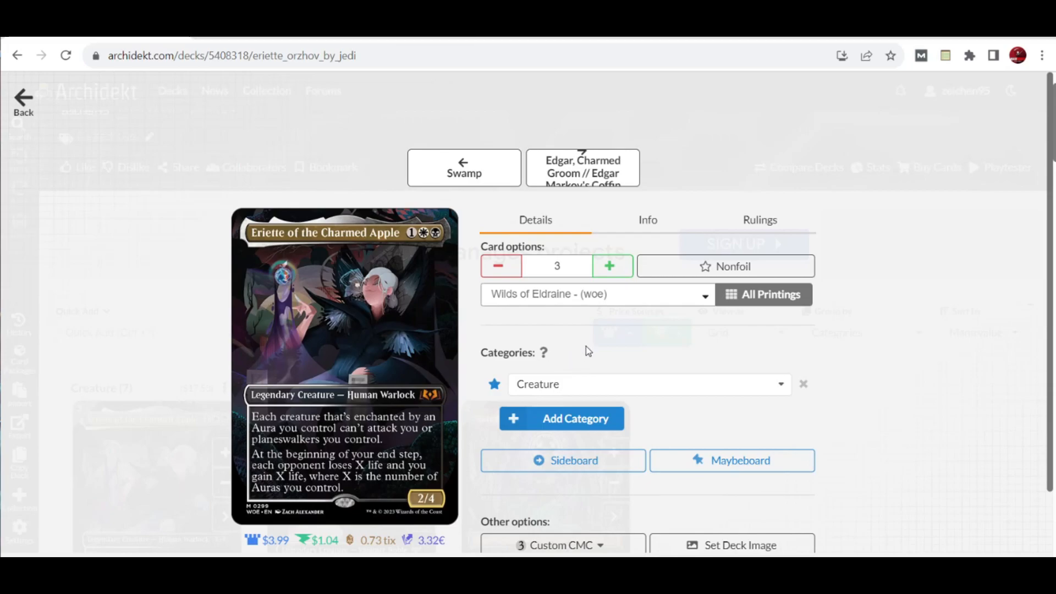
{"action": "mouse_move", "coordinate": [381, 436]}
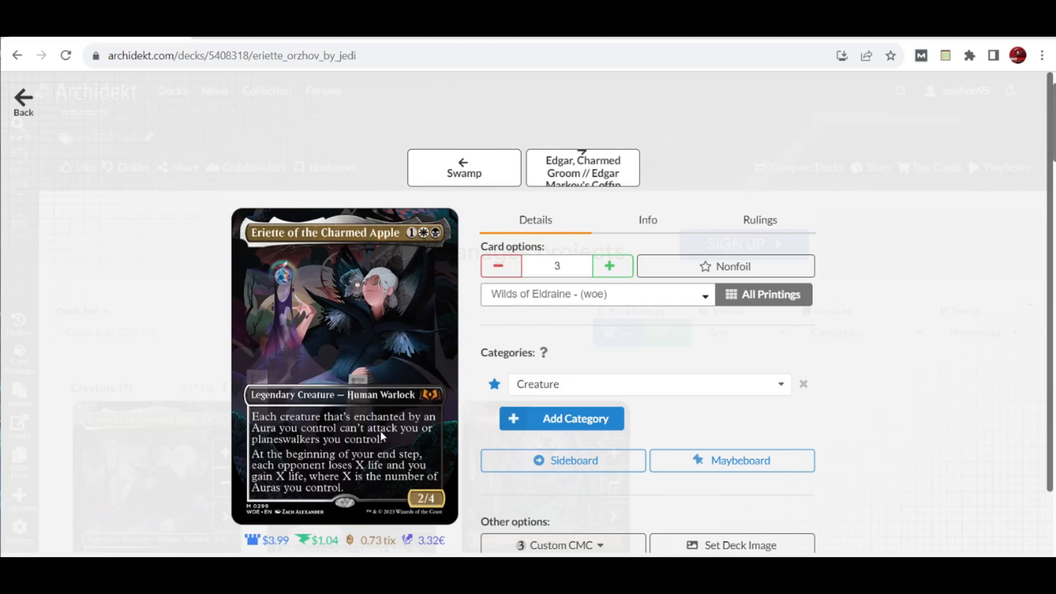
{"action": "mouse_move", "coordinate": [400, 461]}
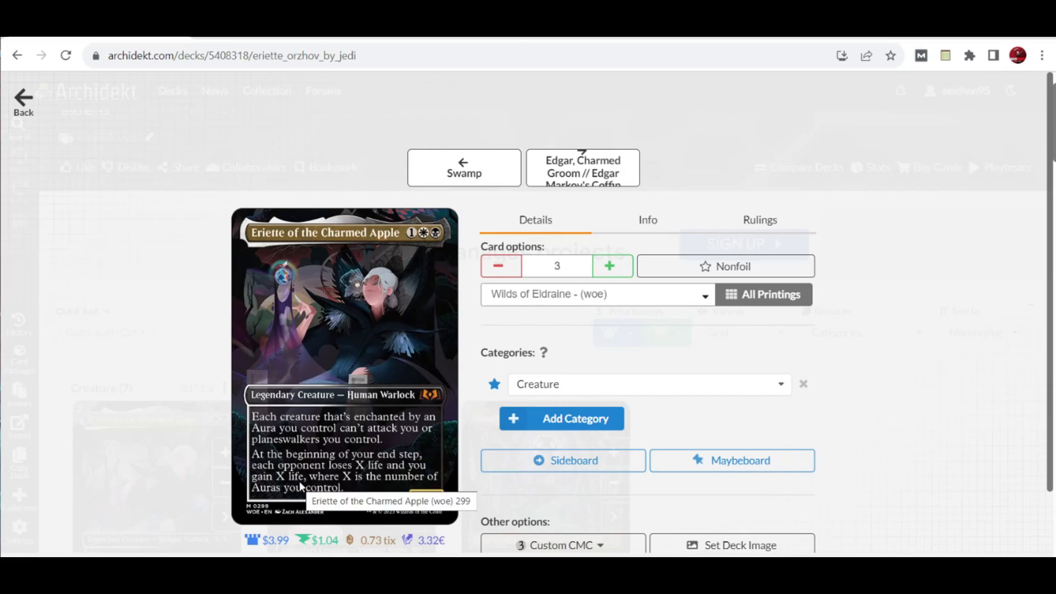
{"action": "mouse_move", "coordinate": [387, 481]}
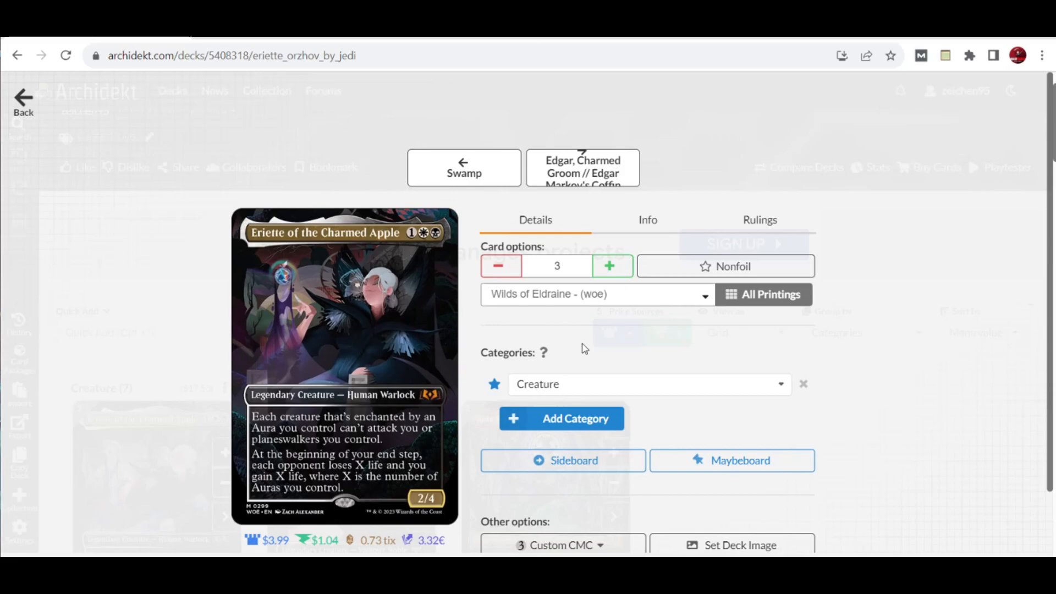
{"action": "mouse_move", "coordinate": [583, 322]}
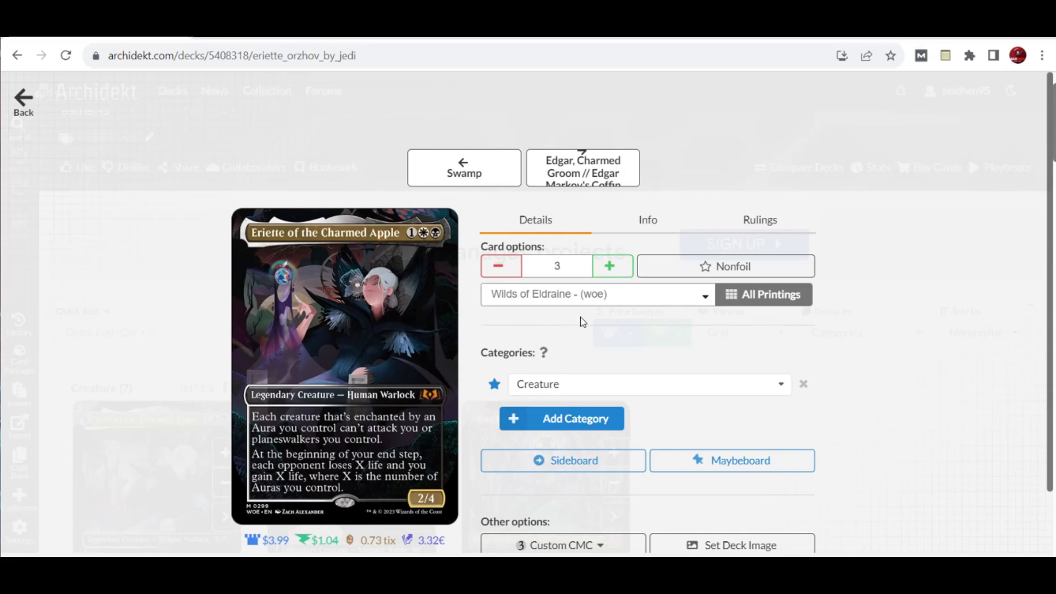
{"action": "mouse_move", "coordinate": [429, 244]}
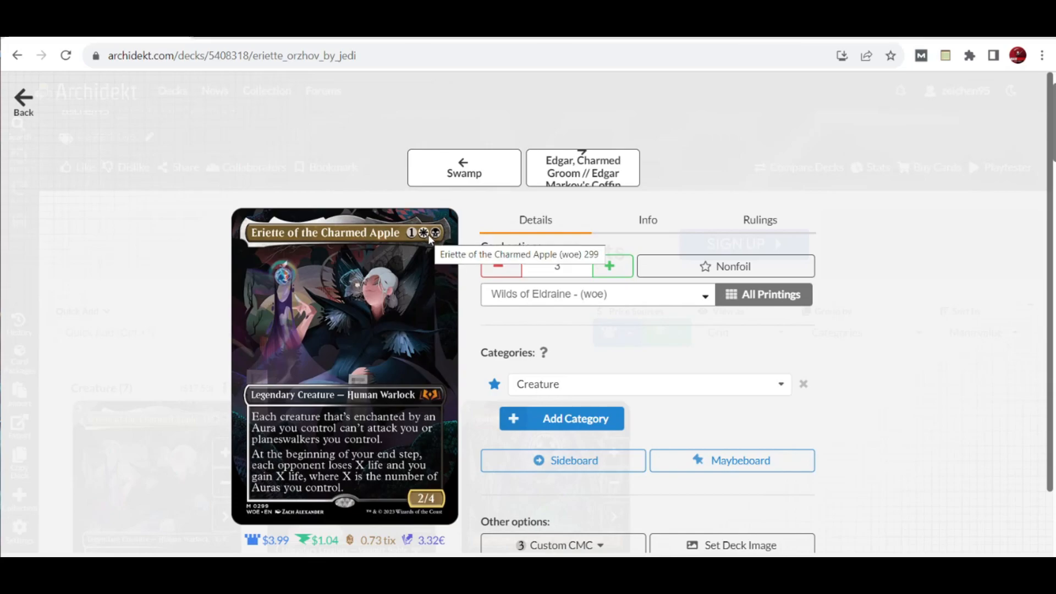
{"action": "mouse_move", "coordinate": [179, 203]}
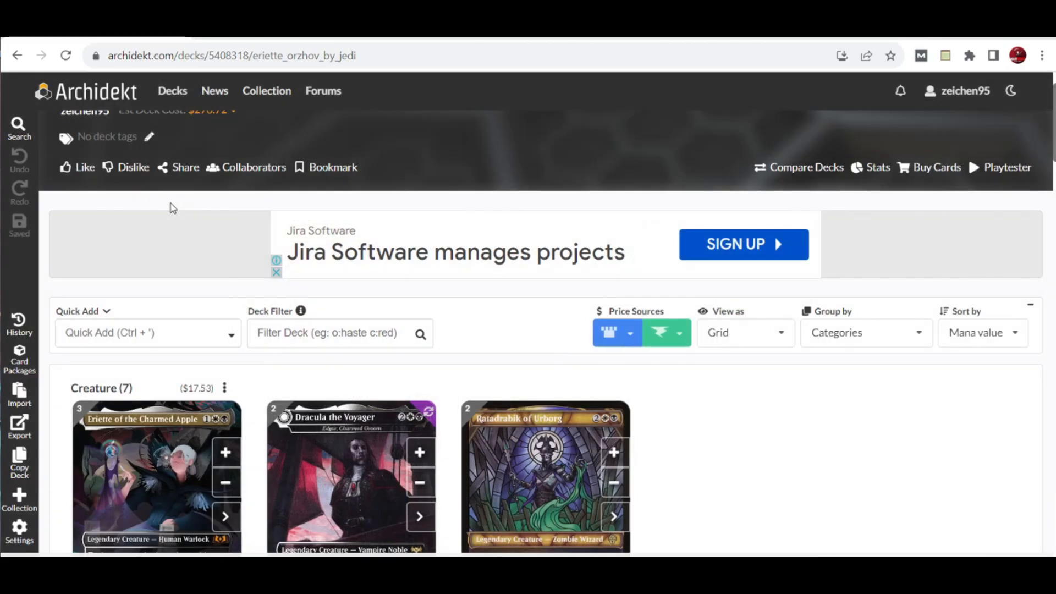
{"action": "mouse_move", "coordinate": [192, 218]}
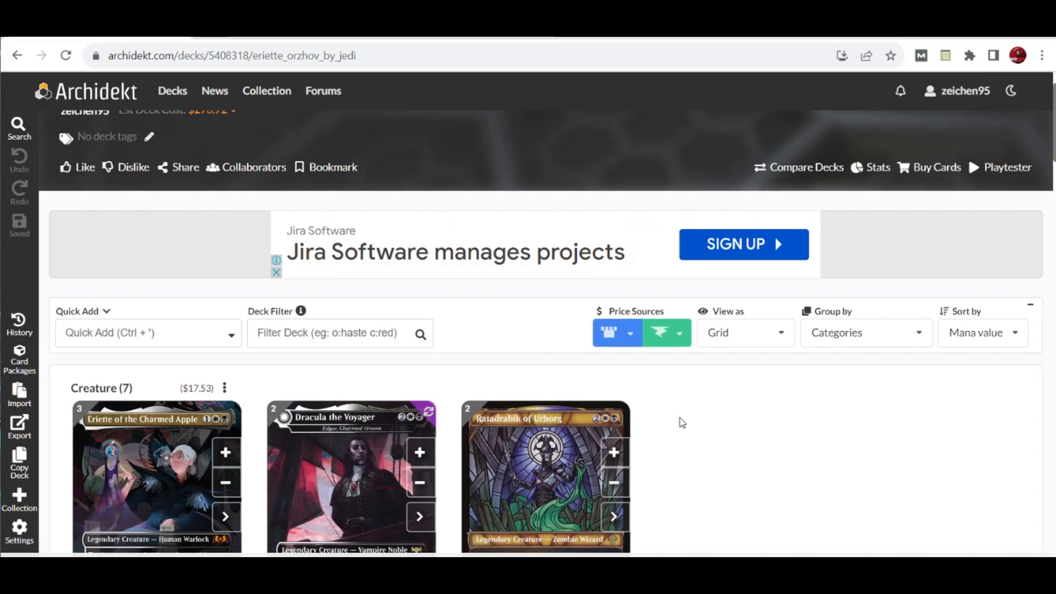
{"action": "mouse_move", "coordinate": [686, 400]}
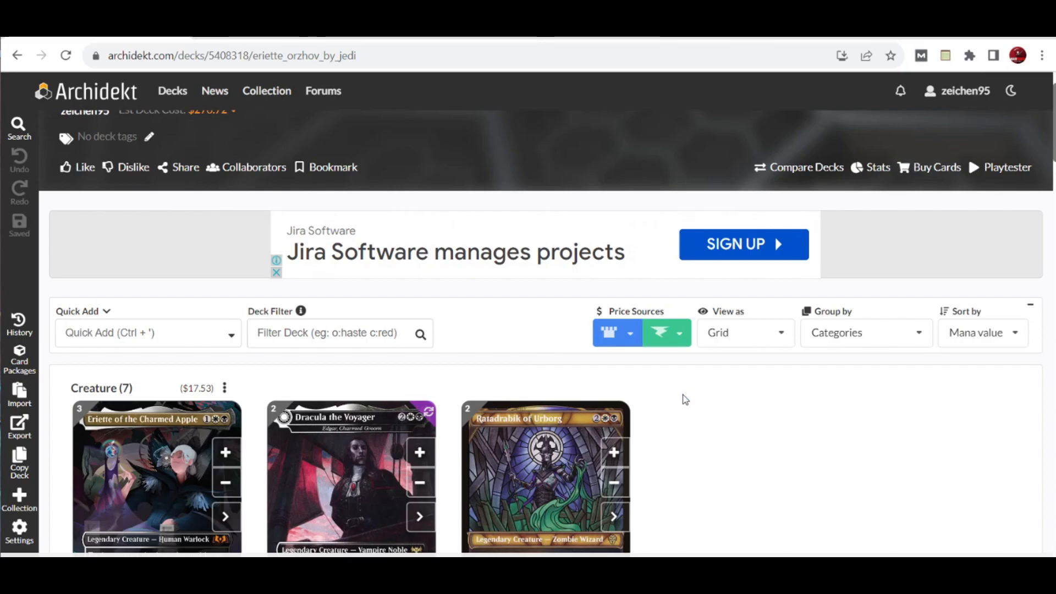
Scroll through the enchantments and lands, back to the top, and open Dracula the Voyager's details.
{"action": "scroll", "scroll_direction": "down", "scroll_amount": 3}
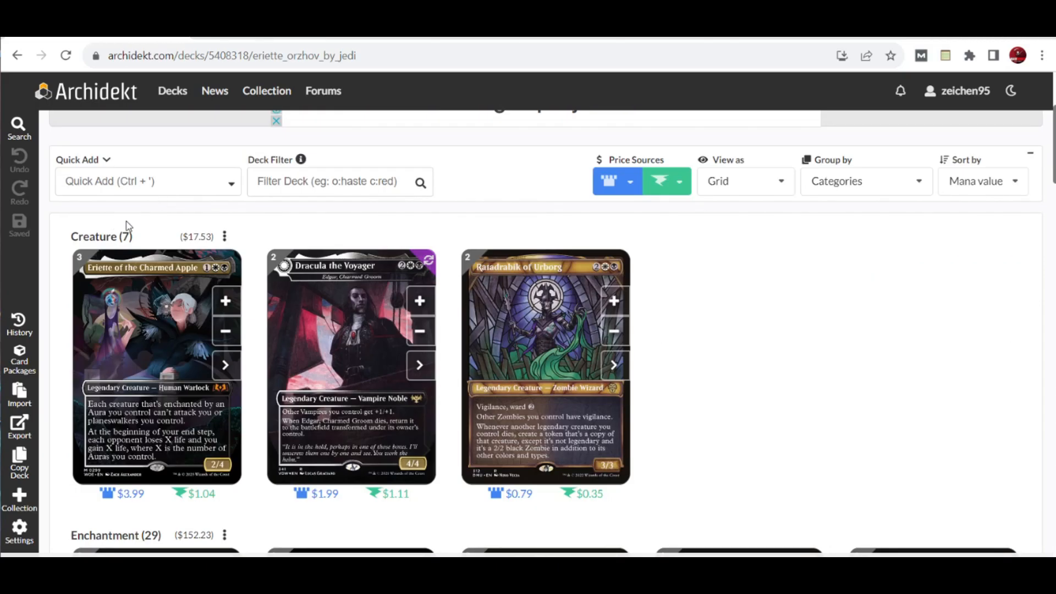
{"action": "scroll", "scroll_direction": "down", "scroll_amount": 3}
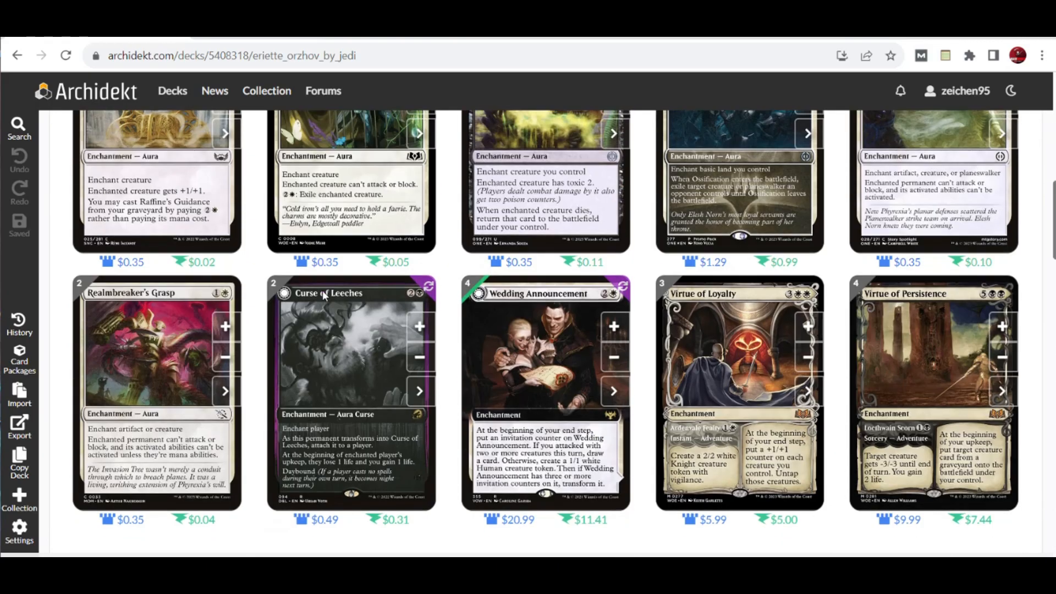
{"action": "scroll", "scroll_direction": "down", "scroll_amount": 3}
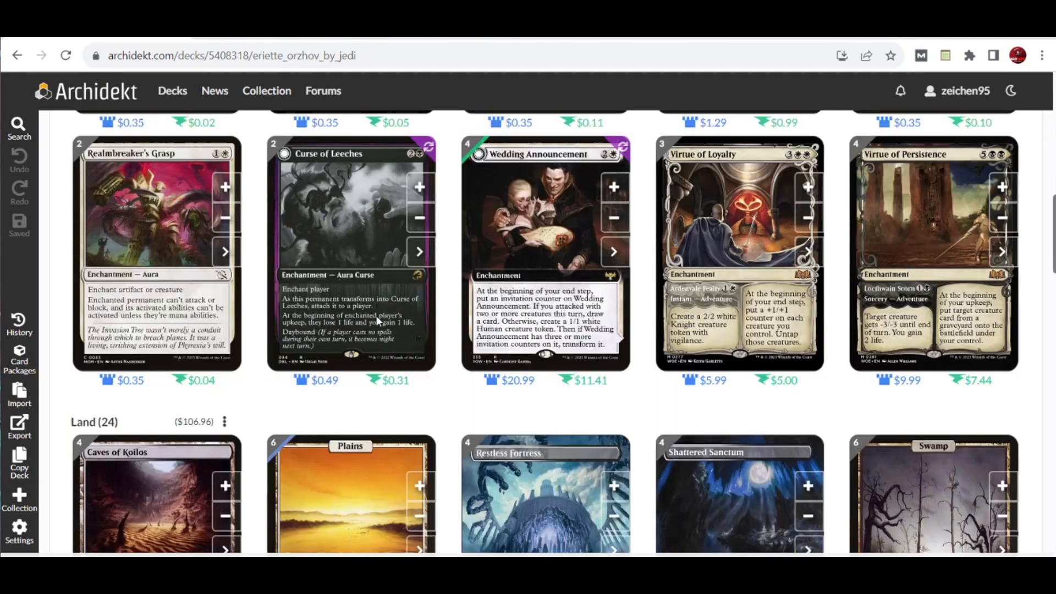
{"action": "scroll", "scroll_direction": "up", "scroll_amount": 3}
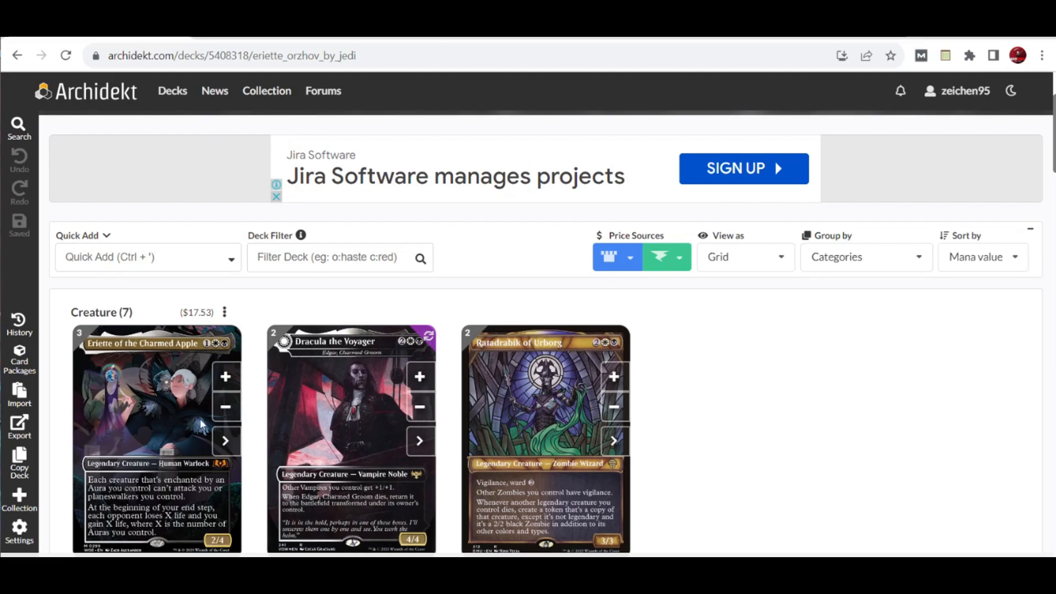
{"action": "left_click", "coordinate": [154, 420]}
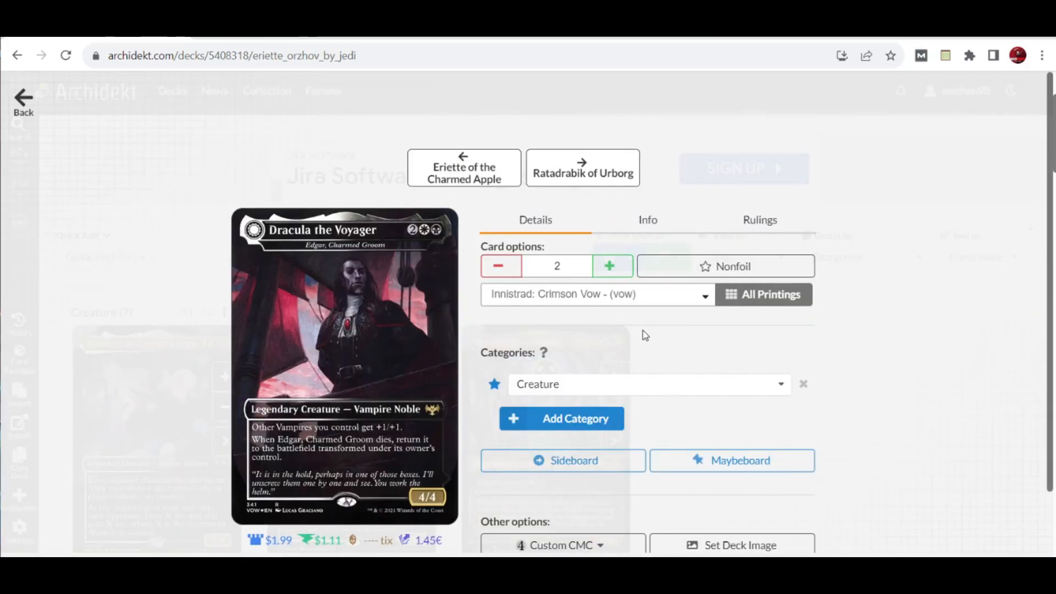
{"action": "mouse_move", "coordinate": [409, 308]}
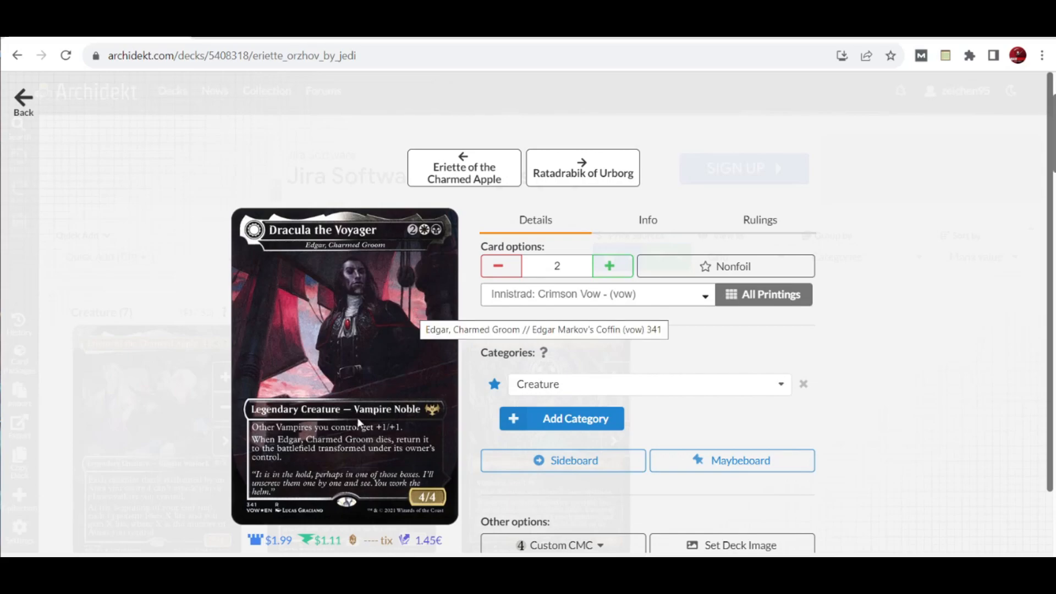
{"action": "mouse_move", "coordinate": [386, 435]}
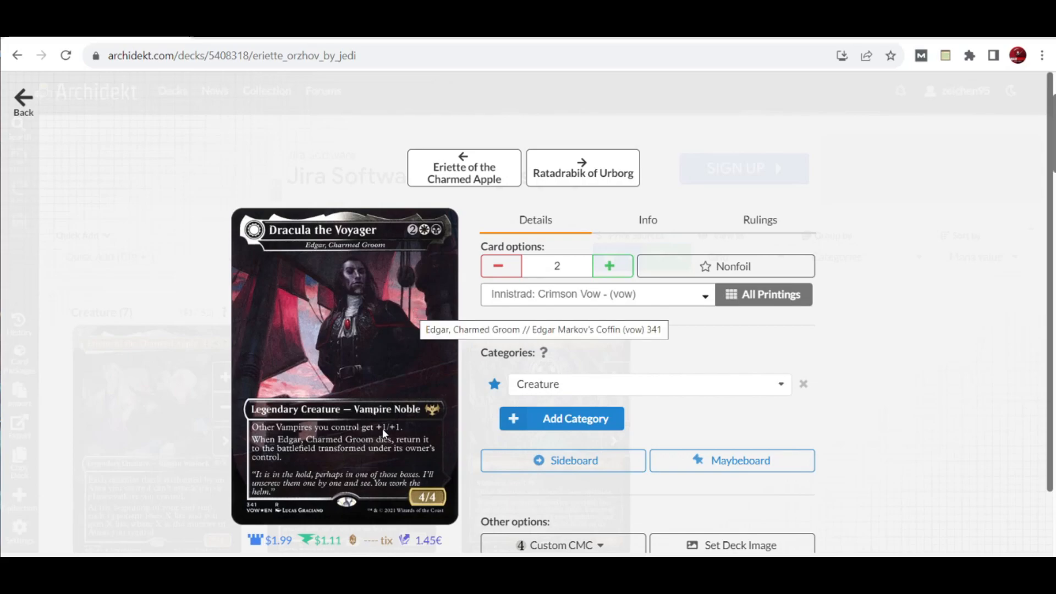
{"action": "mouse_move", "coordinate": [345, 467]}
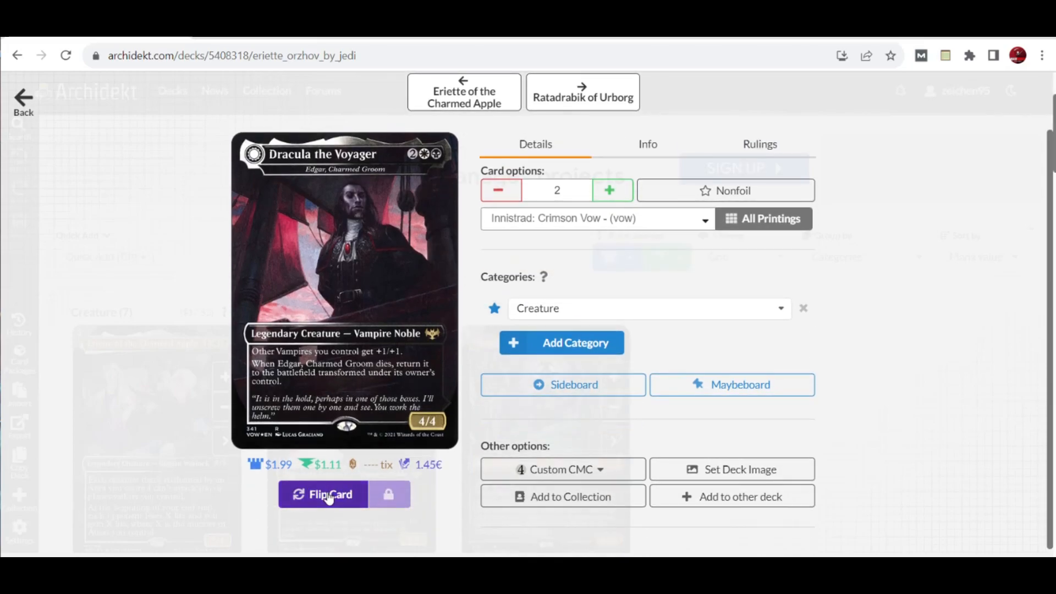
Flip Dracula the Voyager to its Casket of Native Earth back face and back to the front.
{"action": "left_click", "coordinate": [323, 494]}
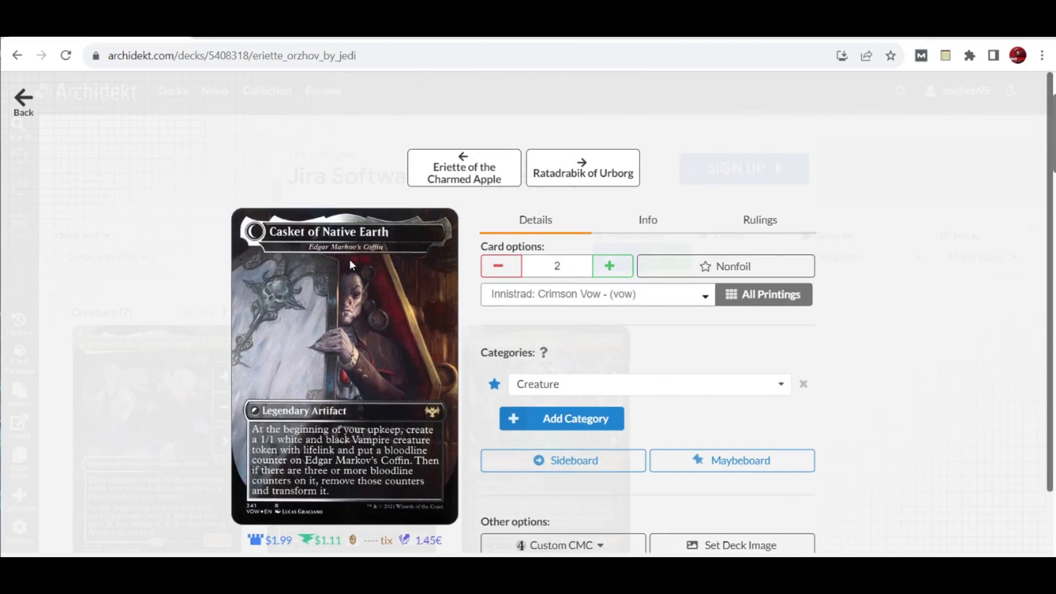
{"action": "mouse_move", "coordinate": [302, 441]}
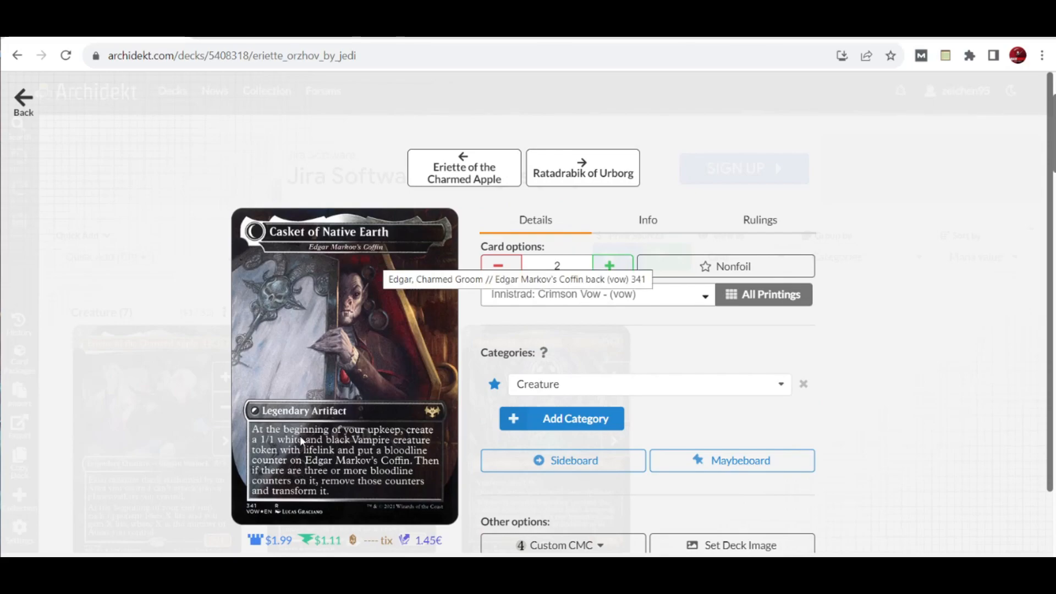
{"action": "mouse_move", "coordinate": [340, 473]}
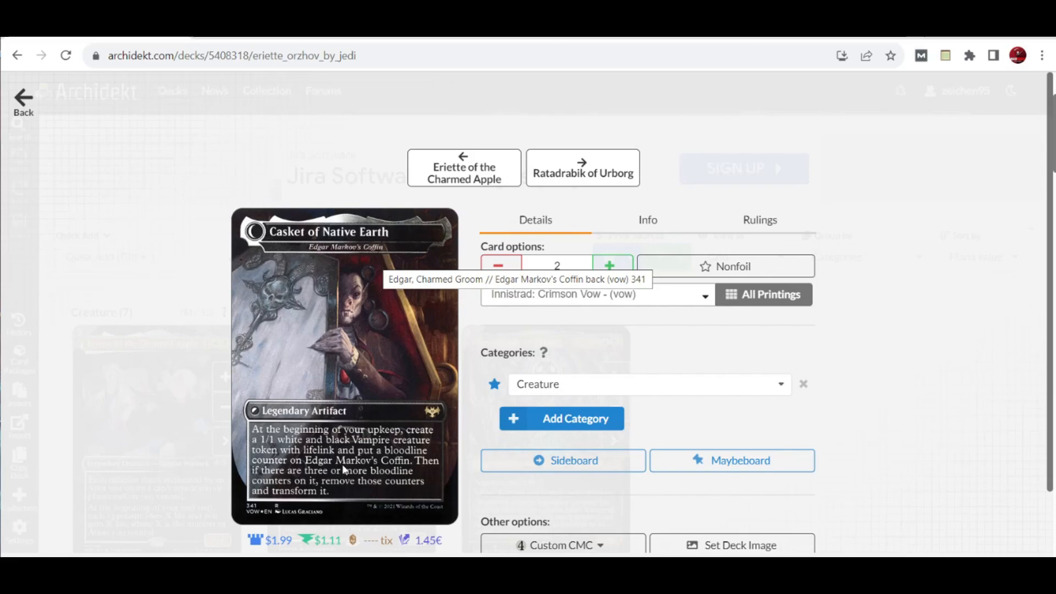
{"action": "mouse_move", "coordinate": [346, 470]}
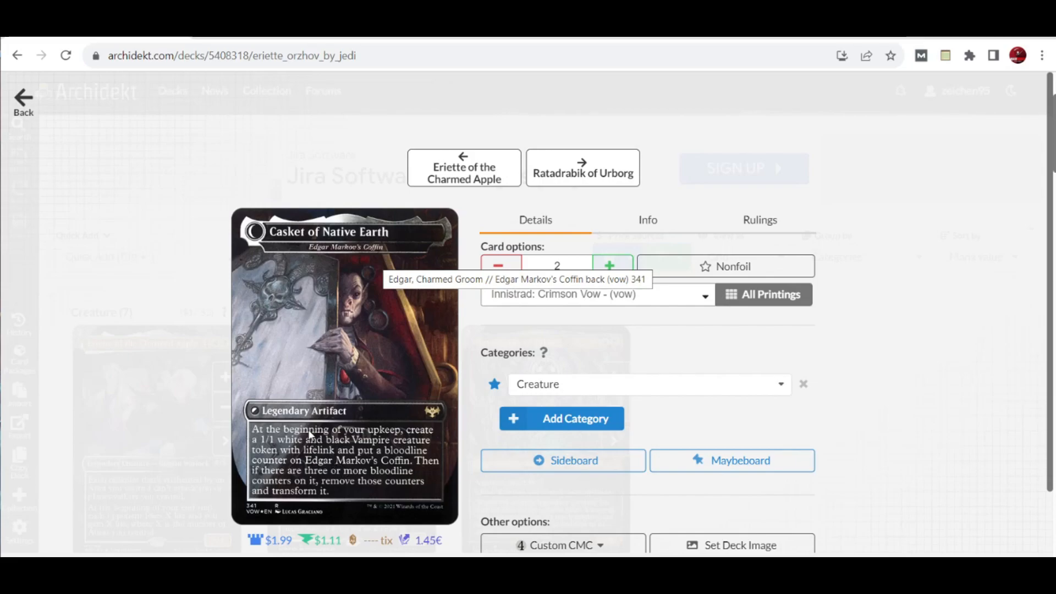
{"action": "mouse_move", "coordinate": [333, 384]}
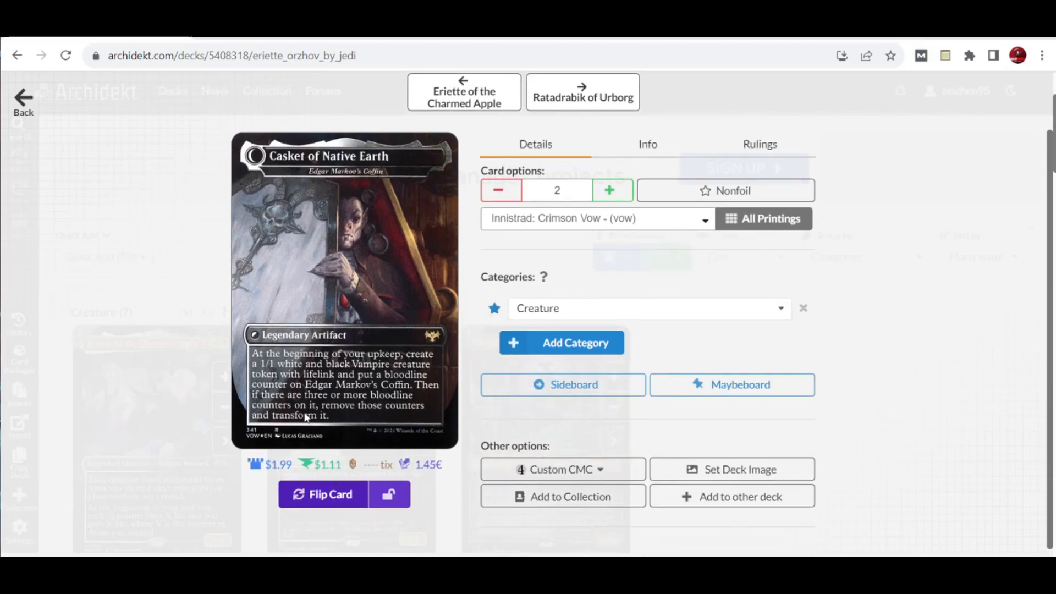
{"action": "left_click", "coordinate": [322, 494]}
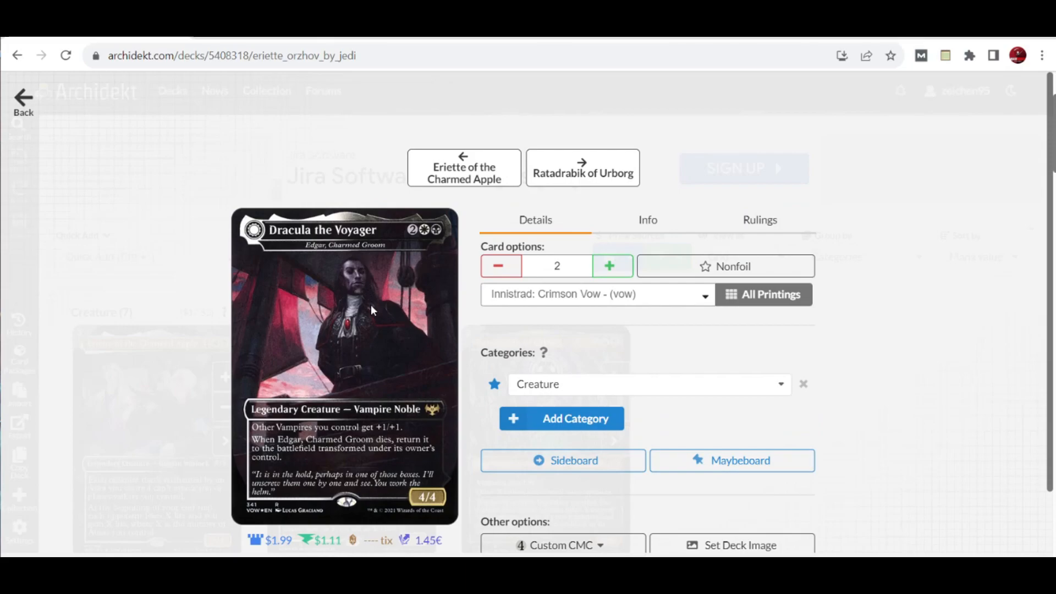
{"action": "mouse_move", "coordinate": [393, 450]}
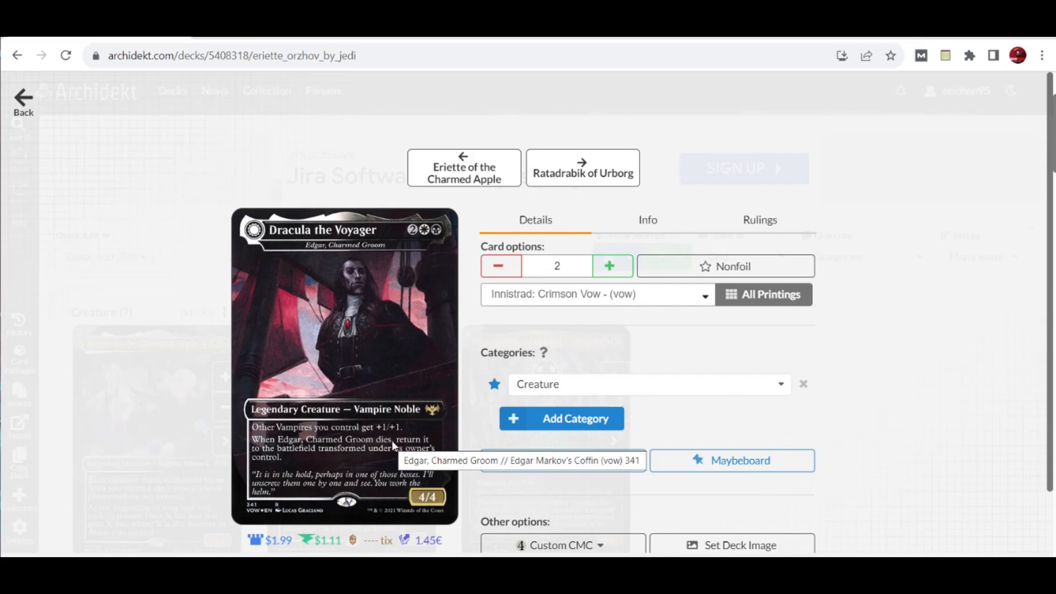
{"action": "mouse_move", "coordinate": [697, 340]}
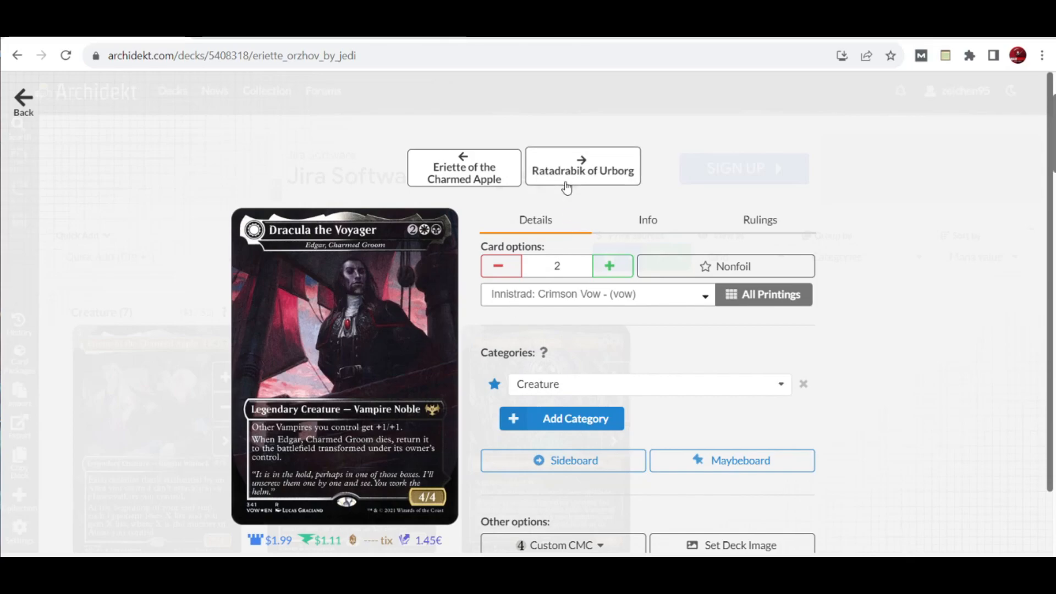
Advance the card popup to Ratadrabik of Urborg (2 copies, Dominaria United).
{"action": "left_click", "coordinate": [583, 167]}
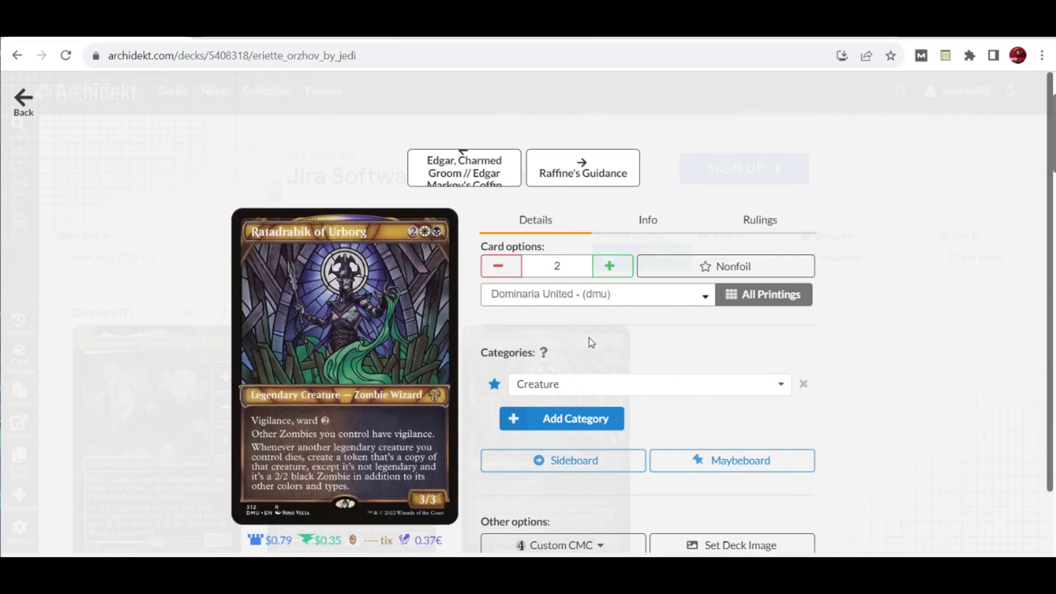
{"action": "mouse_move", "coordinate": [405, 256]}
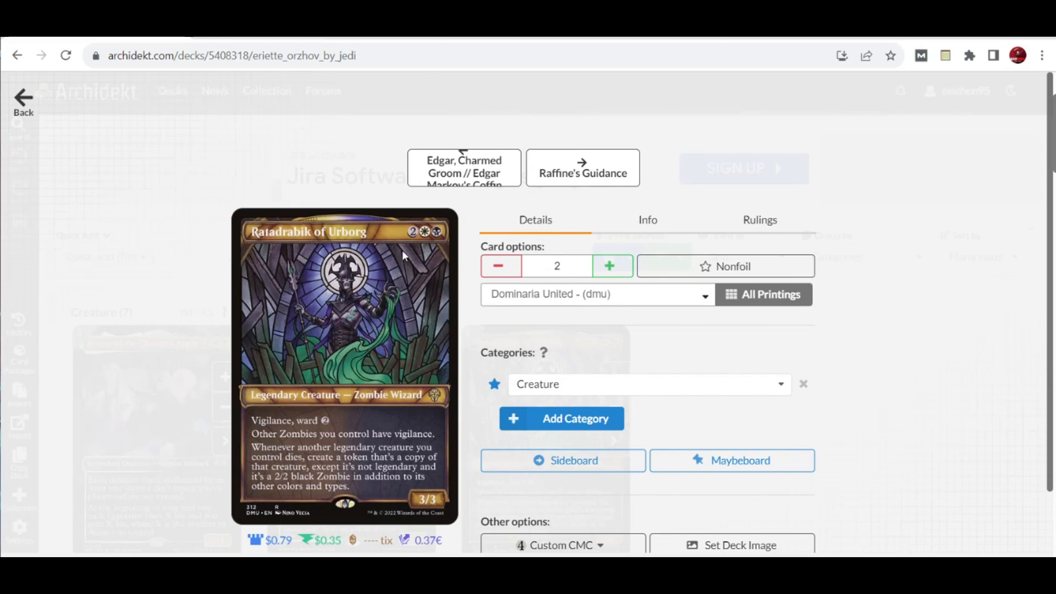
{"action": "mouse_move", "coordinate": [416, 283]}
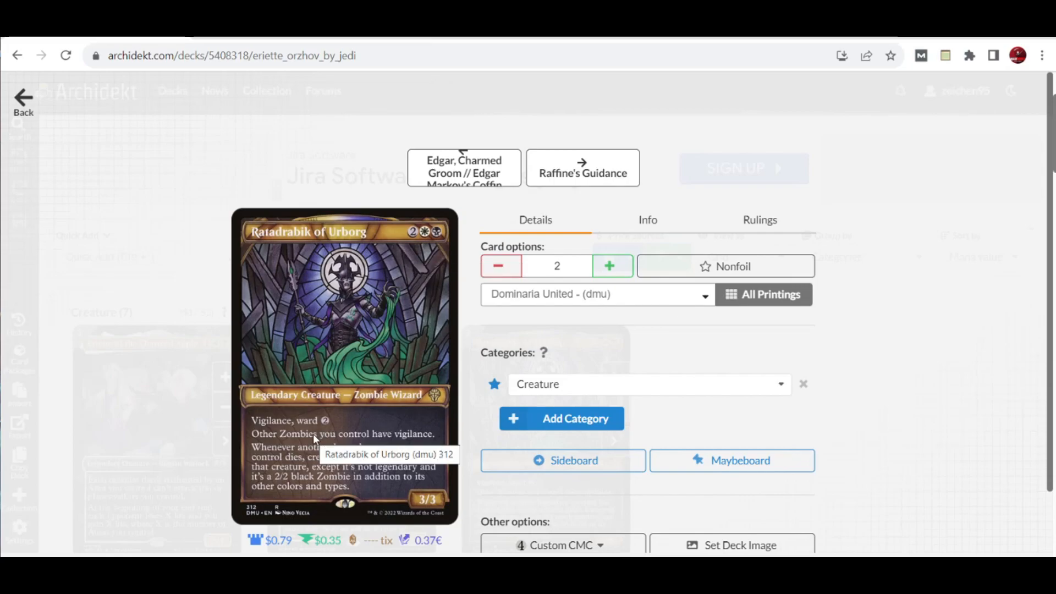
{"action": "mouse_move", "coordinate": [315, 468]}
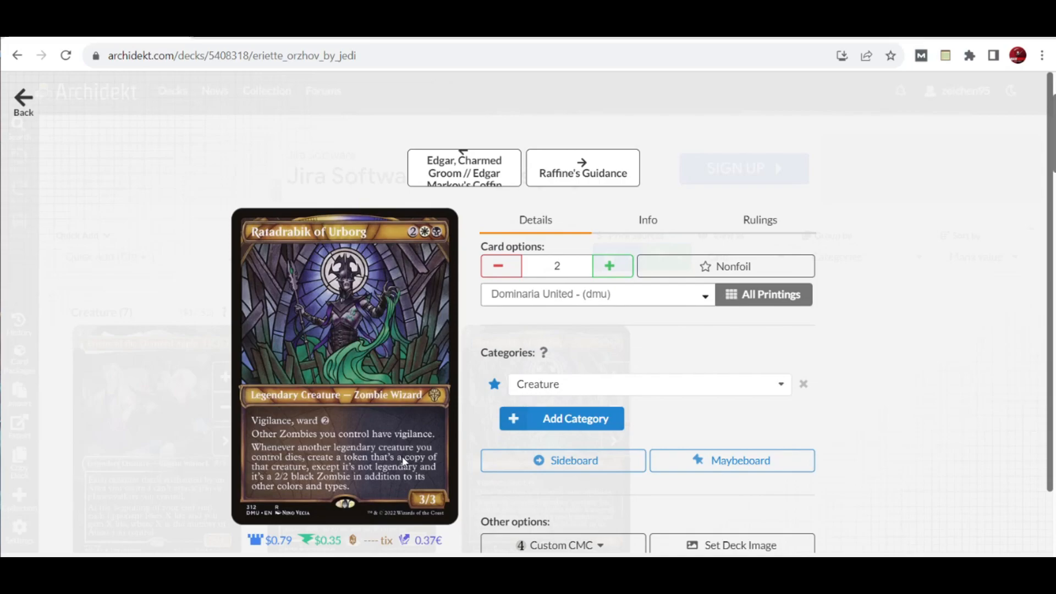
{"action": "mouse_move", "coordinate": [409, 476]}
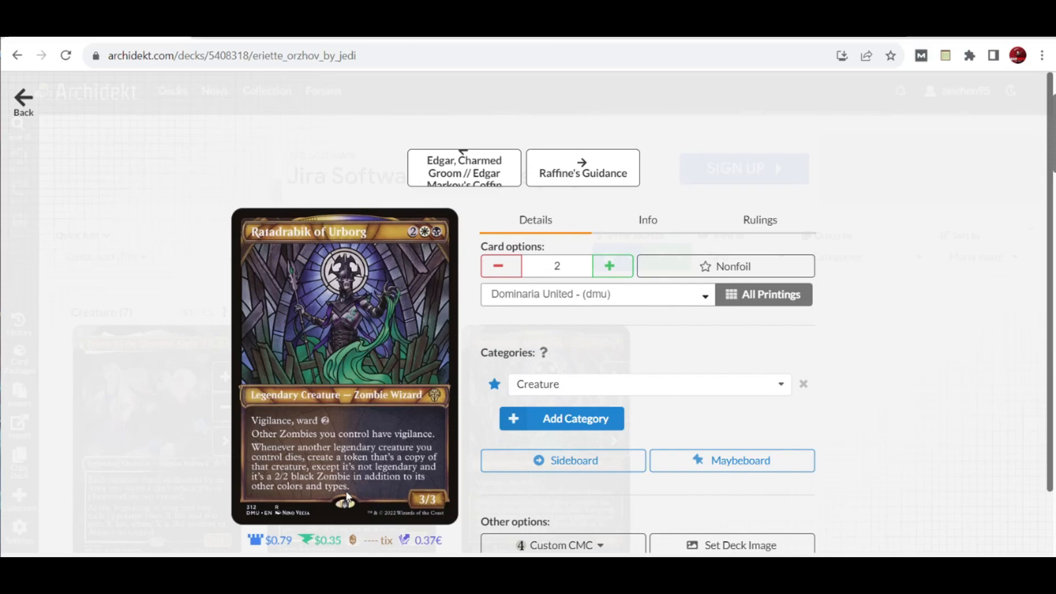
{"action": "mouse_move", "coordinate": [329, 490]}
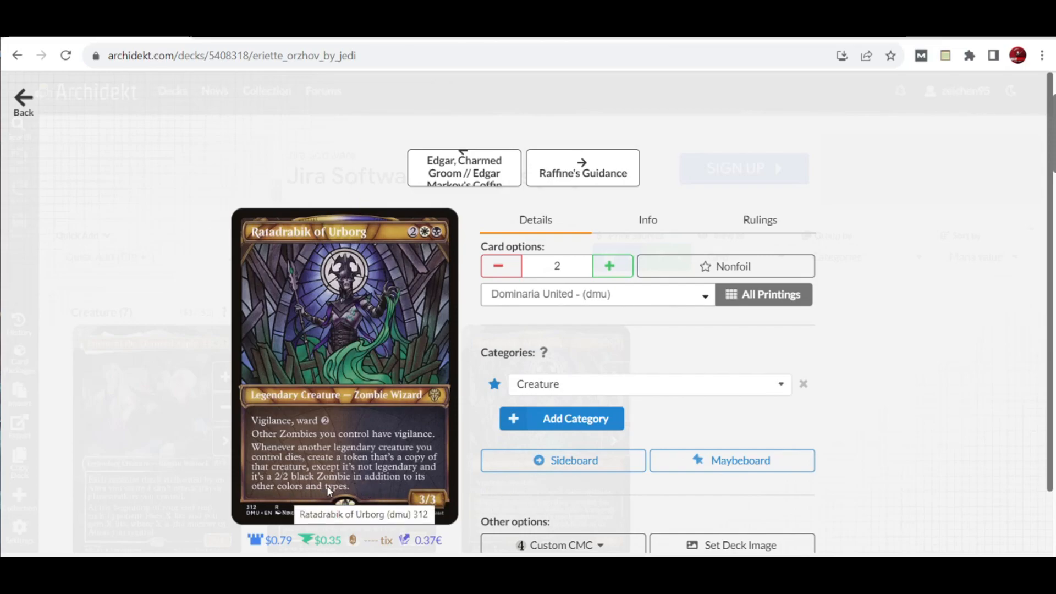
{"action": "mouse_move", "coordinate": [380, 488]}
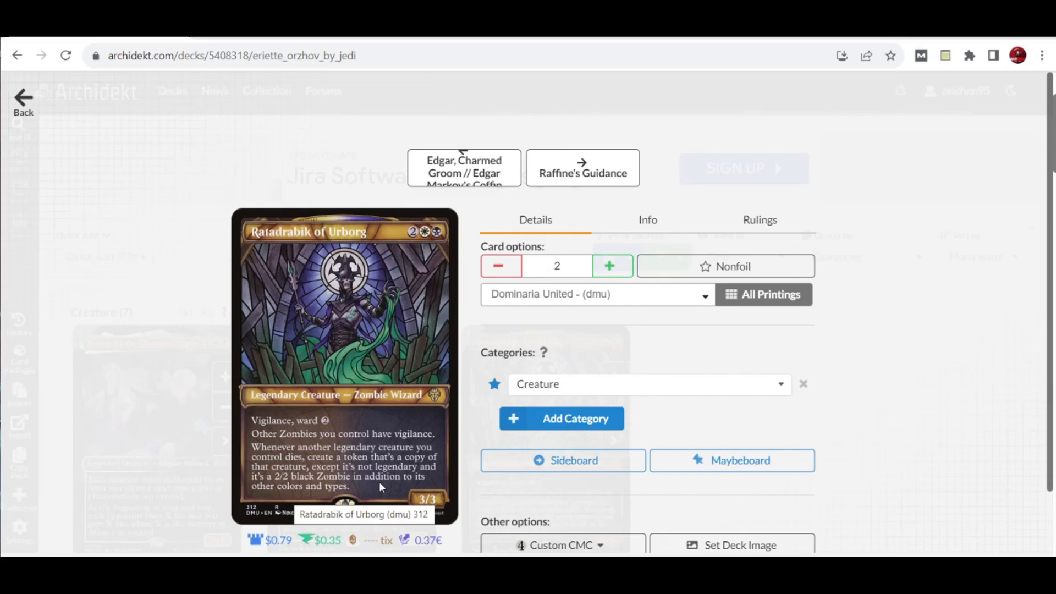
{"action": "mouse_move", "coordinate": [169, 237]}
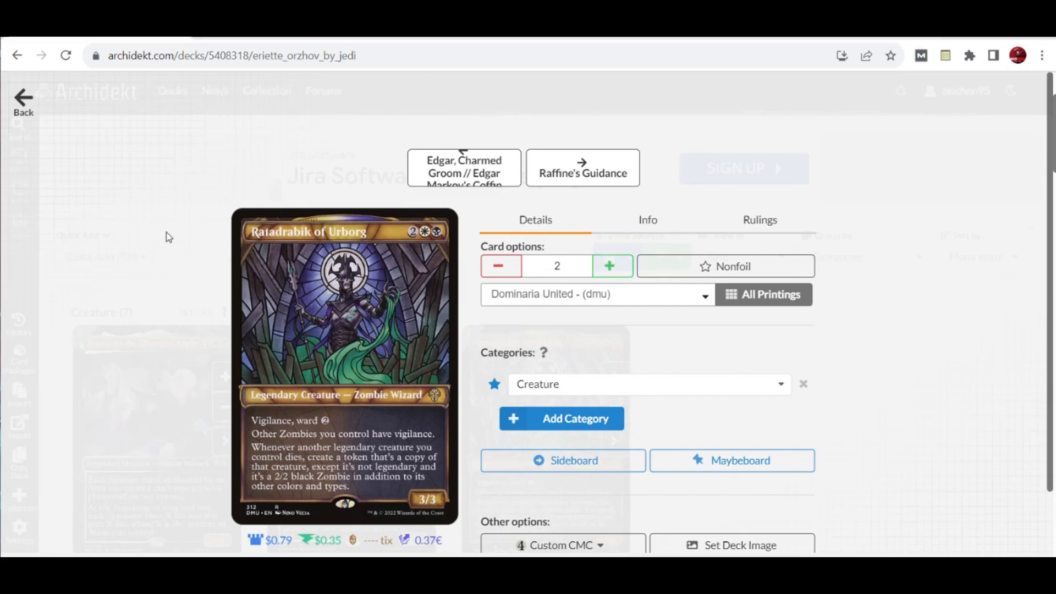
{"action": "mouse_move", "coordinate": [187, 288]}
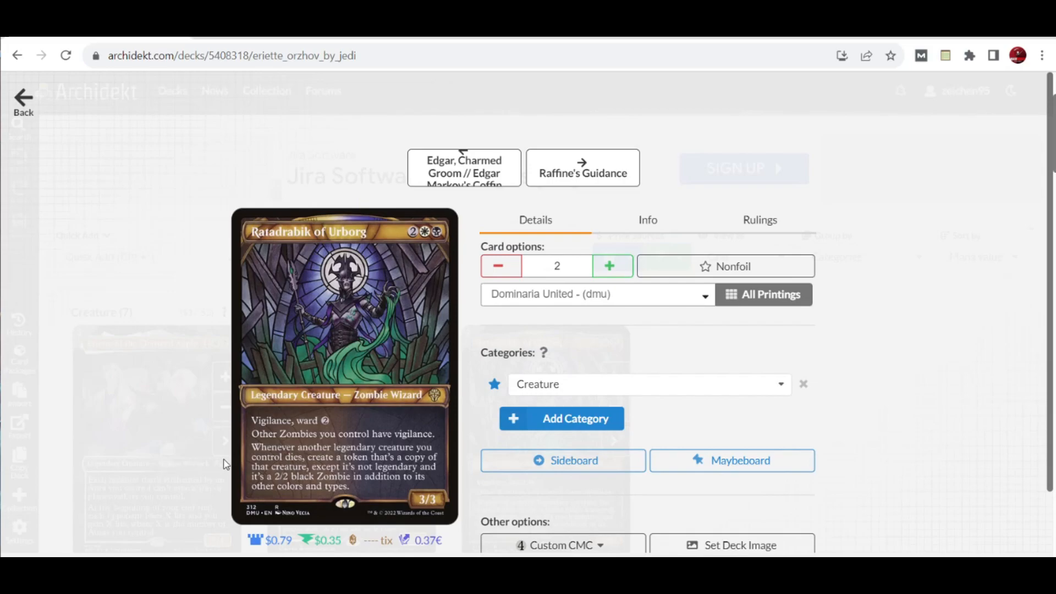
{"action": "mouse_move", "coordinate": [168, 300]}
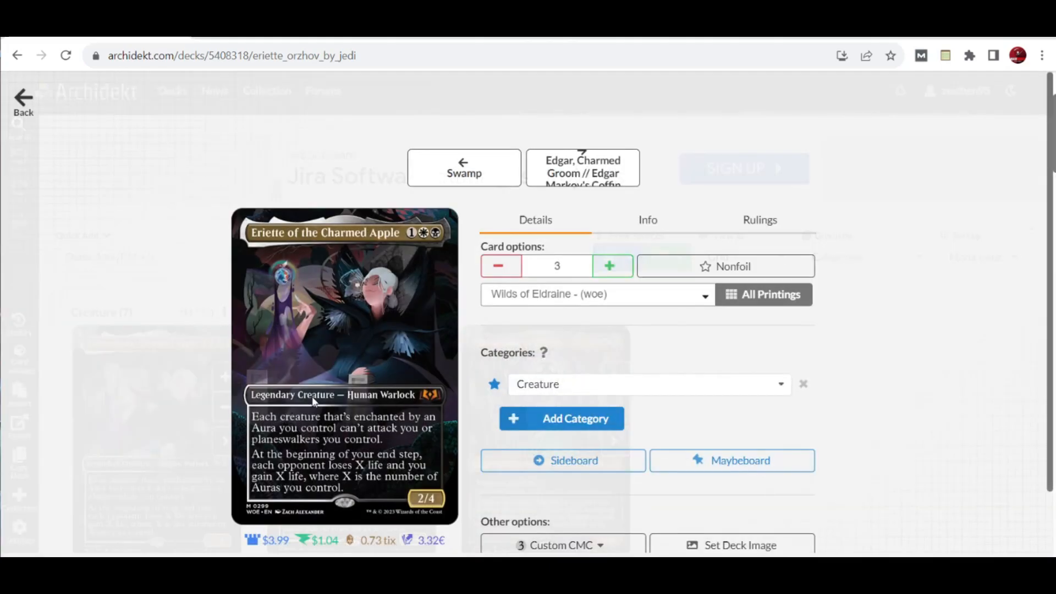
{"action": "mouse_move", "coordinate": [349, 479]}
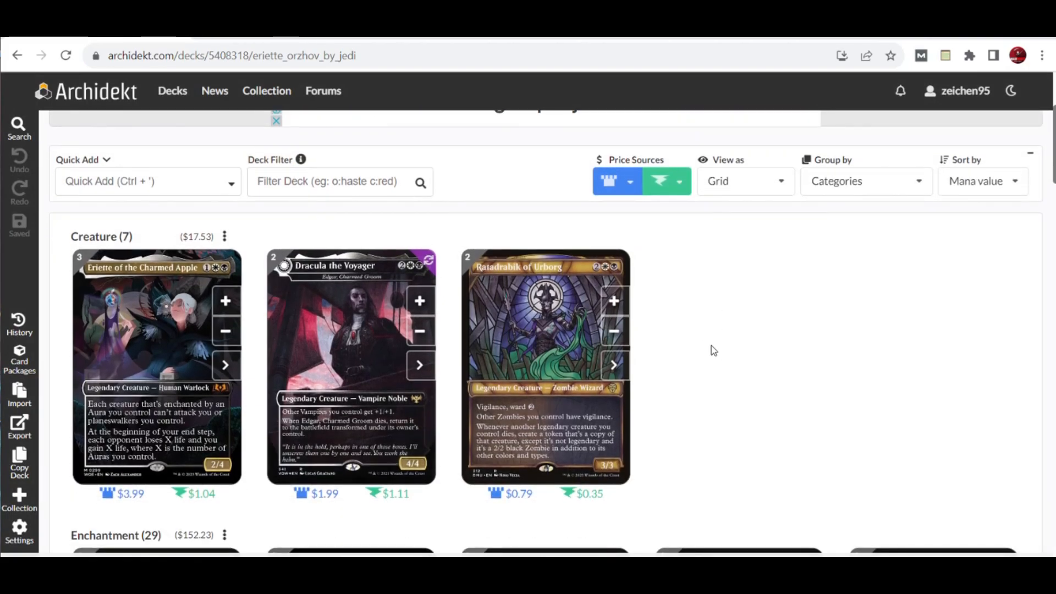
Scroll the deck page down to the Enchantment (29) section.
{"action": "scroll", "scroll_direction": "down", "scroll_amount": 3}
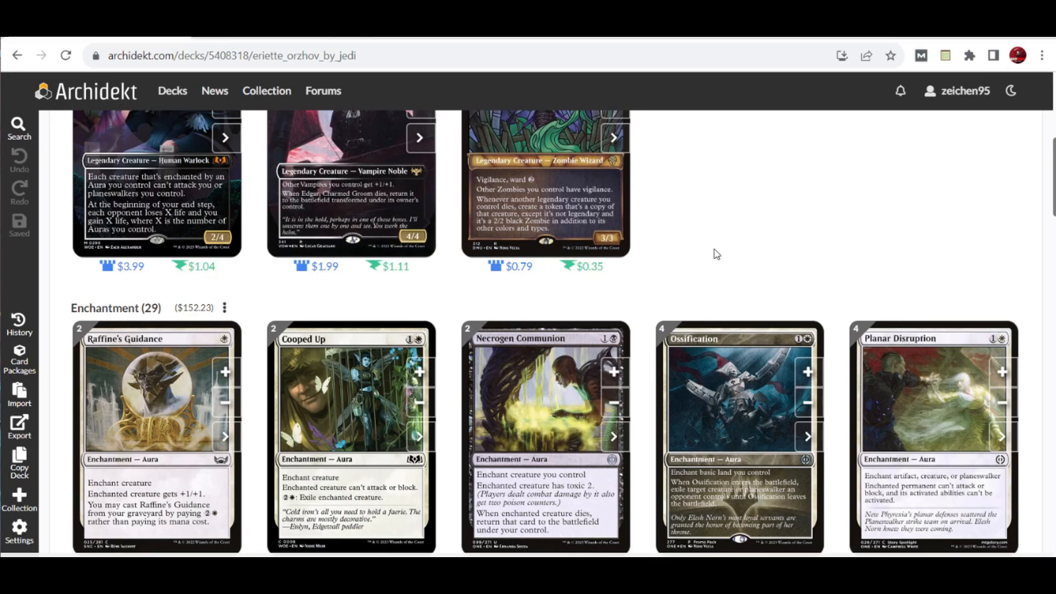
{"action": "scroll", "scroll_direction": "down", "scroll_amount": 3}
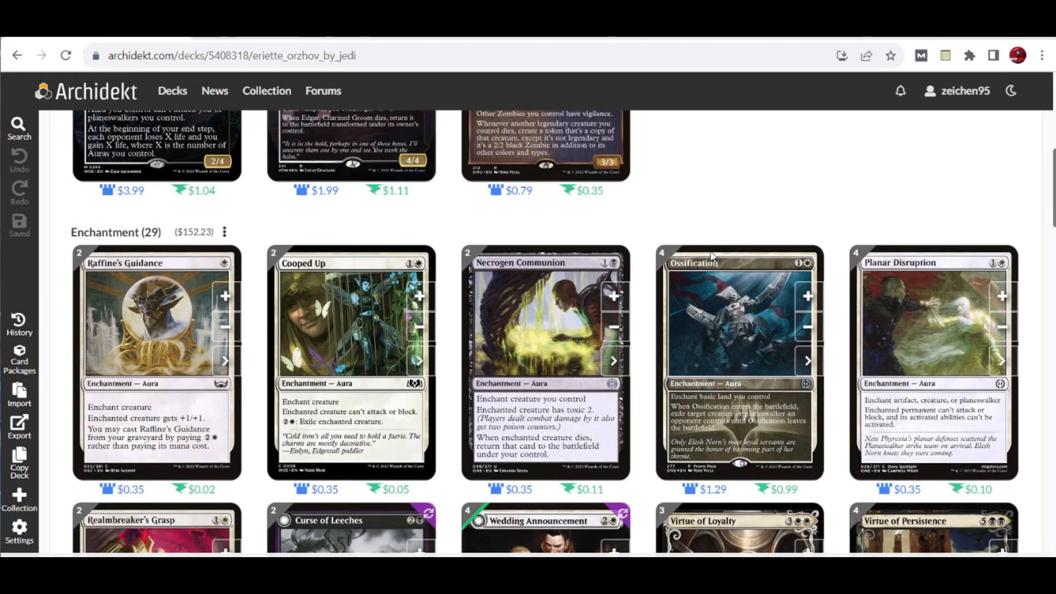
{"action": "mouse_move", "coordinate": [224, 371]}
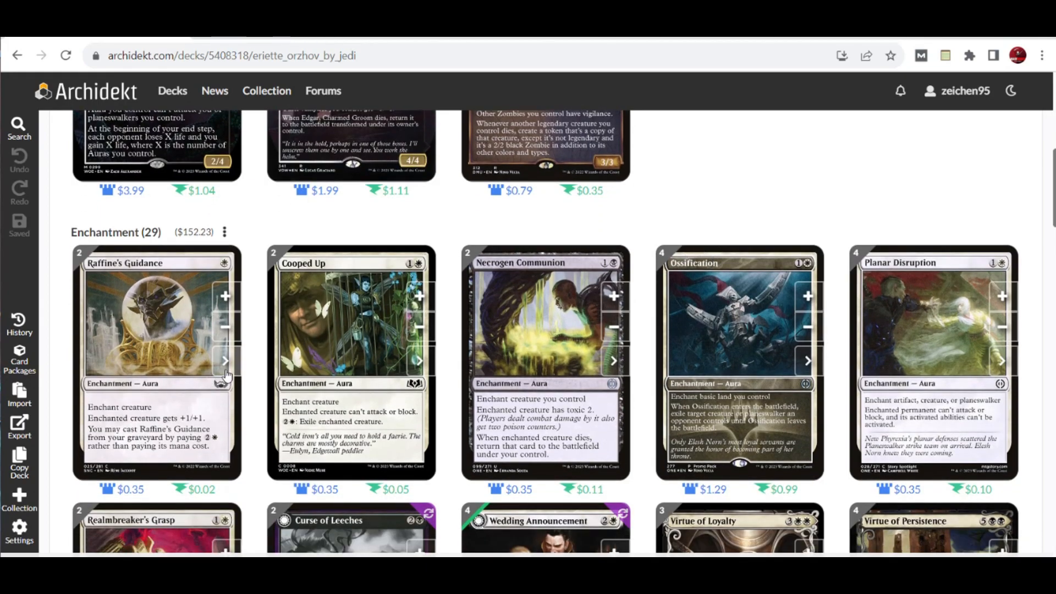
Open Raffine's Guidance details: 2 copies from Streets of New Capenna.
{"action": "left_click", "coordinate": [154, 329]}
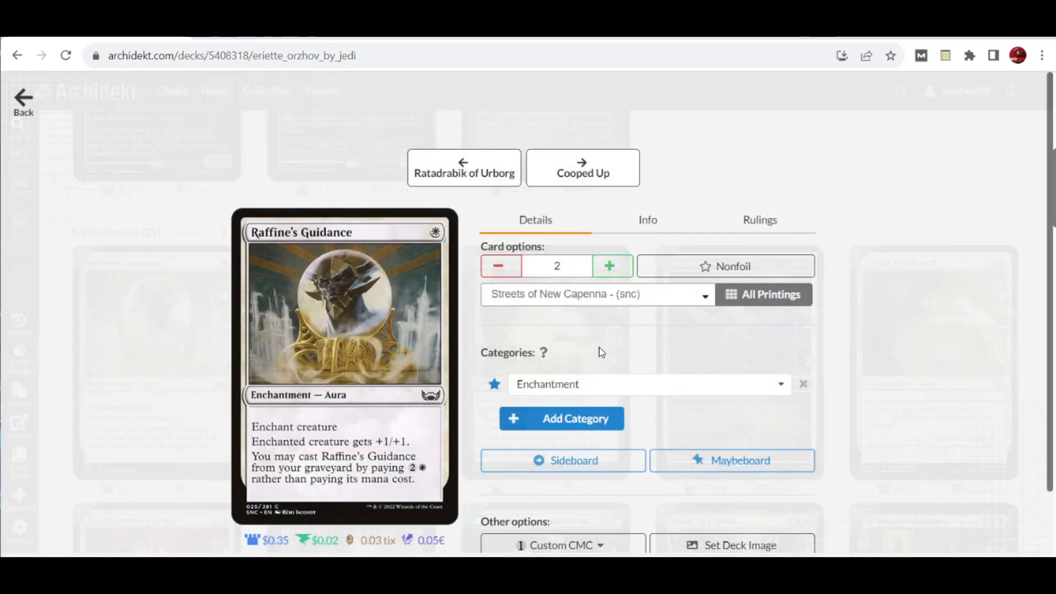
{"action": "mouse_move", "coordinate": [403, 250]}
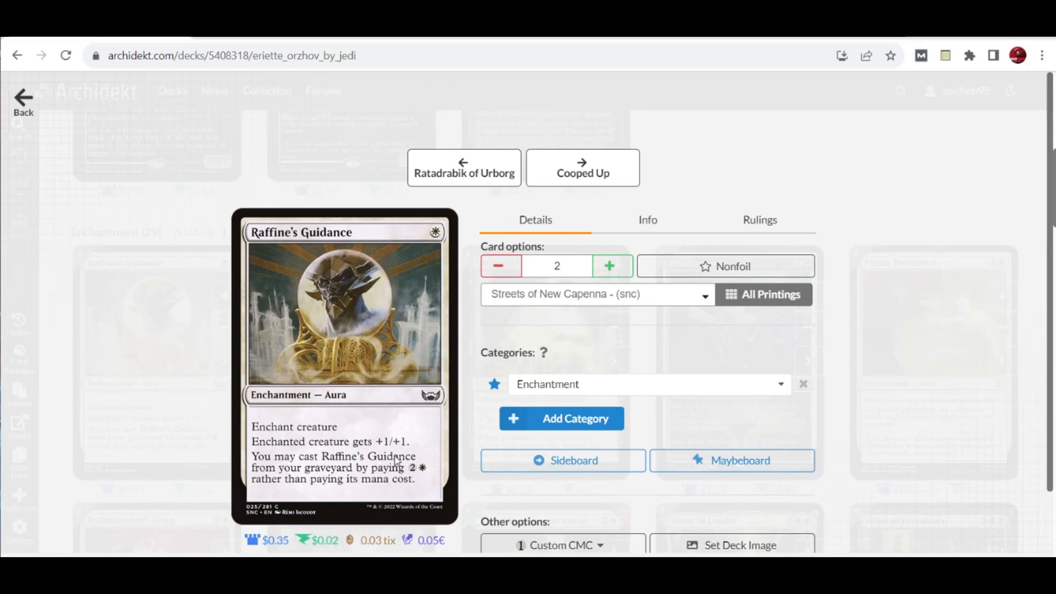
{"action": "mouse_move", "coordinate": [397, 500]}
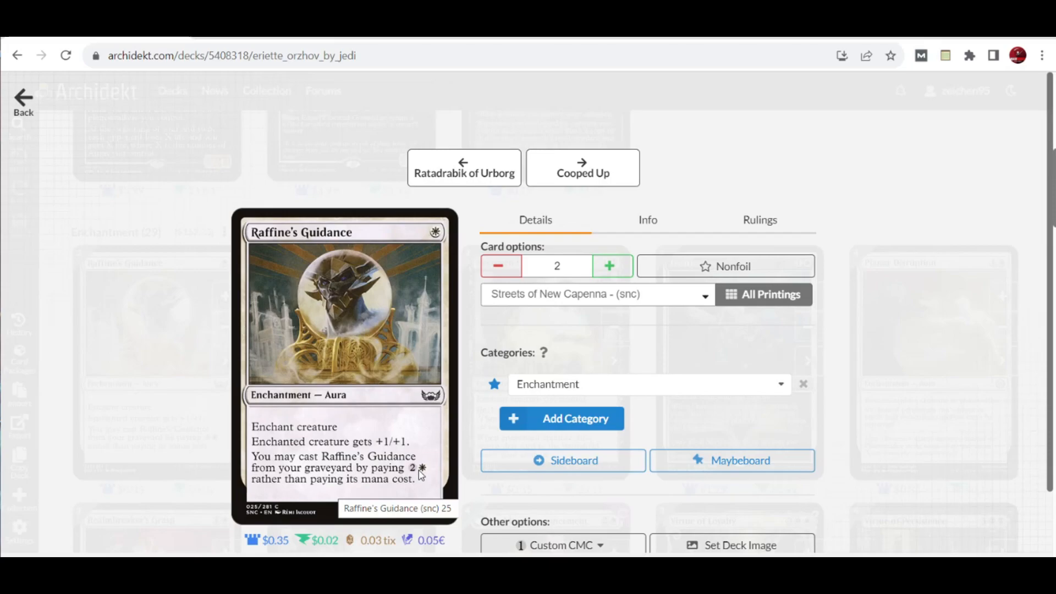
{"action": "mouse_move", "coordinate": [197, 237]}
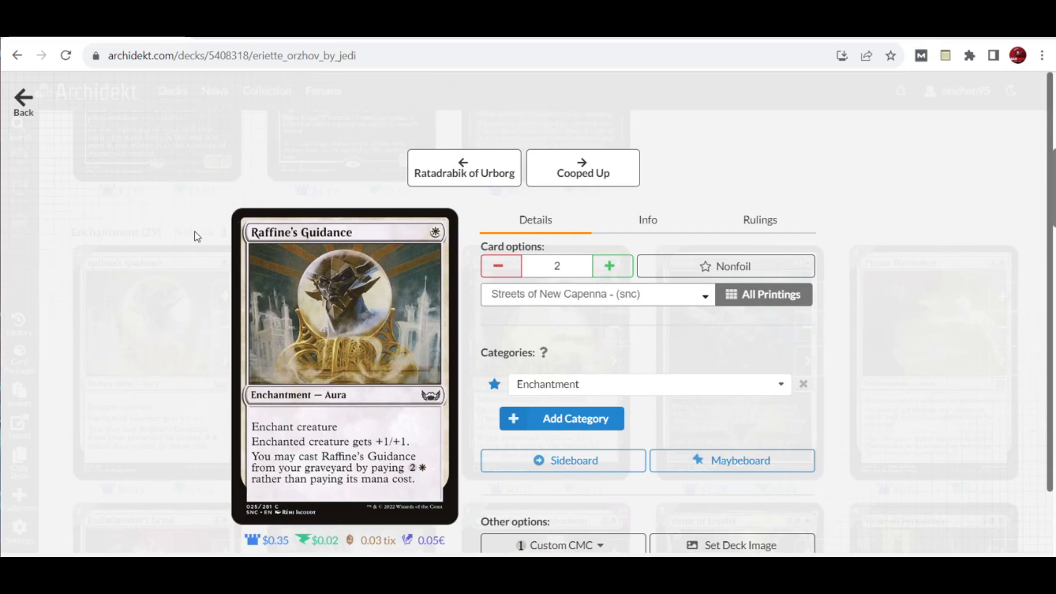
{"action": "mouse_move", "coordinate": [34, 117]}
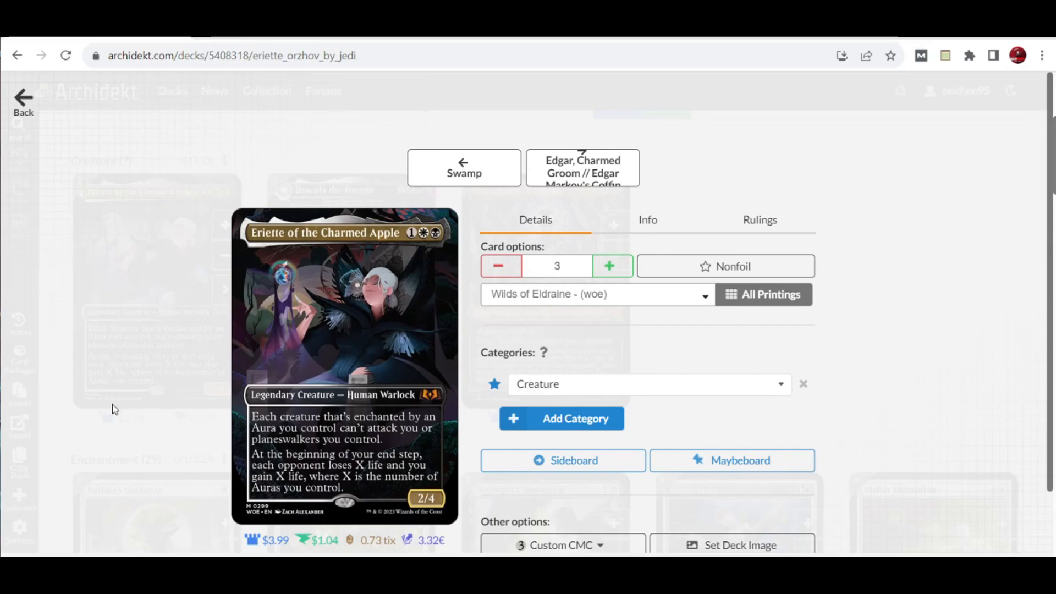
{"action": "mouse_move", "coordinate": [36, 107]}
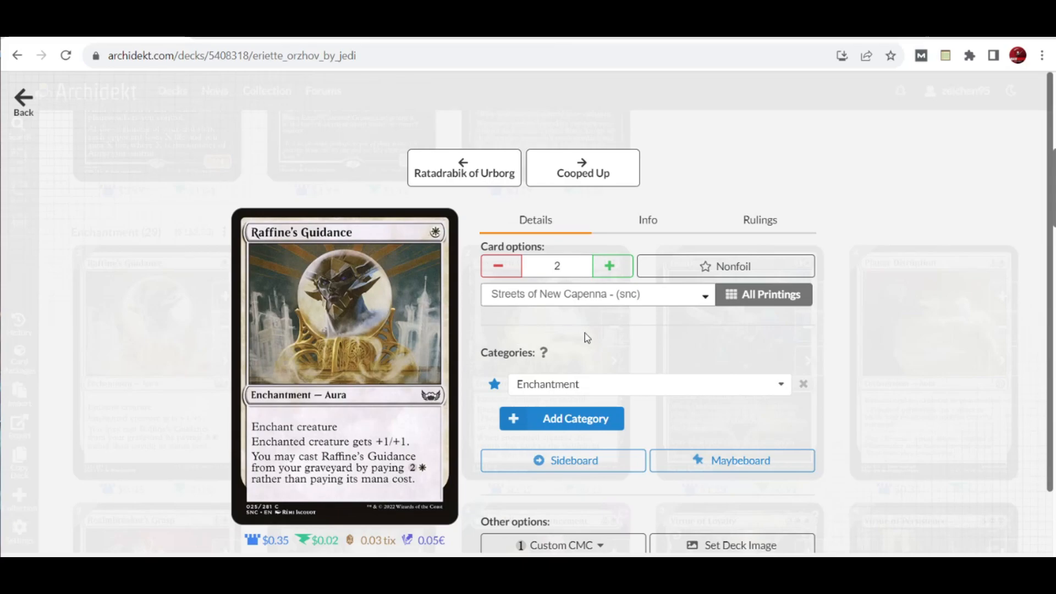
{"action": "mouse_move", "coordinate": [496, 342]}
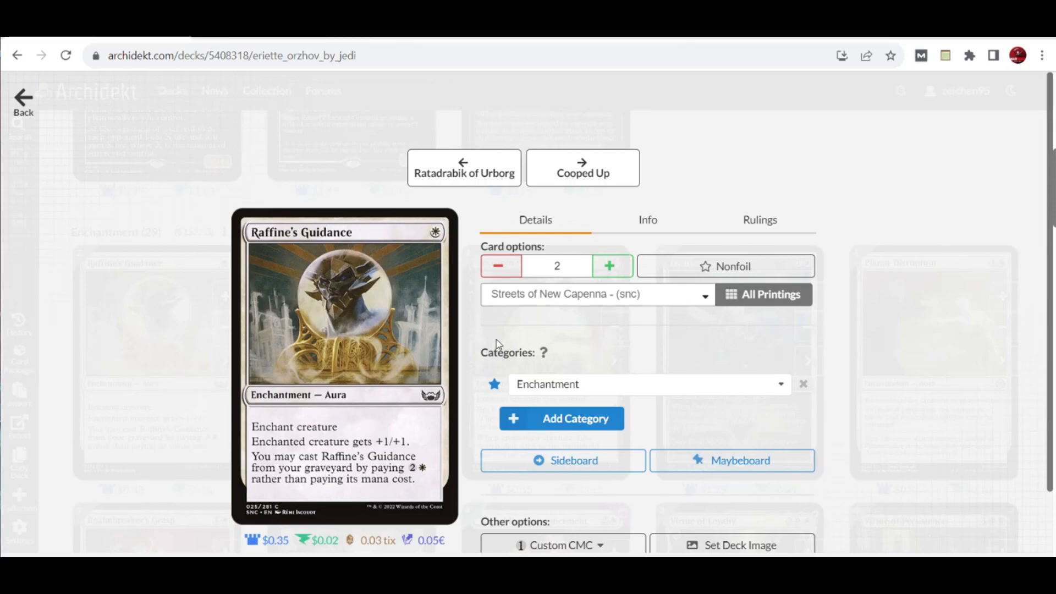
Advance through Cooped Up to Necrogen Communion (2 copies, Phyrexia: All Will Be One).
{"action": "left_click", "coordinate": [583, 168]}
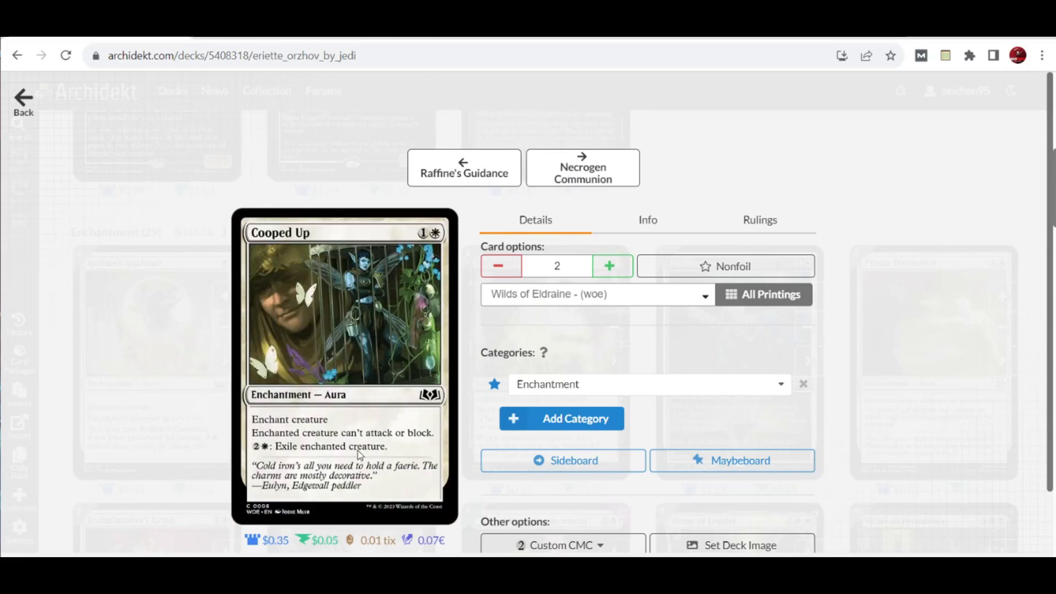
{"action": "mouse_move", "coordinate": [358, 451]}
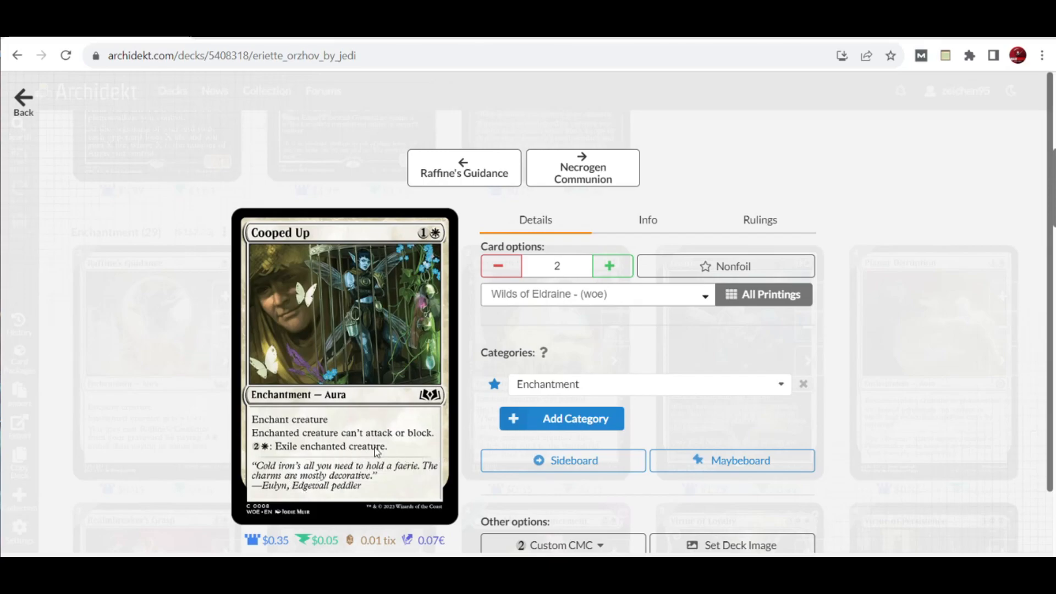
{"action": "mouse_move", "coordinate": [405, 444]}
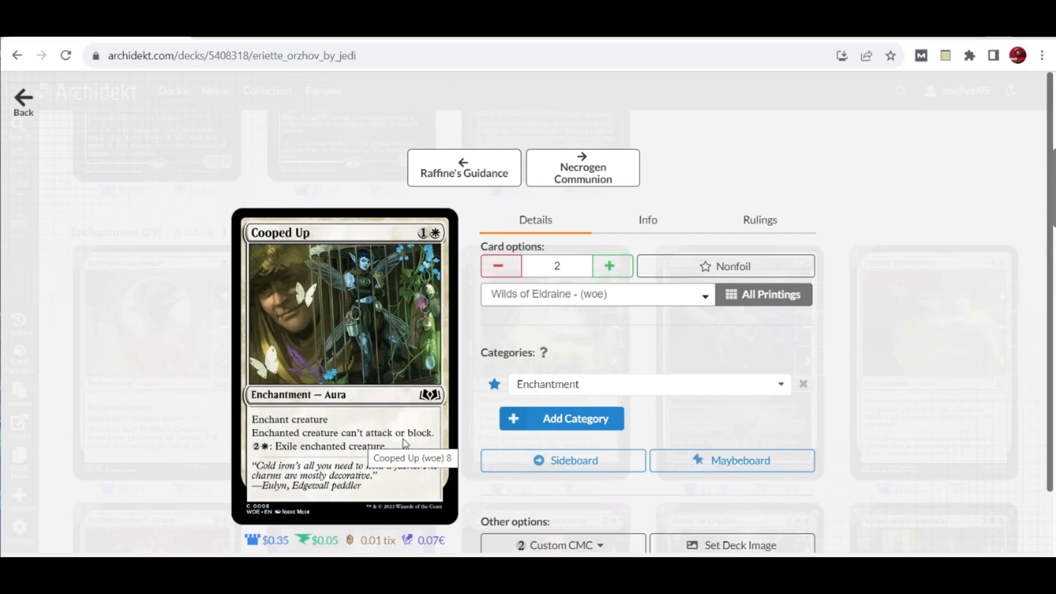
{"action": "mouse_move", "coordinate": [272, 464]}
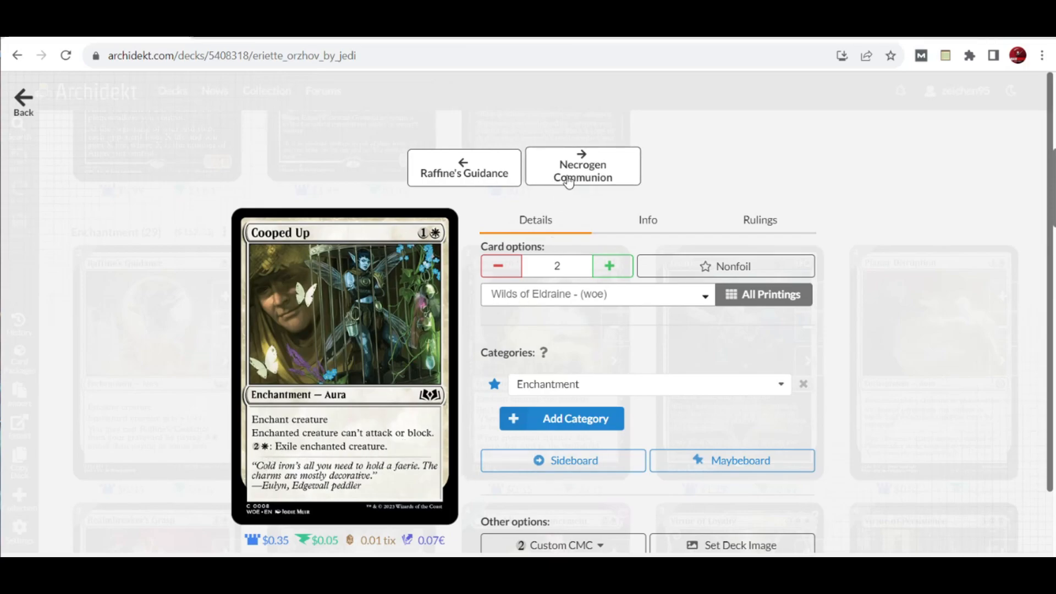
{"action": "left_click", "coordinate": [583, 166]}
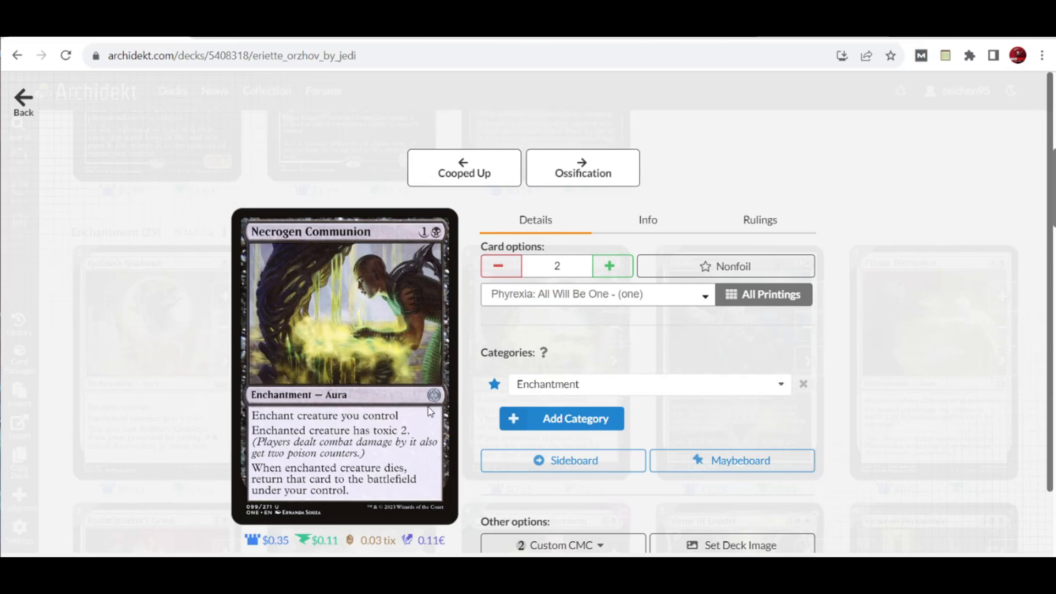
{"action": "mouse_move", "coordinate": [387, 444]}
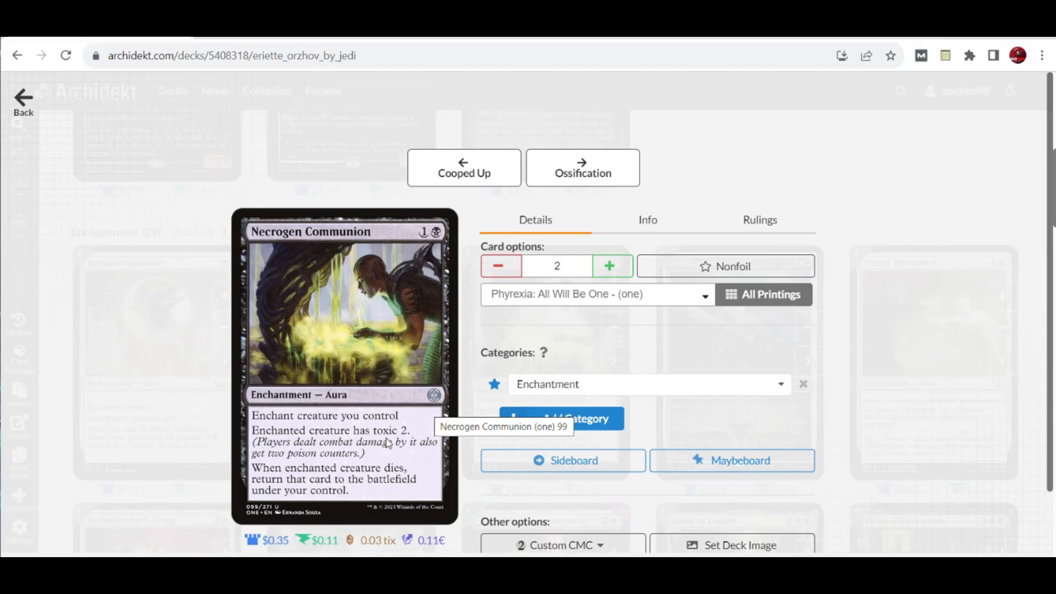
{"action": "mouse_move", "coordinate": [418, 439]}
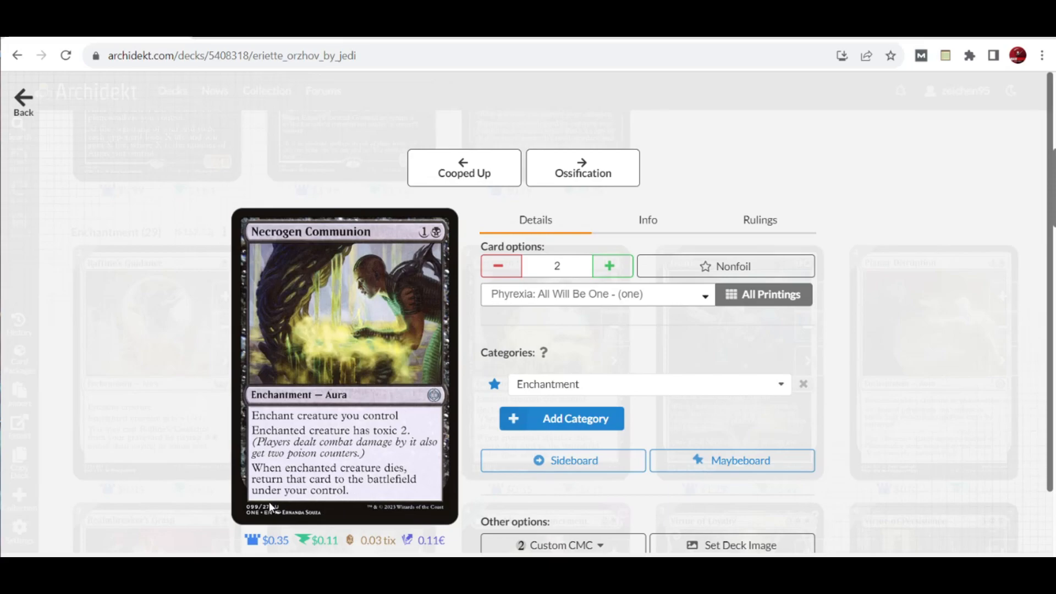
{"action": "mouse_move", "coordinate": [621, 364]}
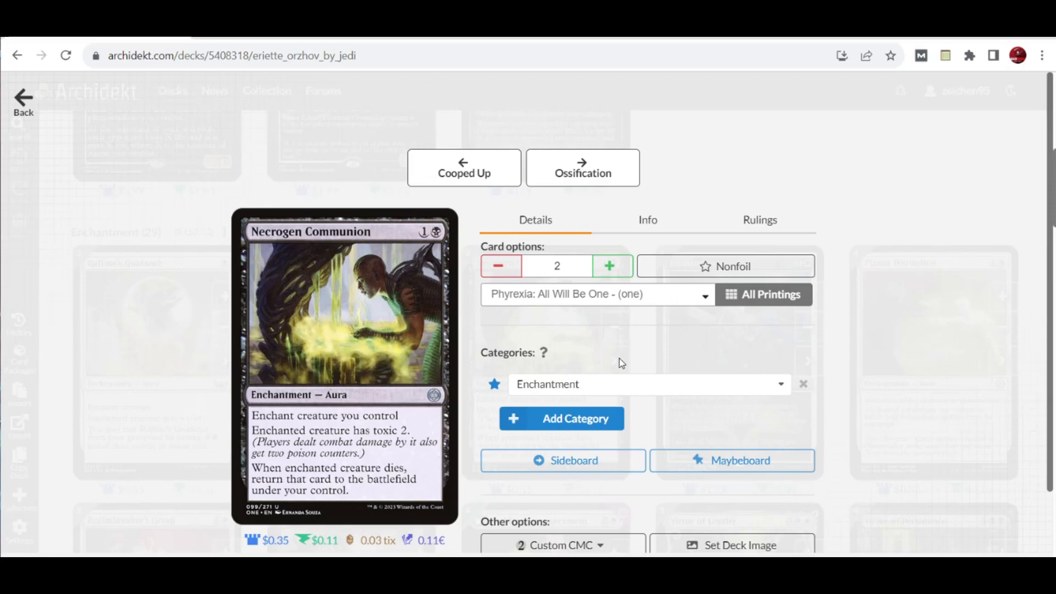
{"action": "mouse_move", "coordinate": [426, 438]}
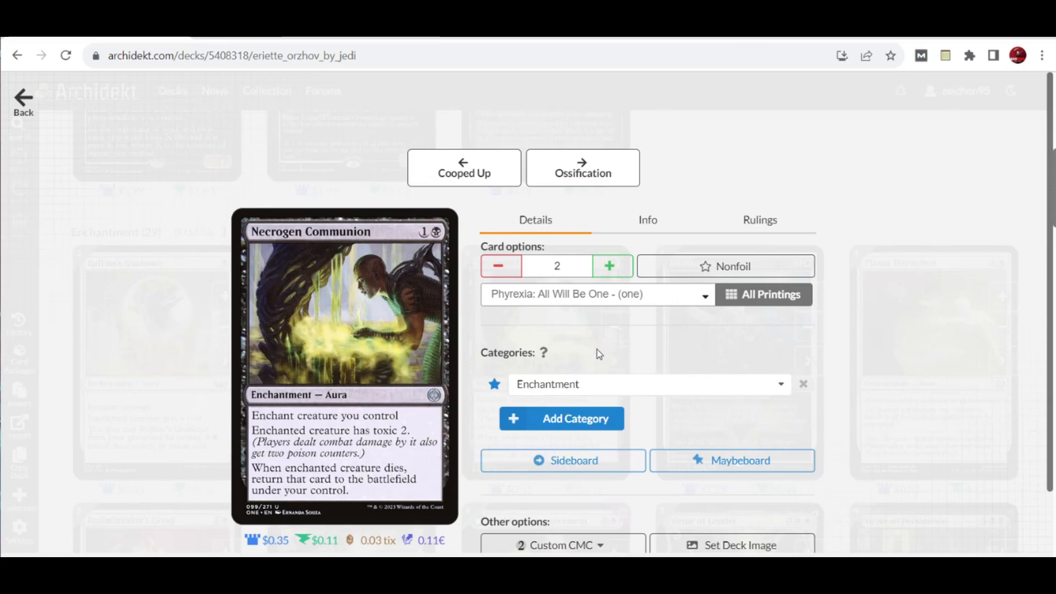
{"action": "mouse_move", "coordinate": [574, 180]}
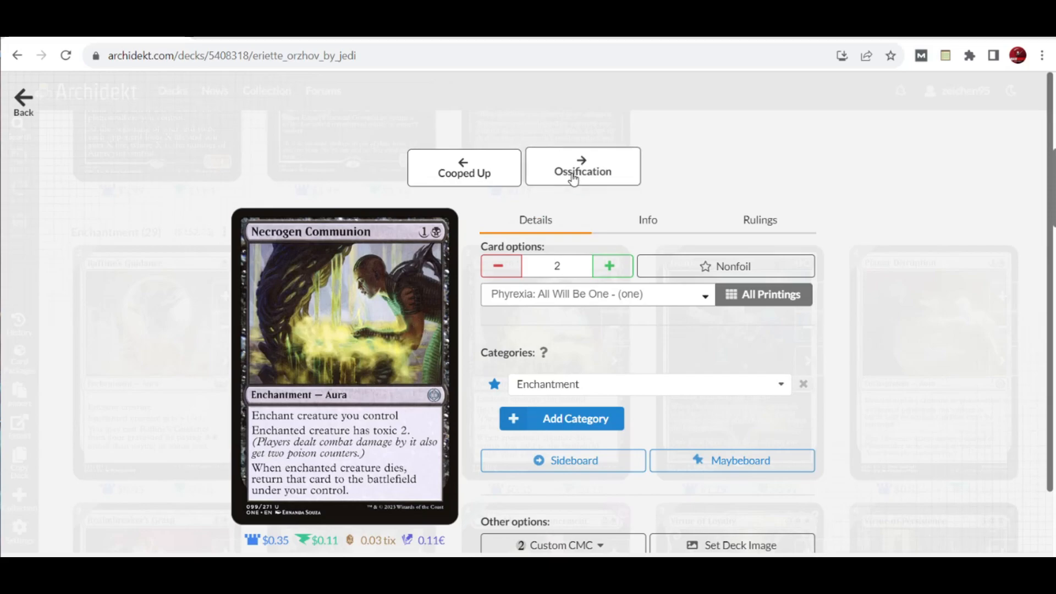
Advance to Ossification: 4 copies from Phyrexia: All Will Be One.
{"action": "left_click", "coordinate": [583, 166]}
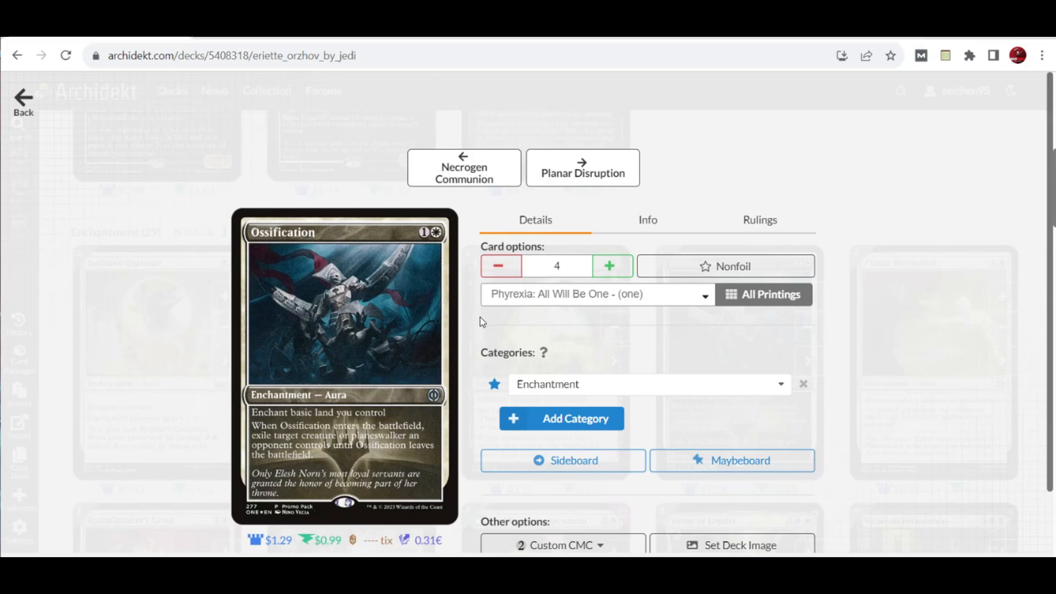
{"action": "mouse_move", "coordinate": [330, 453]}
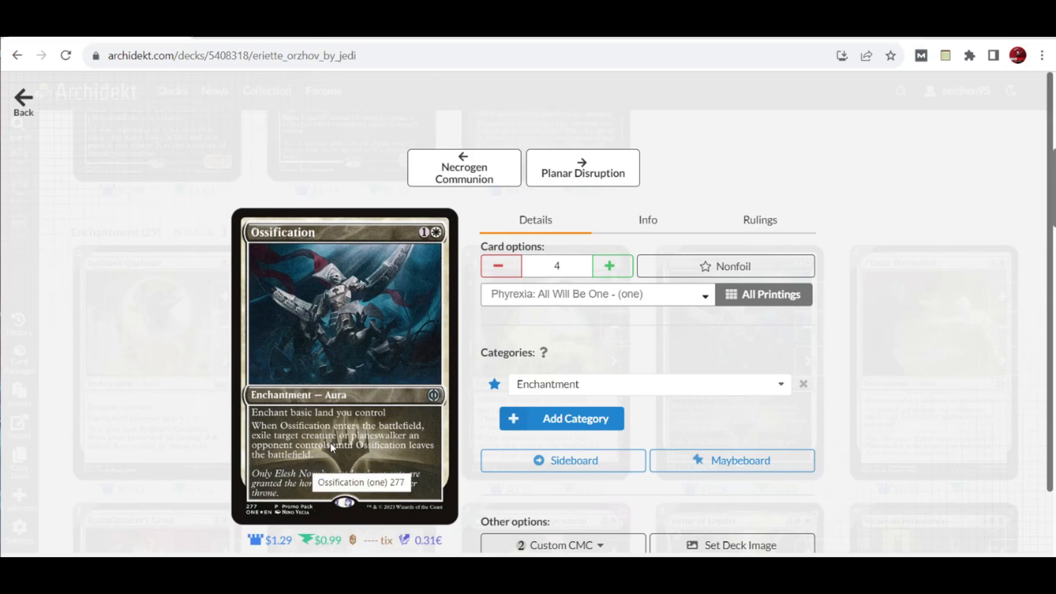
{"action": "mouse_move", "coordinate": [329, 450]}
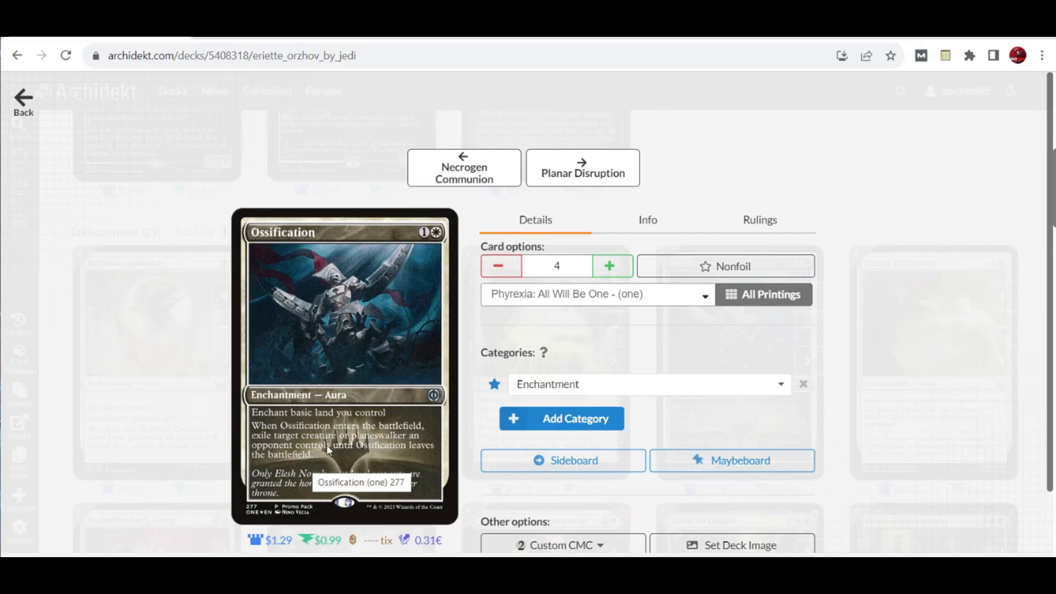
{"action": "mouse_move", "coordinate": [353, 471]}
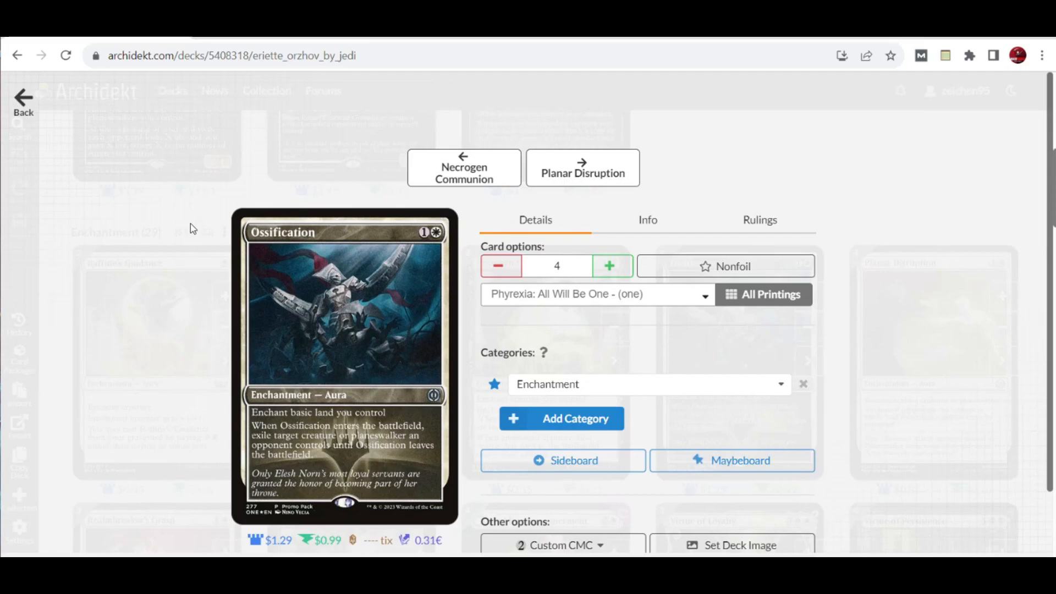
{"action": "mouse_move", "coordinate": [584, 208]}
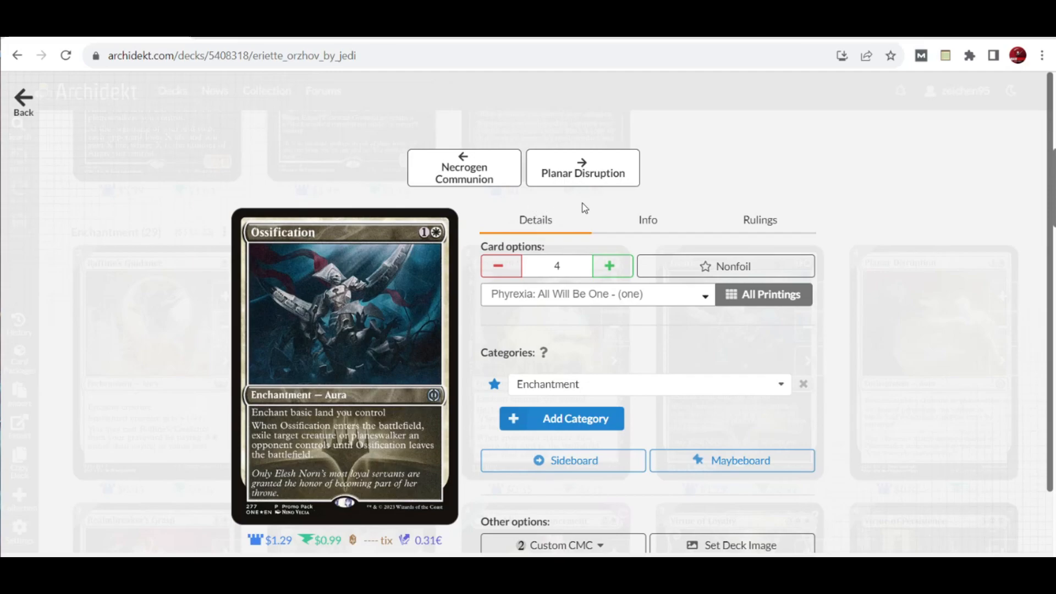
Advance to Planar Disruption: 4 copies from Phyrexia: All Will Be One.
{"action": "left_click", "coordinate": [583, 167]}
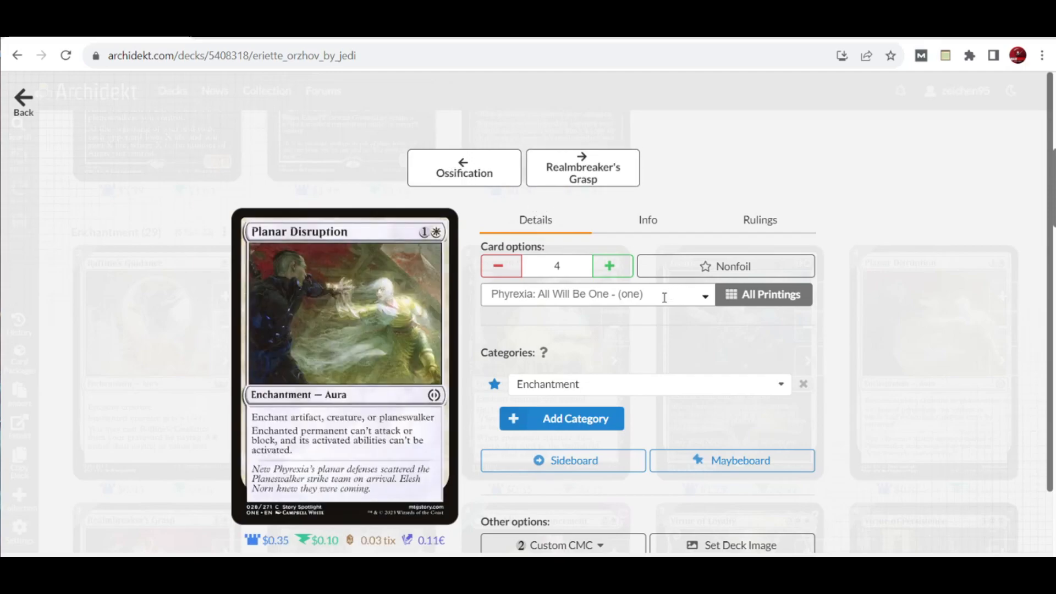
{"action": "mouse_move", "coordinate": [486, 182]}
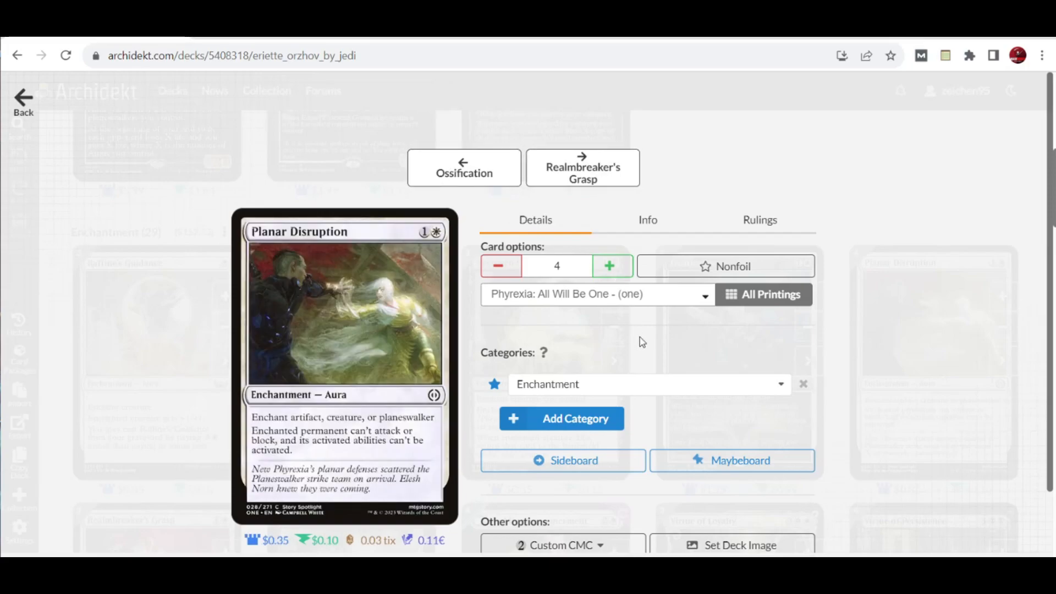
{"action": "mouse_move", "coordinate": [386, 264]}
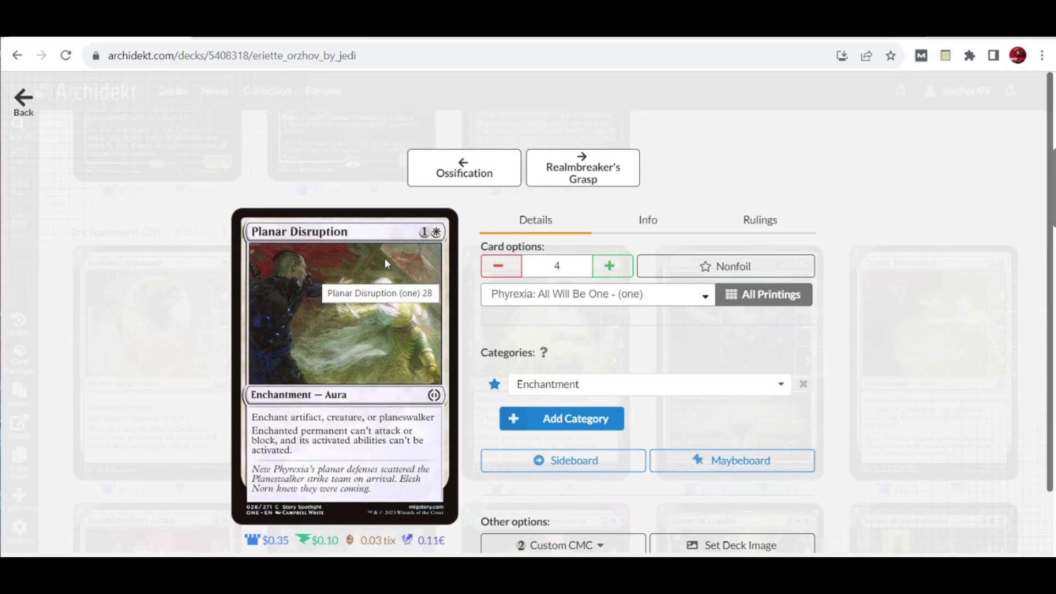
{"action": "mouse_move", "coordinate": [322, 460]}
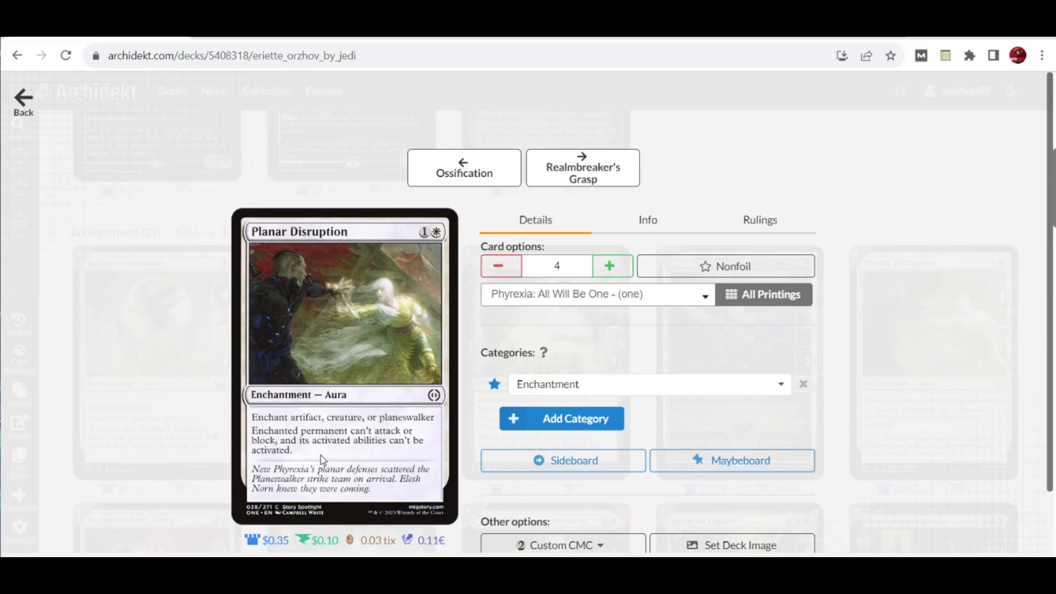
{"action": "mouse_move", "coordinate": [368, 449]}
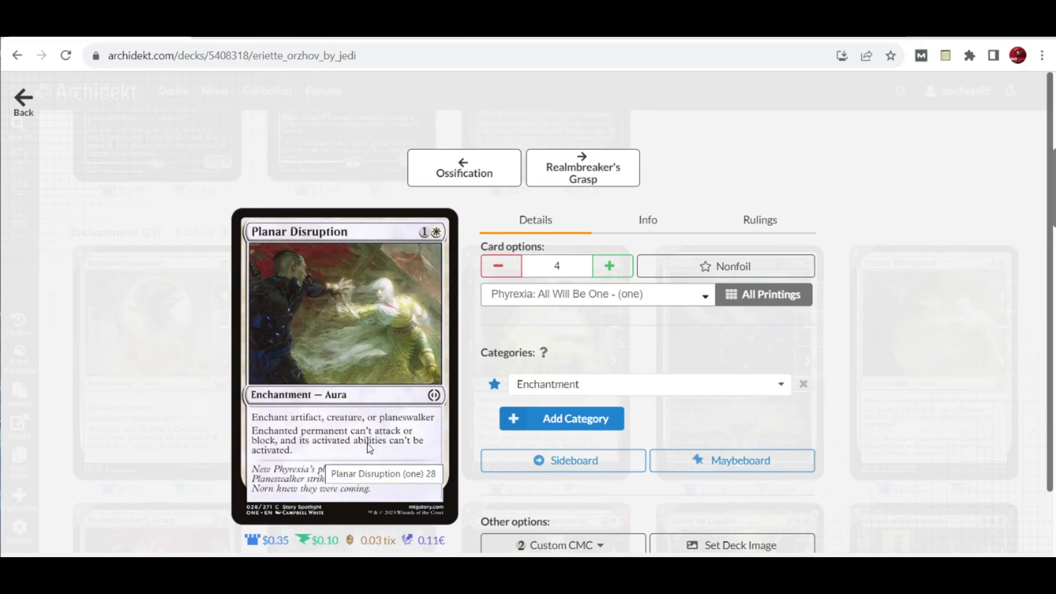
{"action": "mouse_move", "coordinate": [369, 448]}
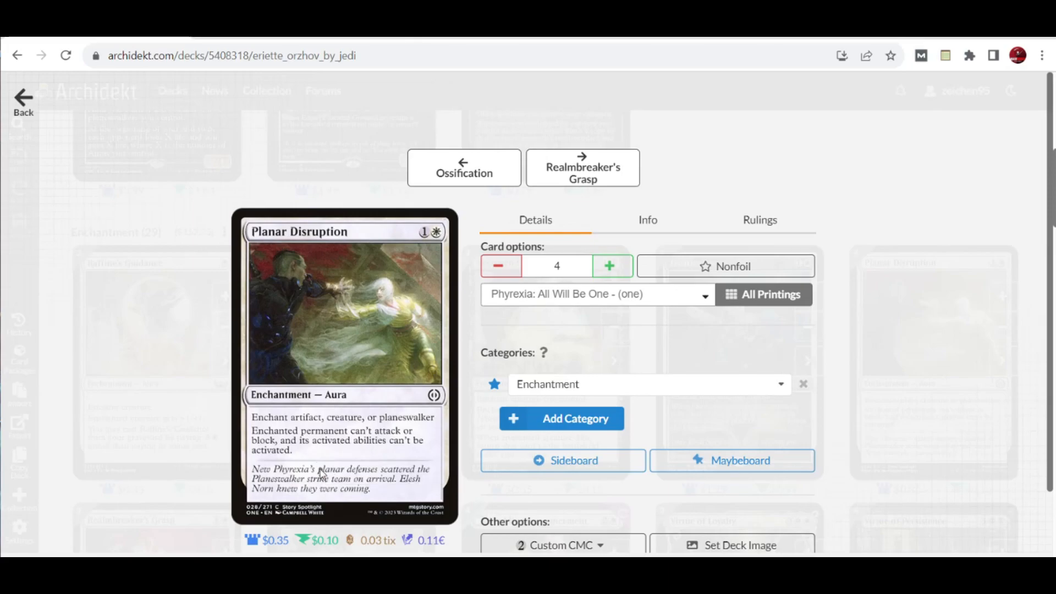
{"action": "mouse_move", "coordinate": [321, 478]}
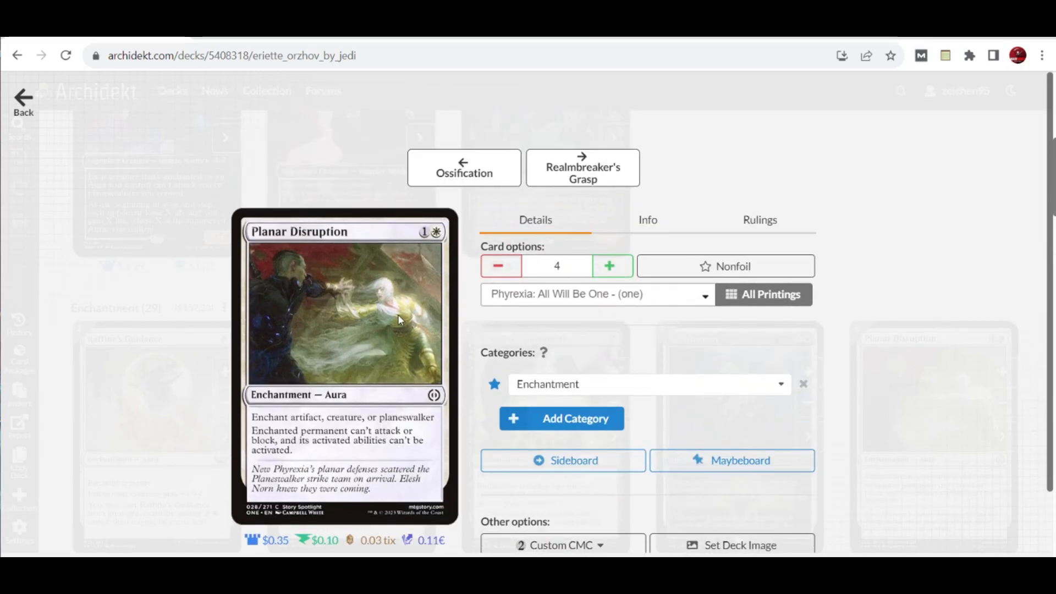
{"action": "mouse_move", "coordinate": [417, 385]}
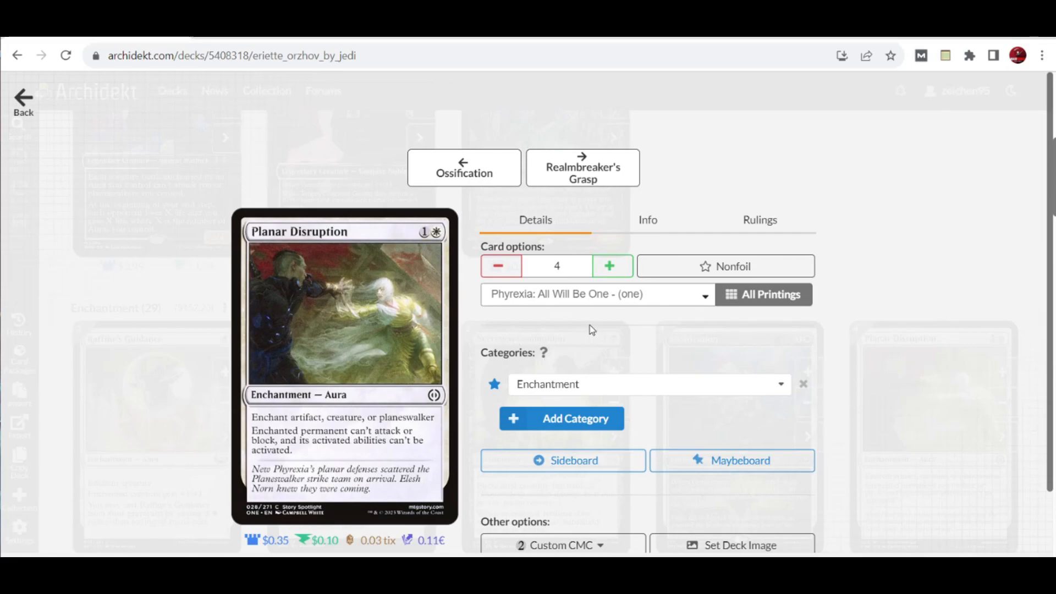
{"action": "mouse_move", "coordinate": [587, 340]}
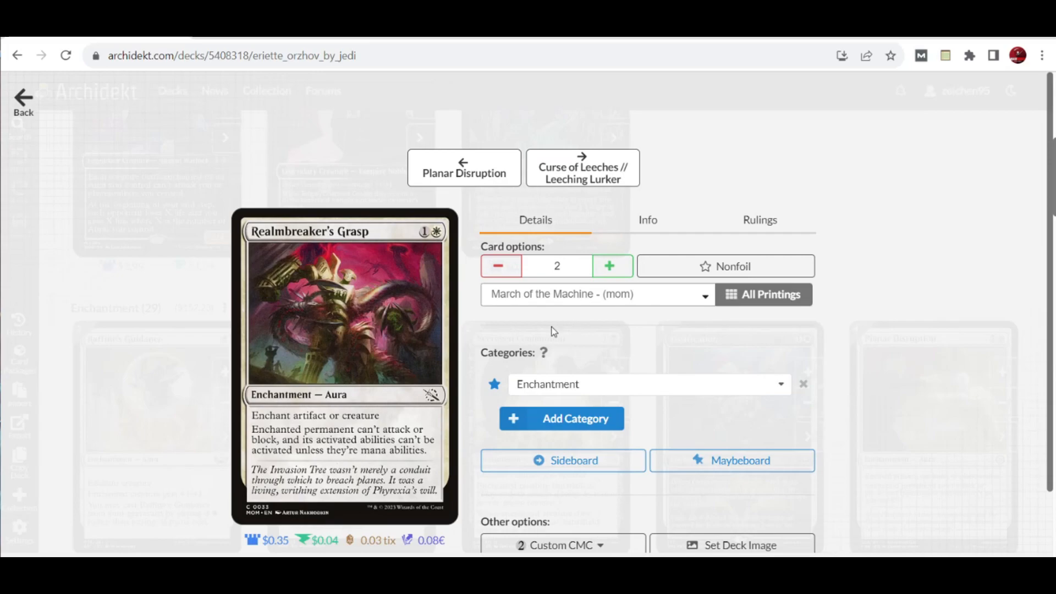
{"action": "mouse_move", "coordinate": [380, 344]}
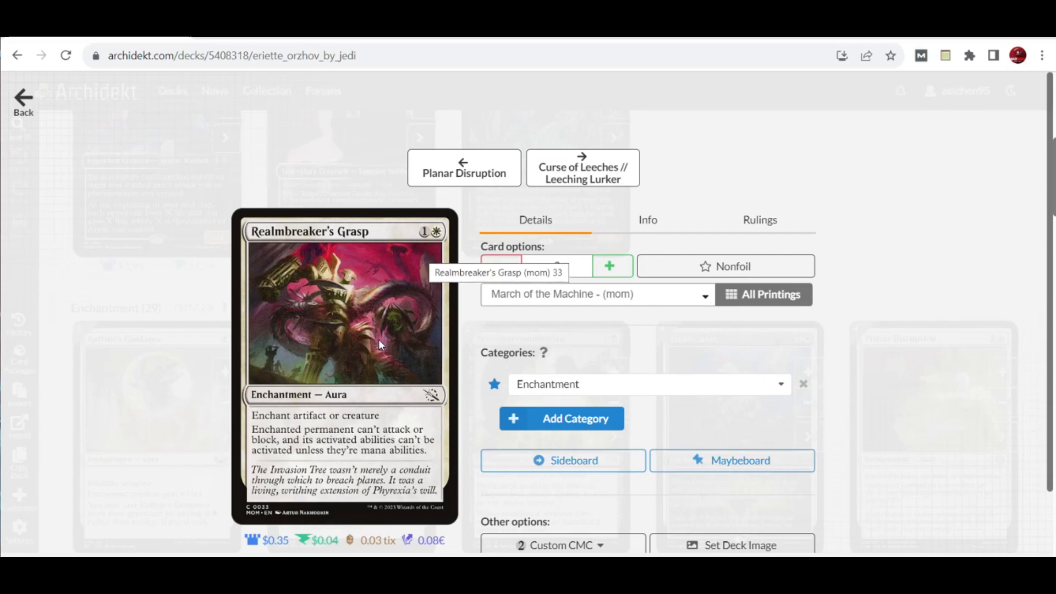
{"action": "mouse_move", "coordinate": [312, 436]}
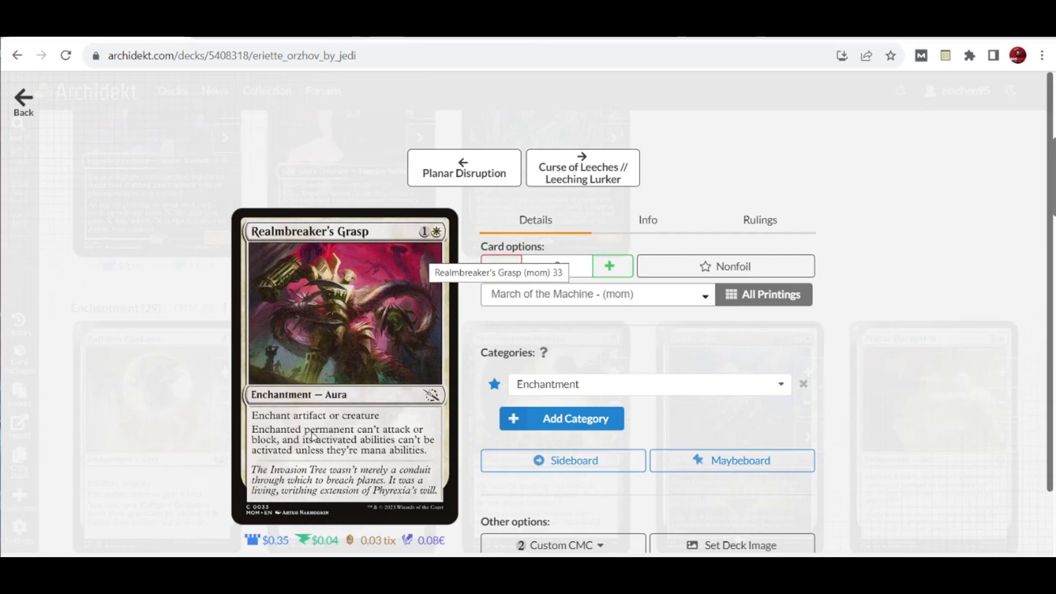
{"action": "mouse_move", "coordinate": [387, 441]}
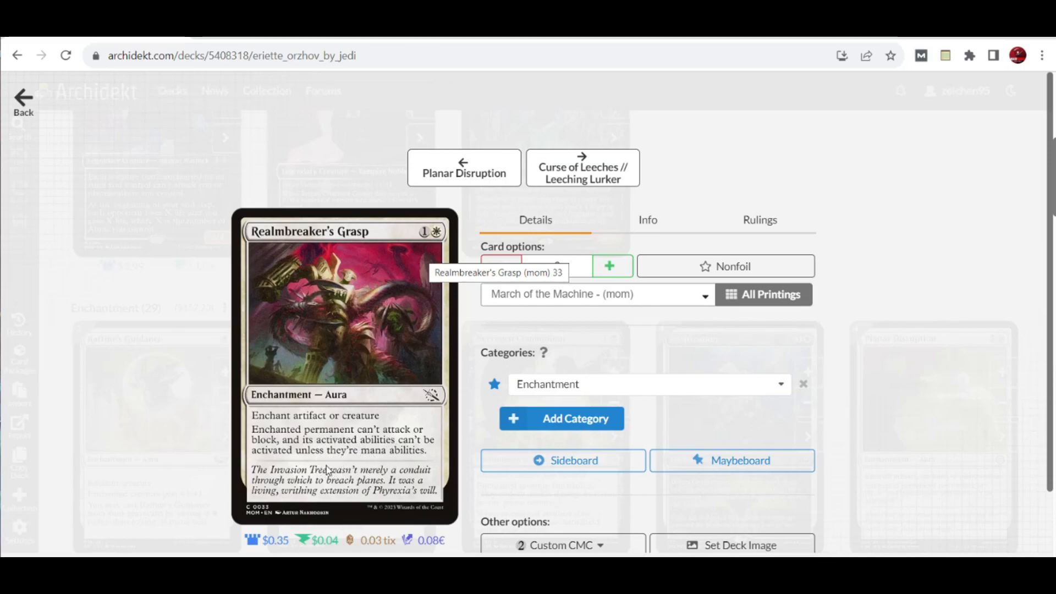
{"action": "left_click", "coordinate": [610, 267]}
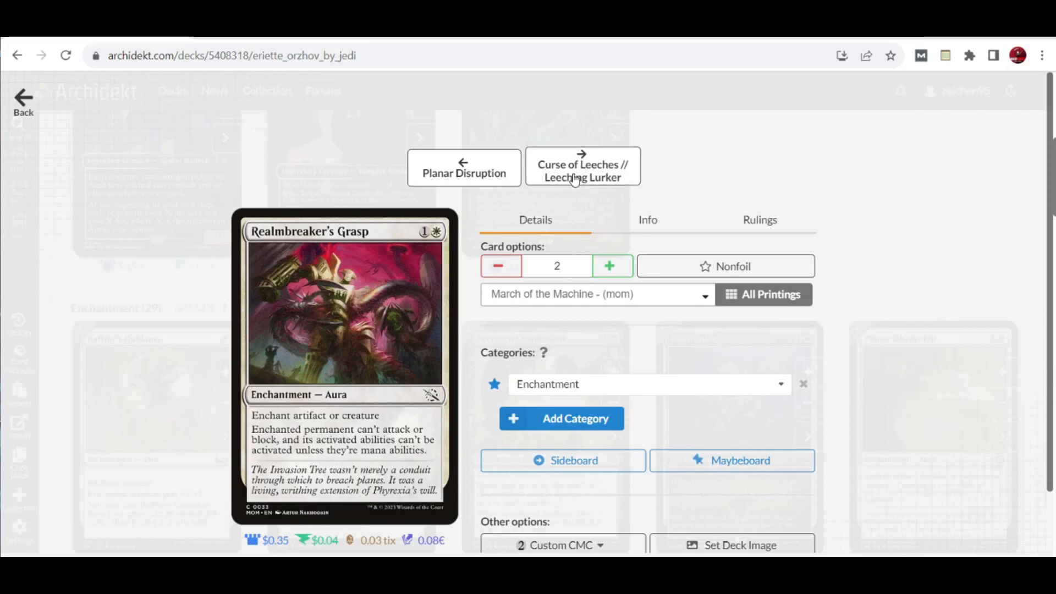
{"action": "left_click", "coordinate": [583, 166]}
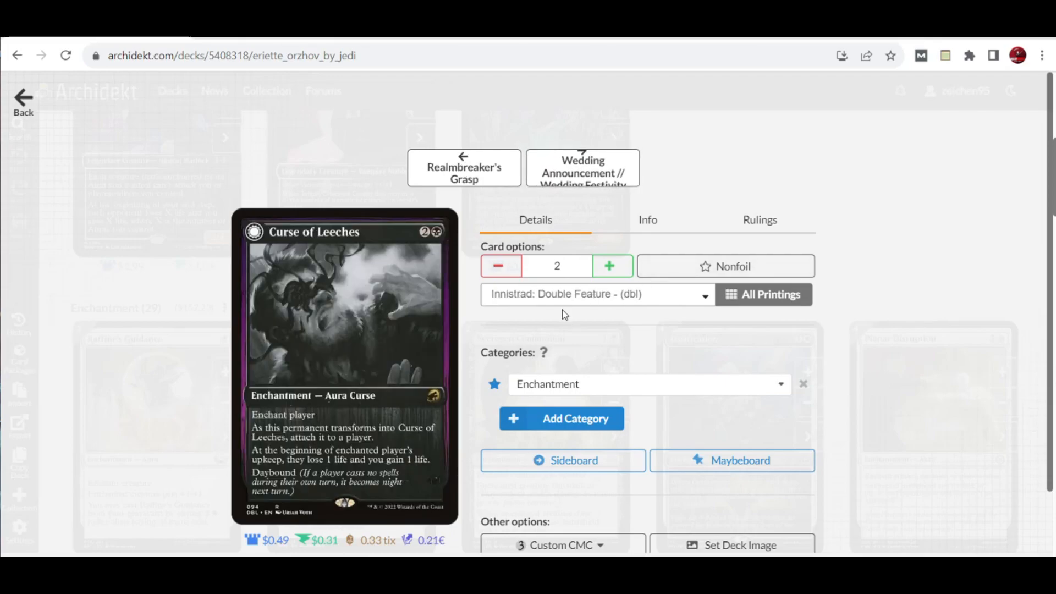
{"action": "mouse_move", "coordinate": [322, 255]}
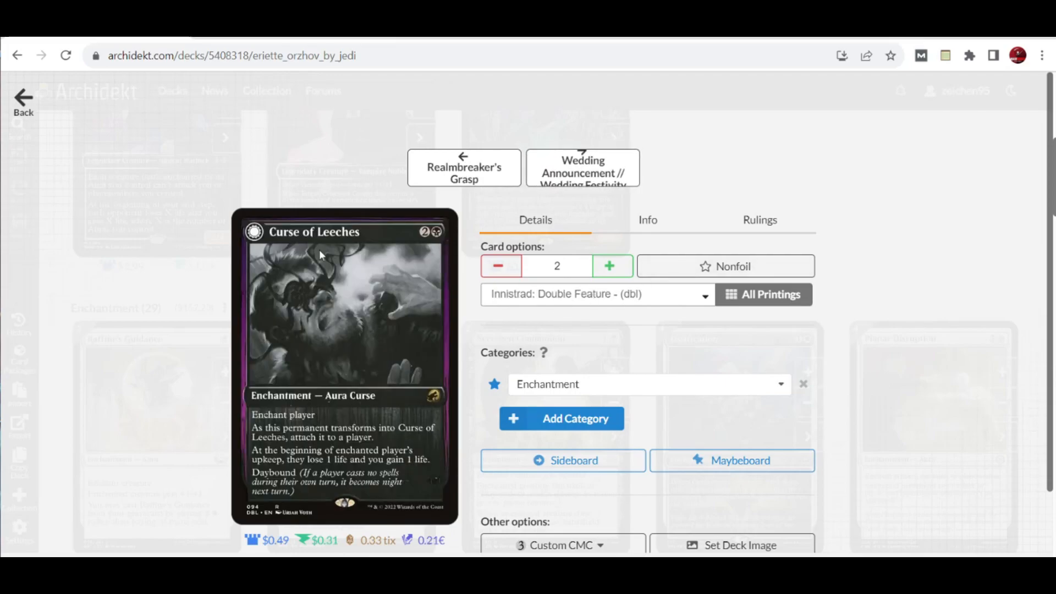
{"action": "mouse_move", "coordinate": [382, 436]}
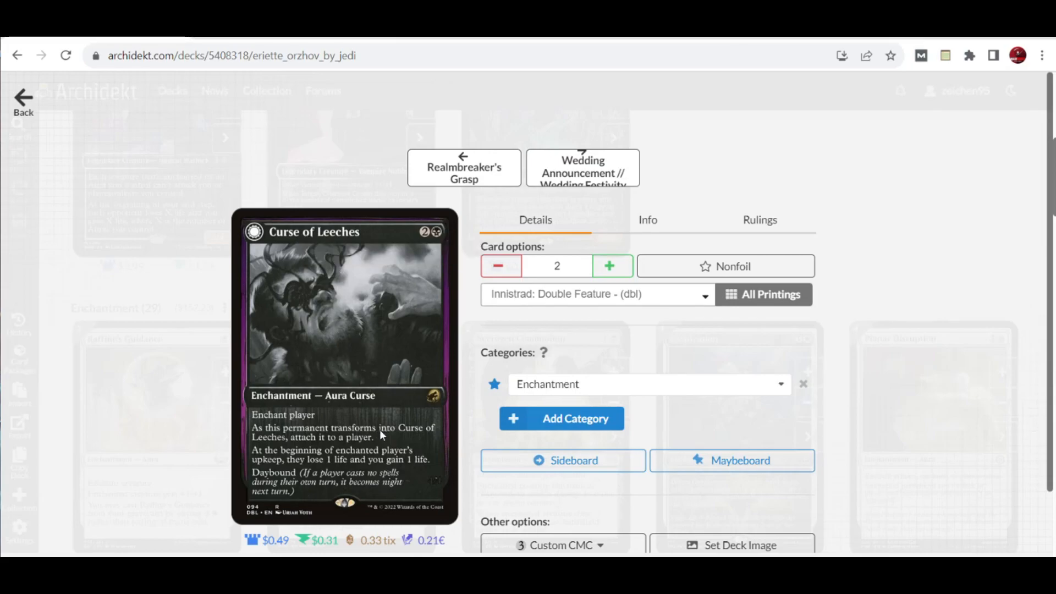
{"action": "mouse_move", "coordinate": [309, 463]}
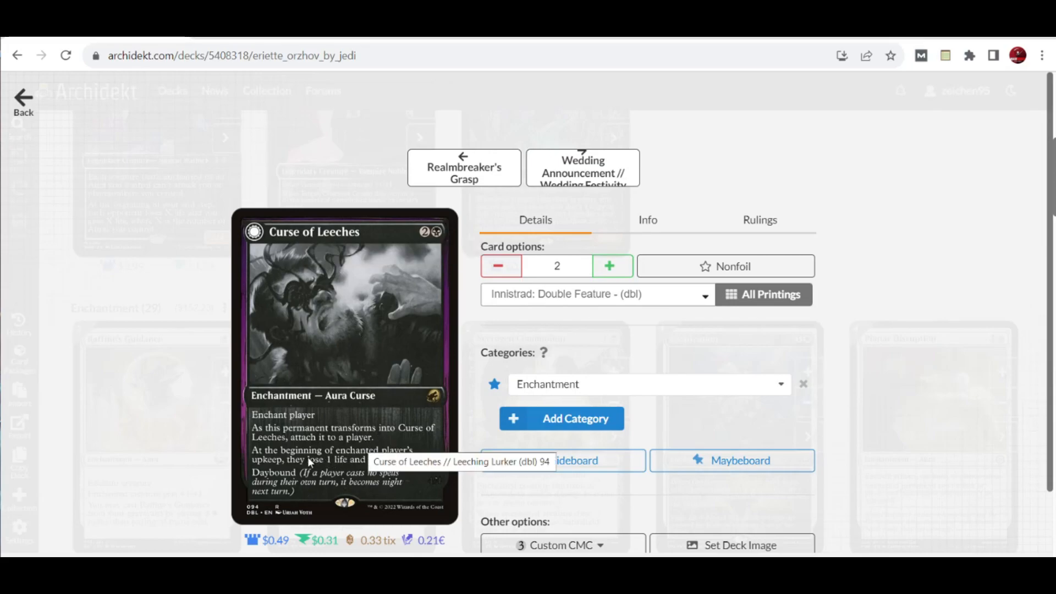
{"action": "mouse_move", "coordinate": [419, 452]}
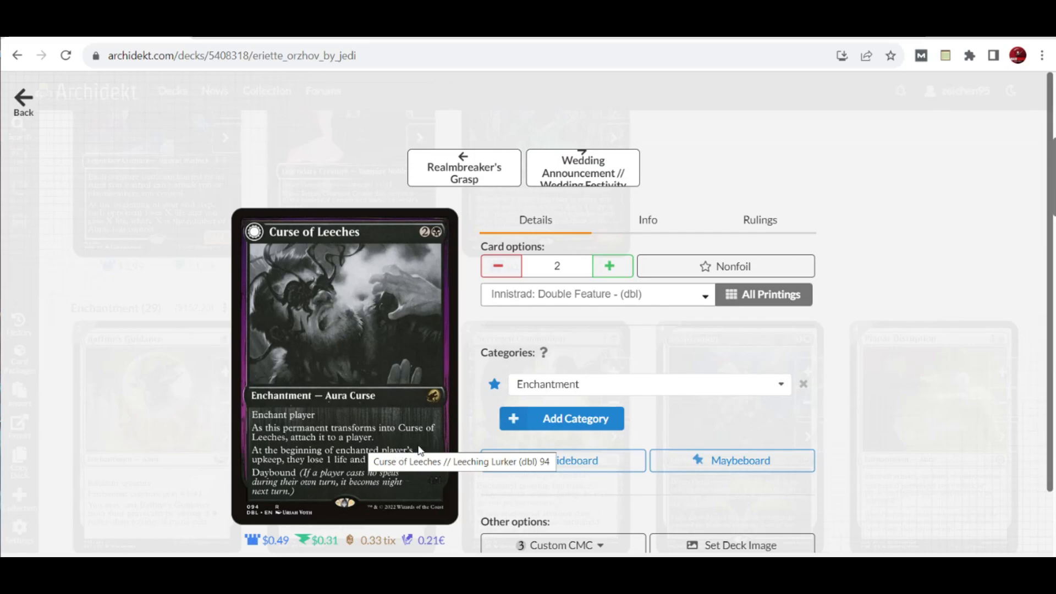
{"action": "mouse_move", "coordinate": [306, 476]}
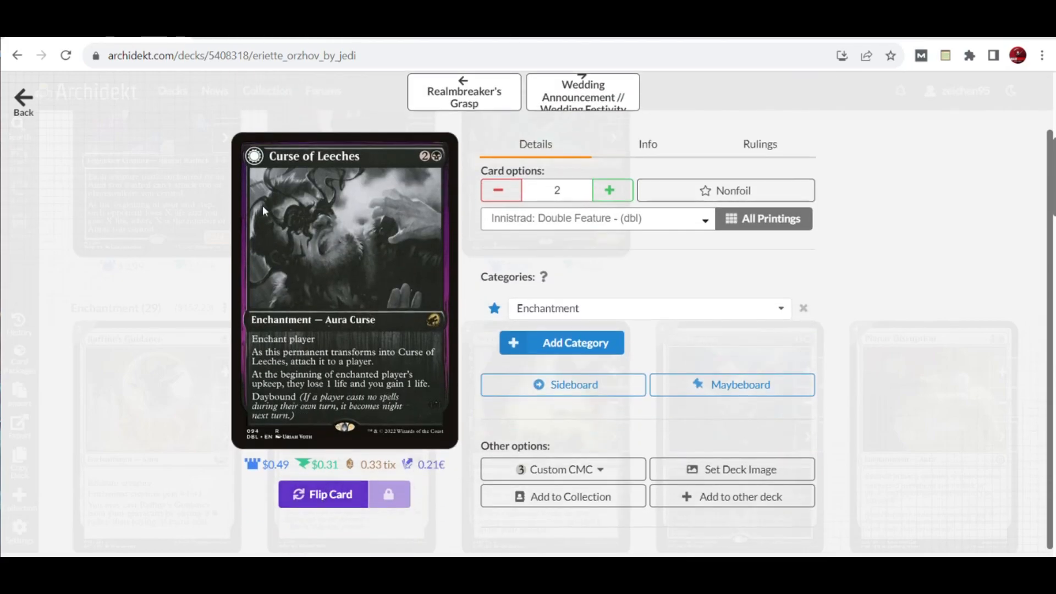
{"action": "left_click", "coordinate": [322, 495]}
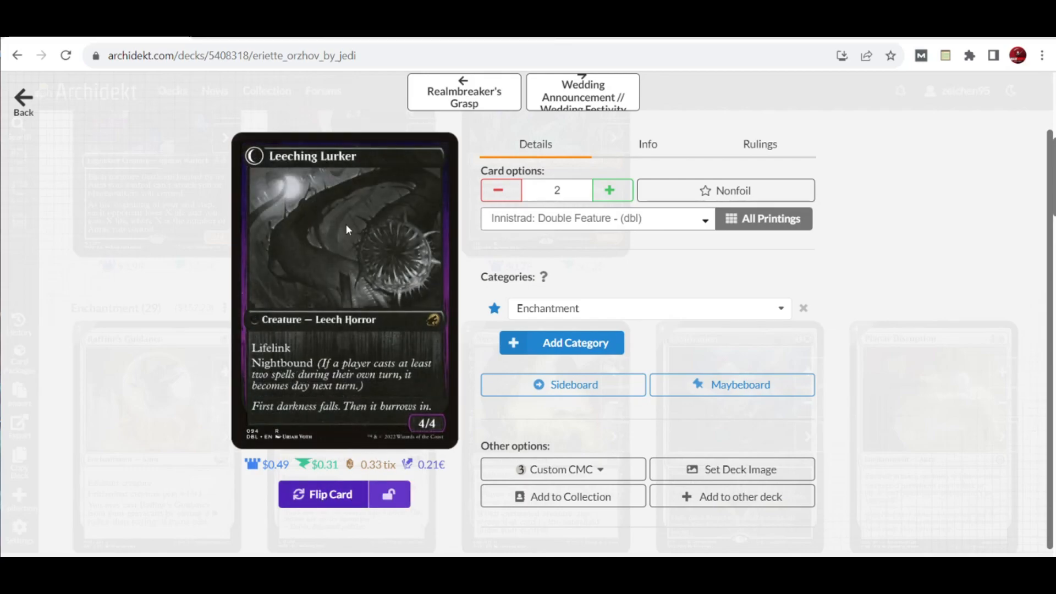
{"action": "mouse_move", "coordinate": [364, 211]}
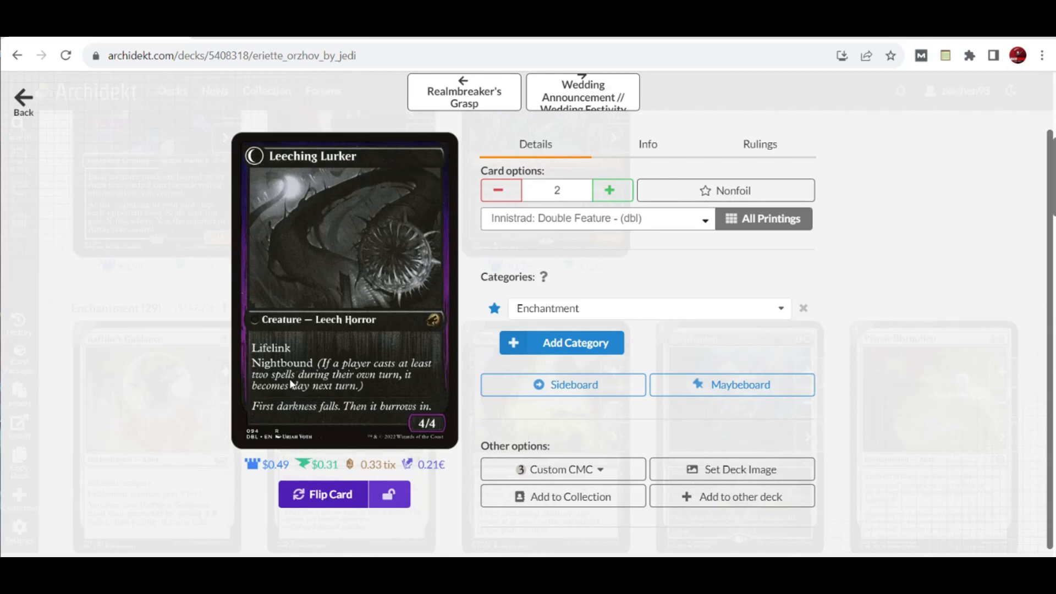
{"action": "mouse_move", "coordinate": [312, 391]}
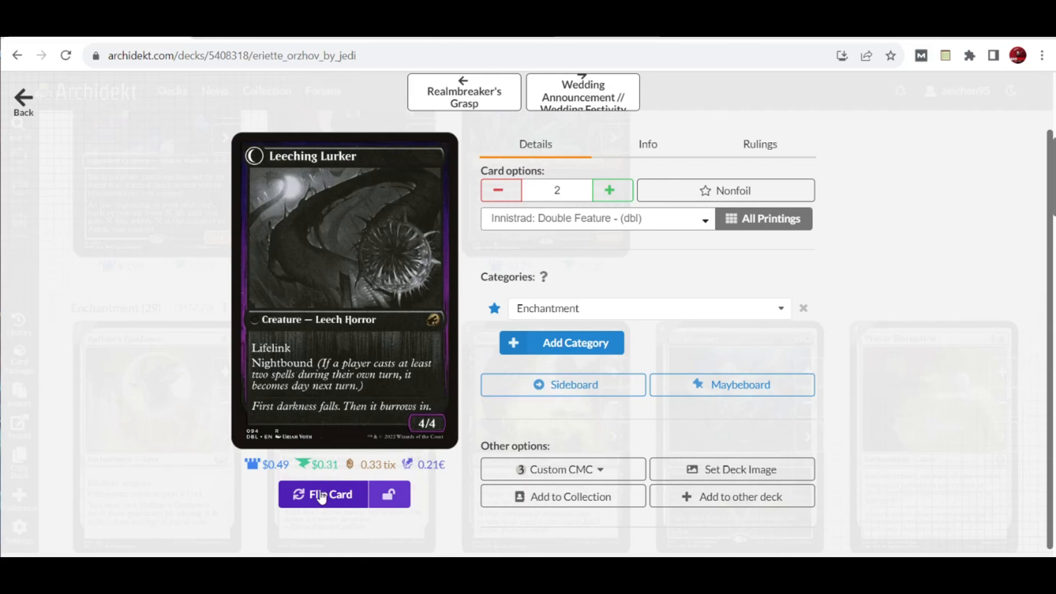
{"action": "left_click", "coordinate": [323, 494]}
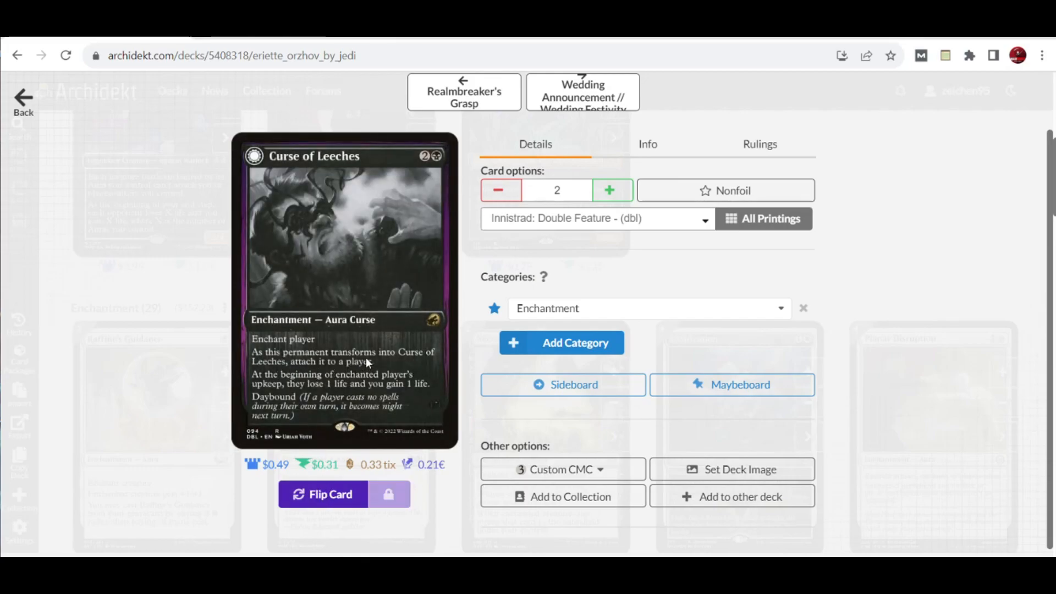
{"action": "scroll", "scroll_direction": "down", "scroll_amount": 3}
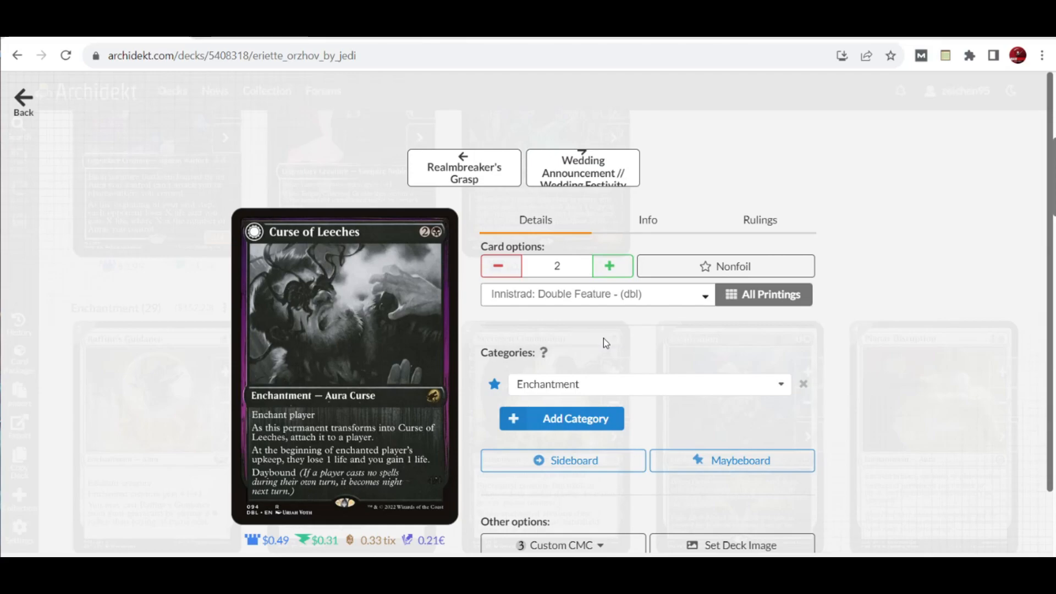
{"action": "mouse_move", "coordinate": [587, 344]}
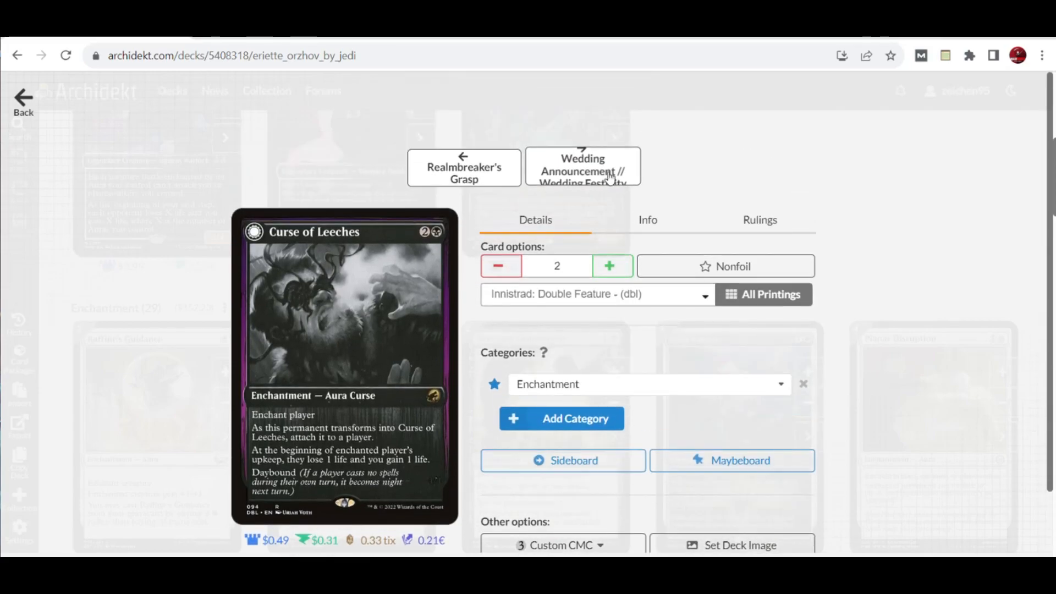
Advance through Wedding Announcement to Virtue of Loyalty (3 copies, Wilds of Eldraine).
{"action": "left_click", "coordinate": [584, 167]}
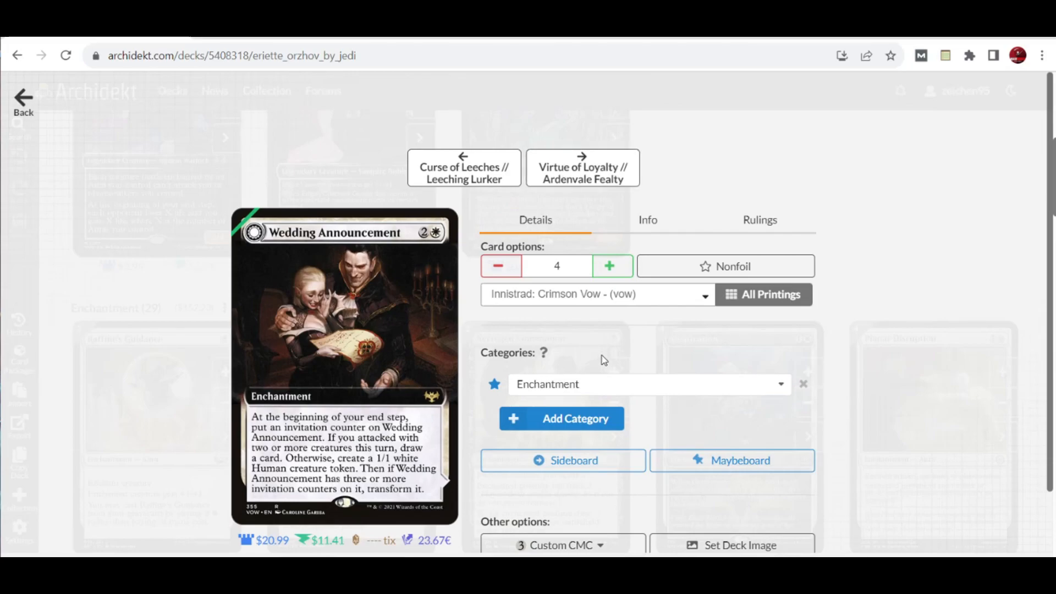
{"action": "mouse_move", "coordinate": [600, 345]}
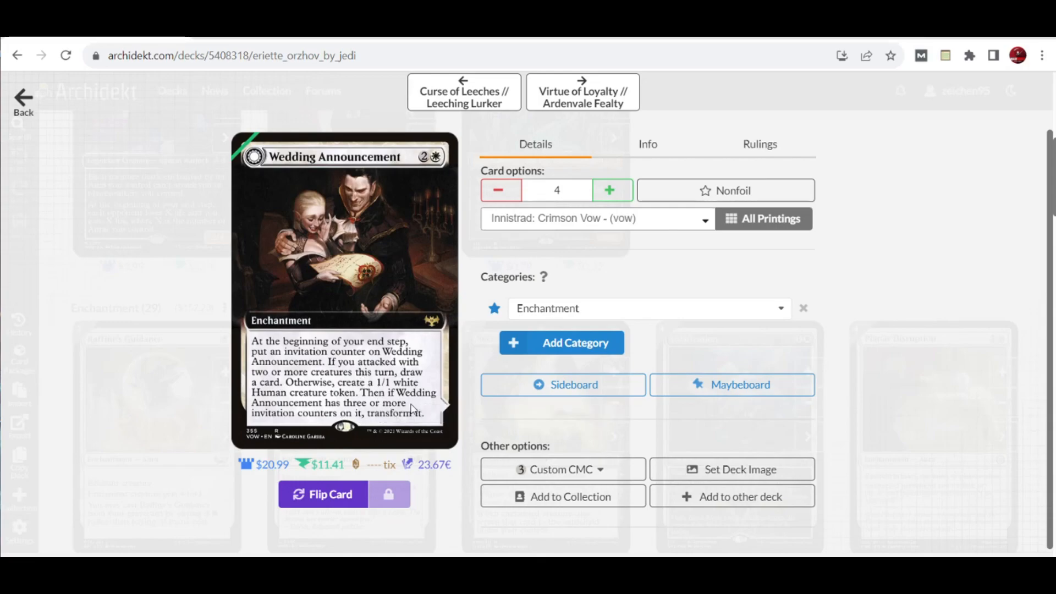
{"action": "left_click", "coordinate": [323, 495]}
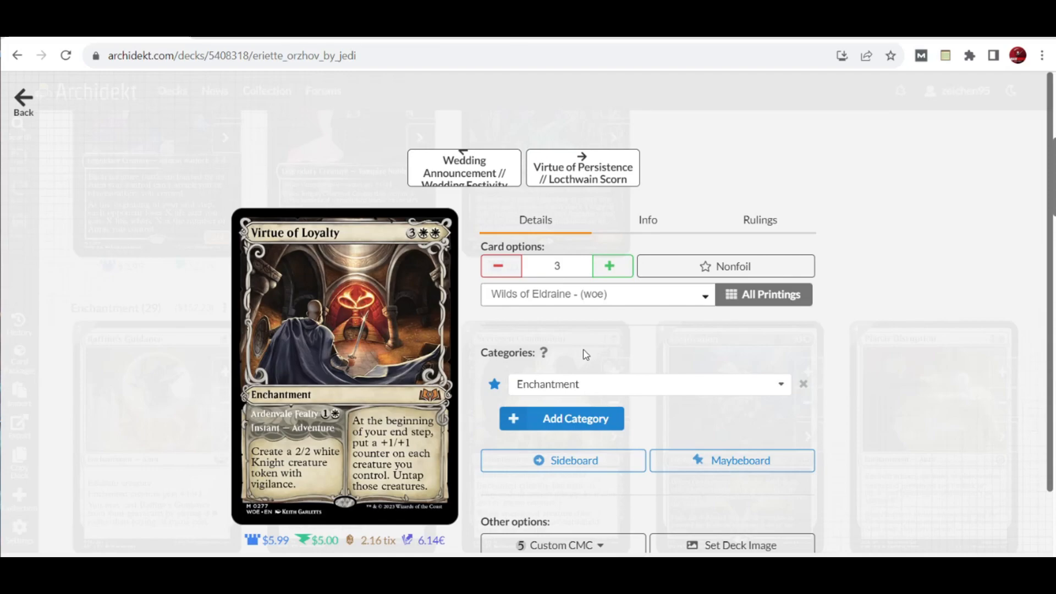
{"action": "mouse_move", "coordinate": [286, 481]}
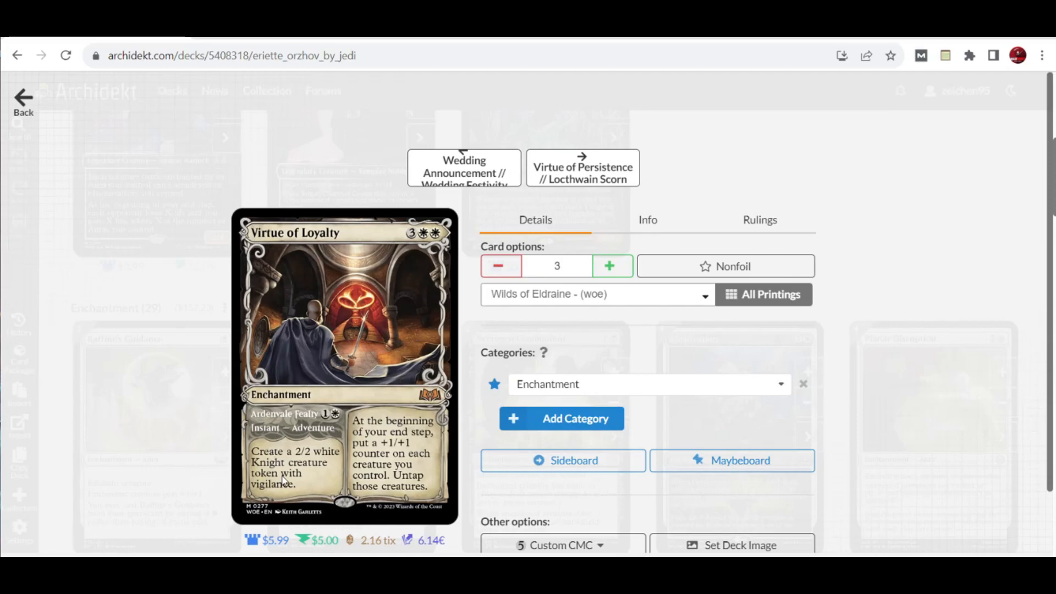
{"action": "mouse_move", "coordinate": [353, 443]}
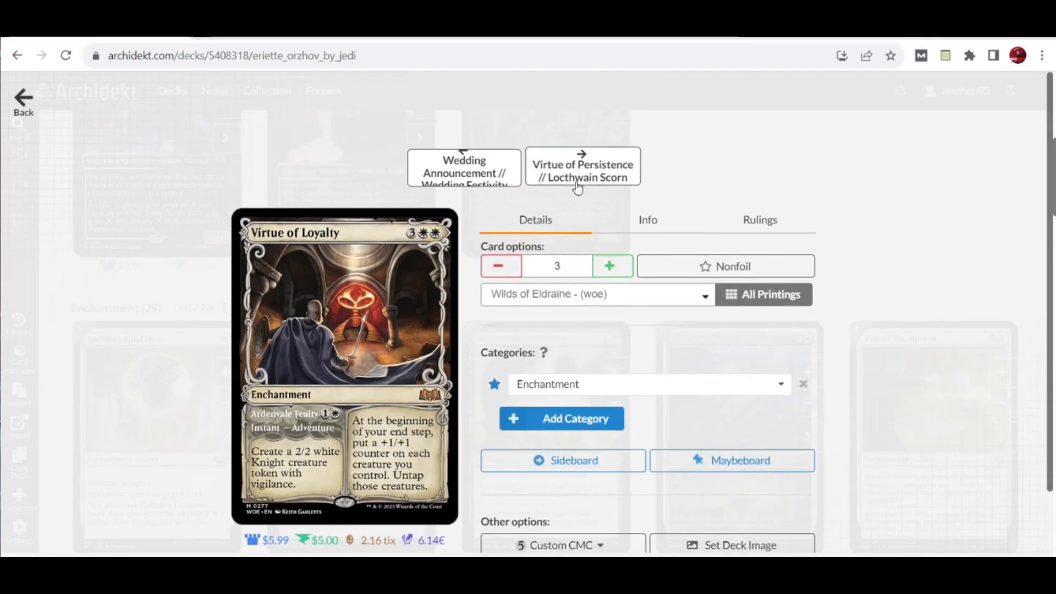
Advance to the Virtue of Persistence // Locthwain Scorn card details.
{"action": "left_click", "coordinate": [583, 167]}
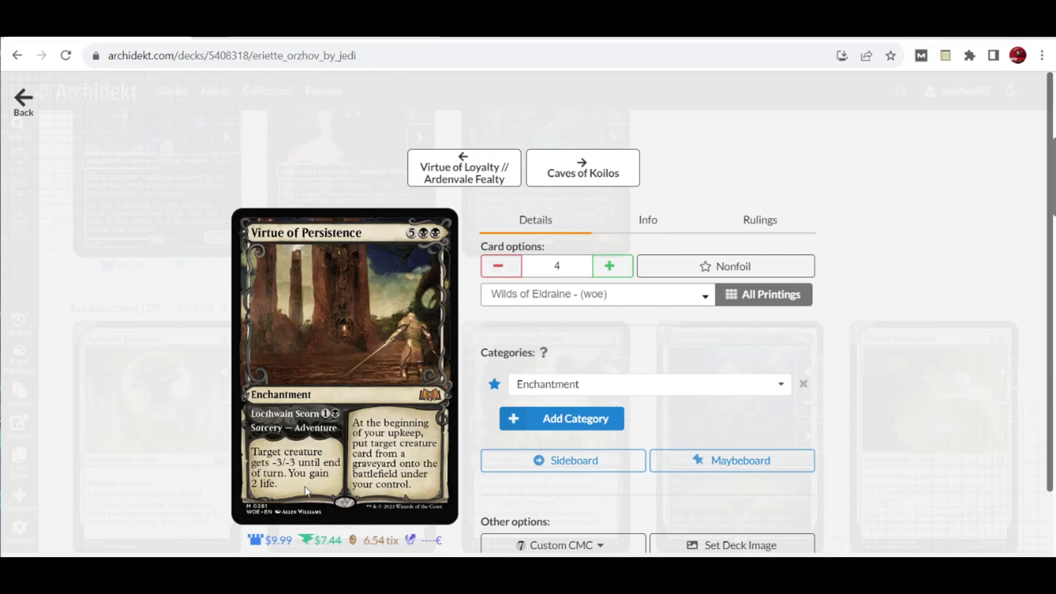
{"action": "mouse_move", "coordinate": [425, 235]}
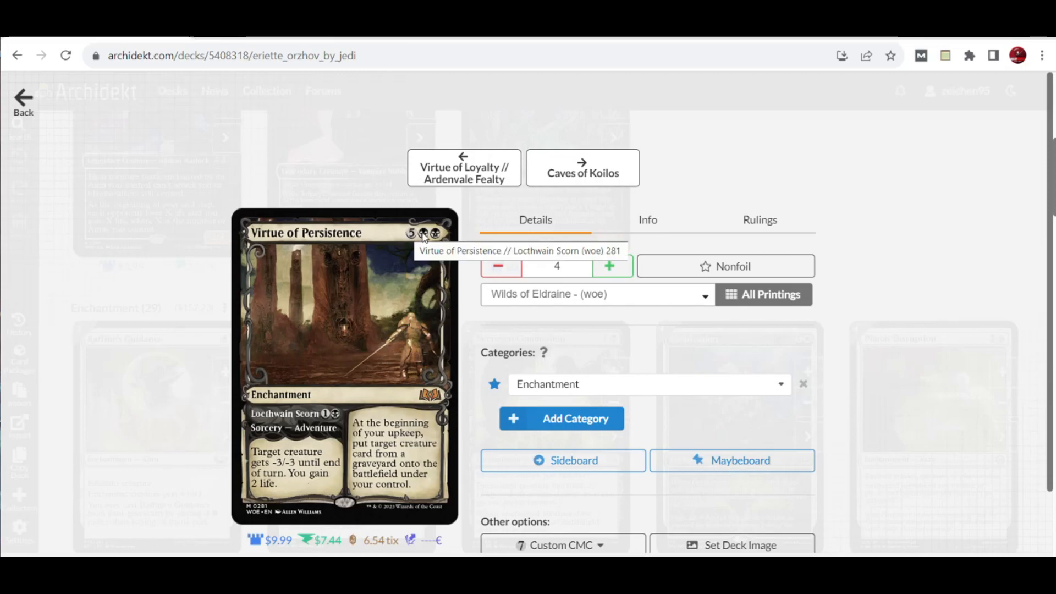
{"action": "mouse_move", "coordinate": [406, 449]}
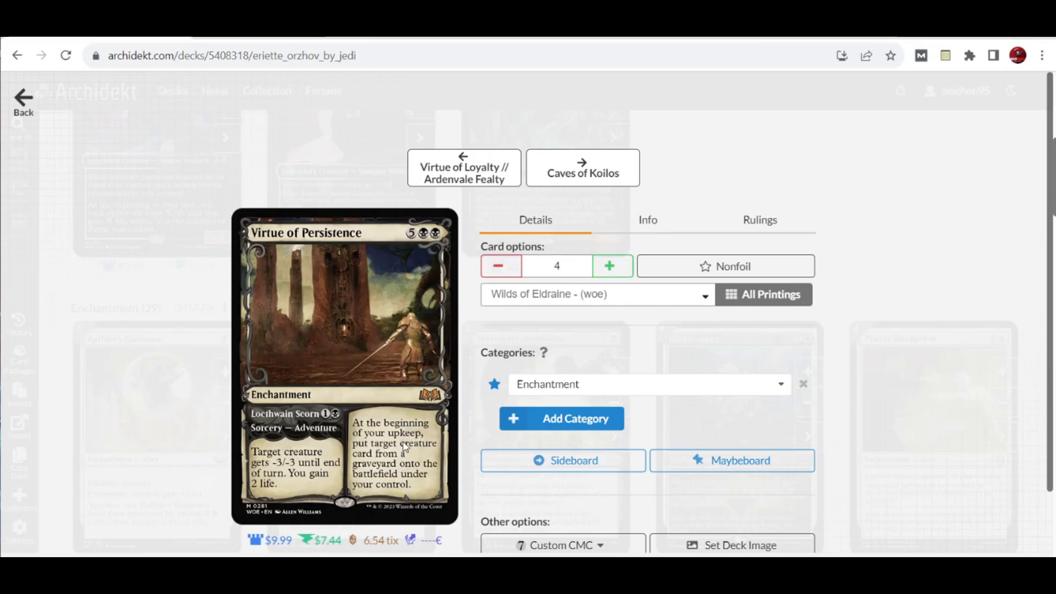
{"action": "mouse_move", "coordinate": [400, 514]}
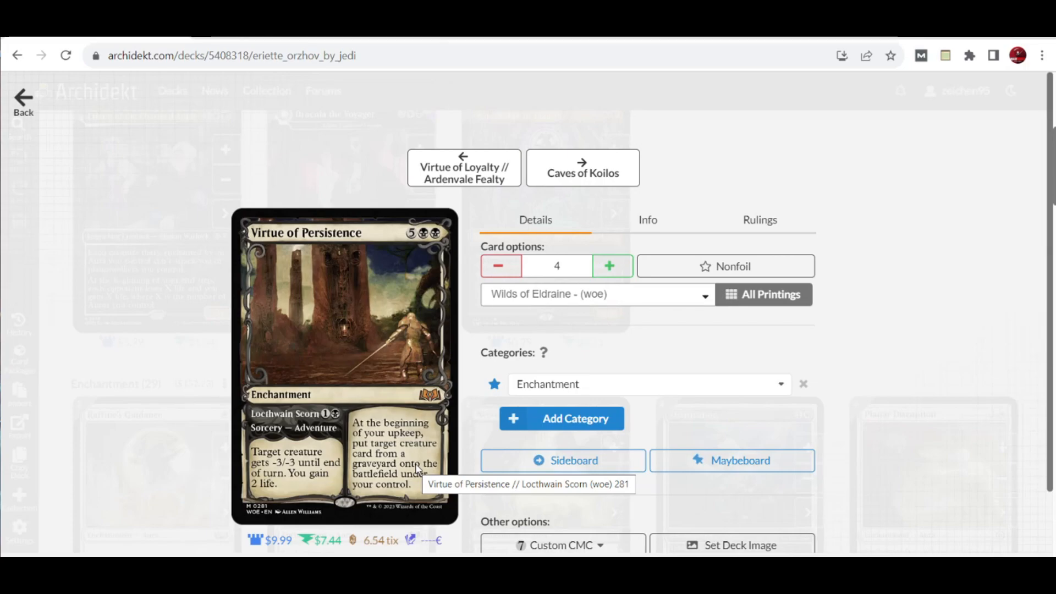
{"action": "mouse_move", "coordinate": [177, 381]}
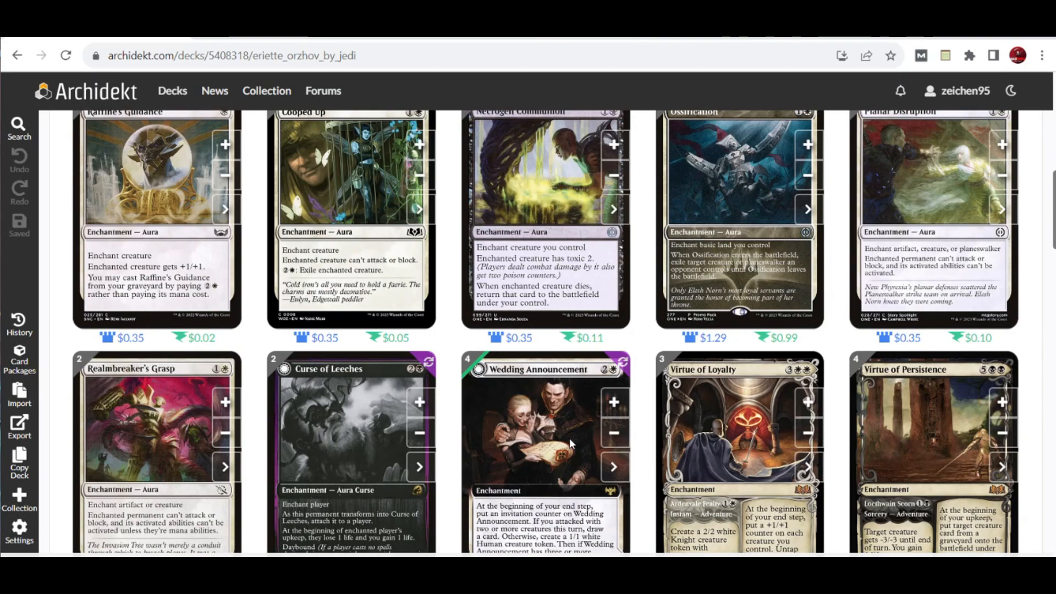
Scroll the deck list down to the Land (24) section.
{"action": "scroll", "scroll_direction": "down", "scroll_amount": 3}
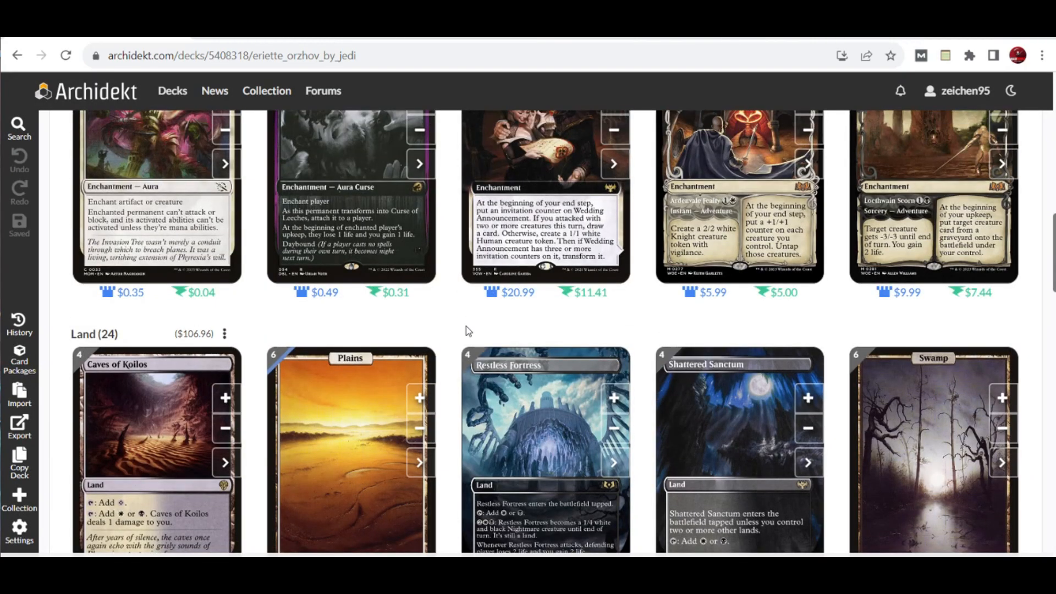
{"action": "scroll", "scroll_direction": "down", "scroll_amount": 3}
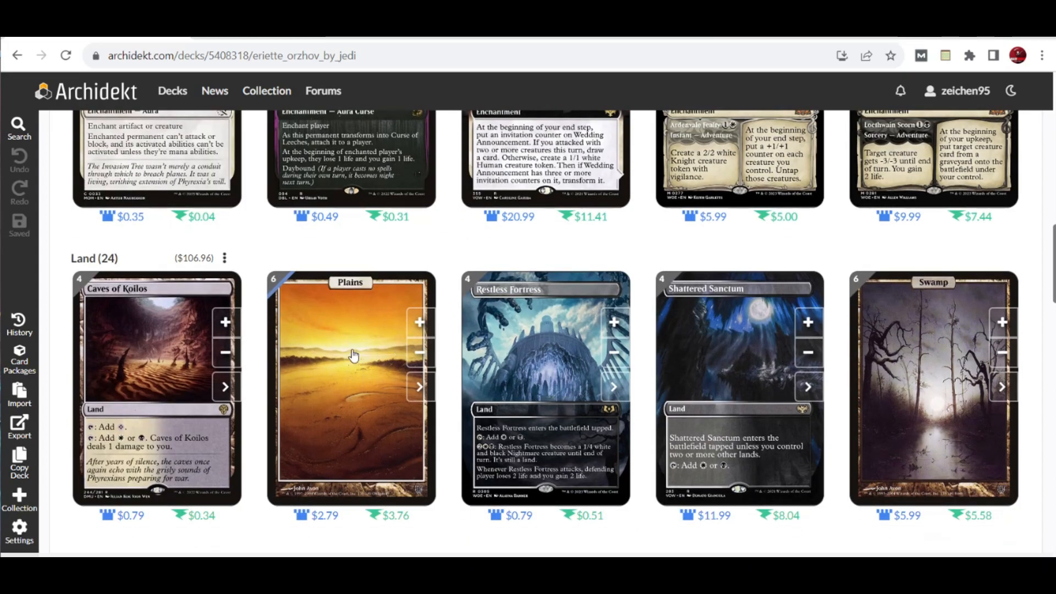
{"action": "mouse_move", "coordinate": [613, 400]}
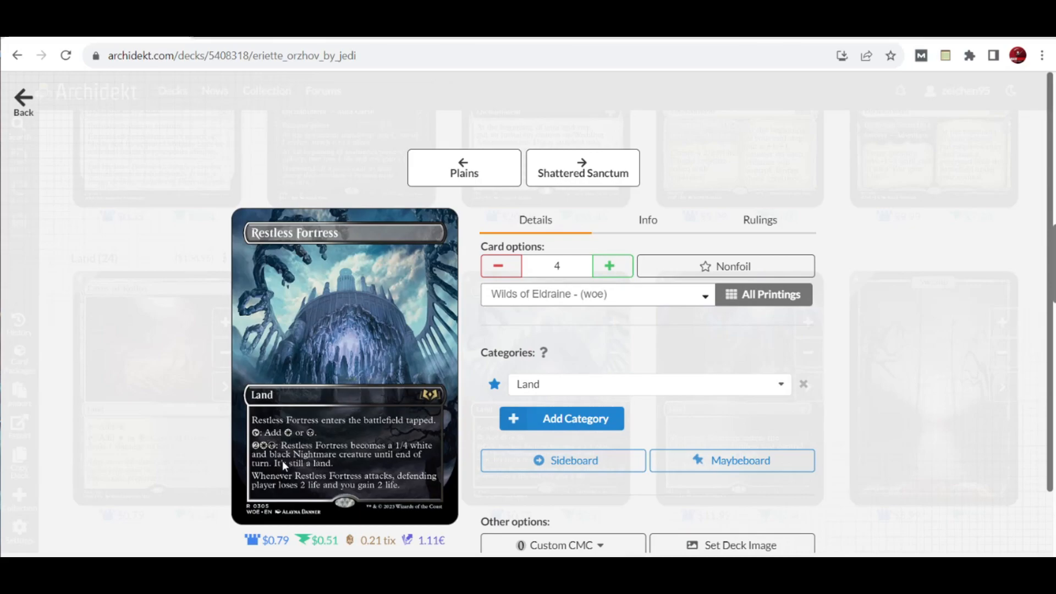
{"action": "mouse_move", "coordinate": [274, 485]}
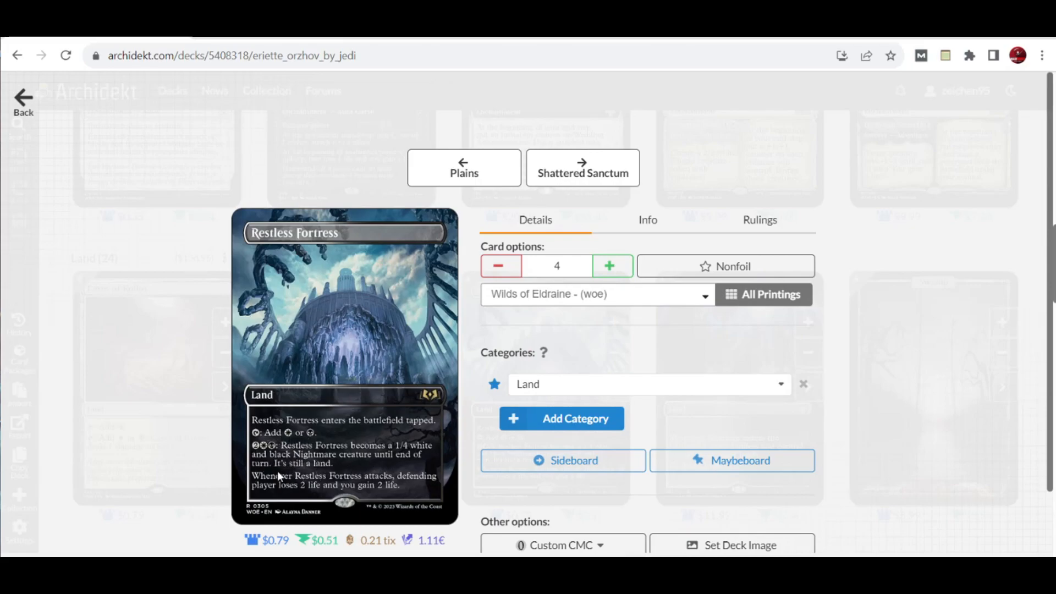
{"action": "mouse_move", "coordinate": [394, 471]}
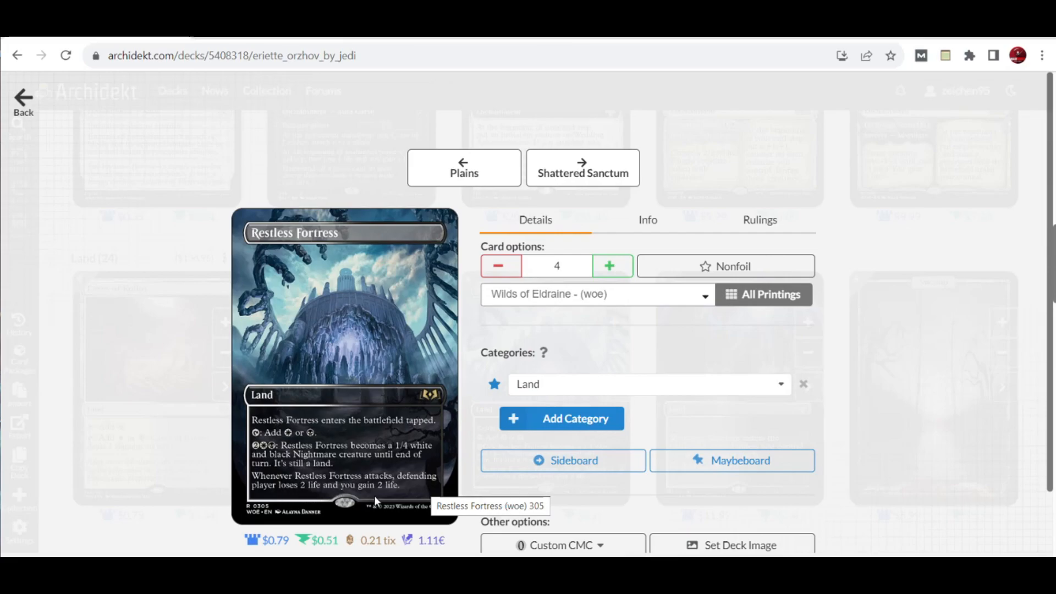
{"action": "mouse_move", "coordinate": [171, 236]}
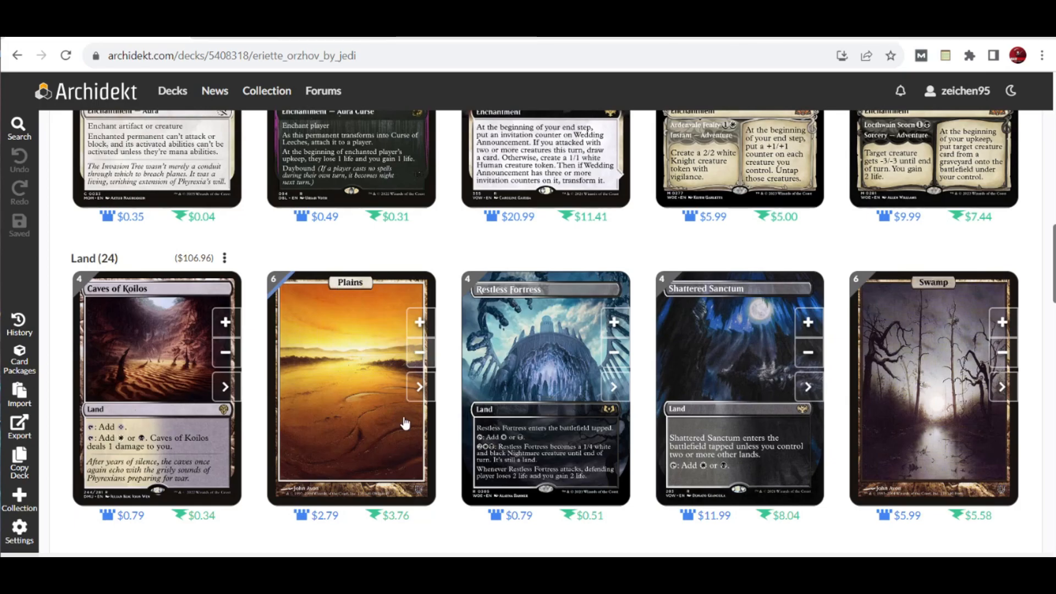
{"action": "mouse_move", "coordinate": [905, 377]}
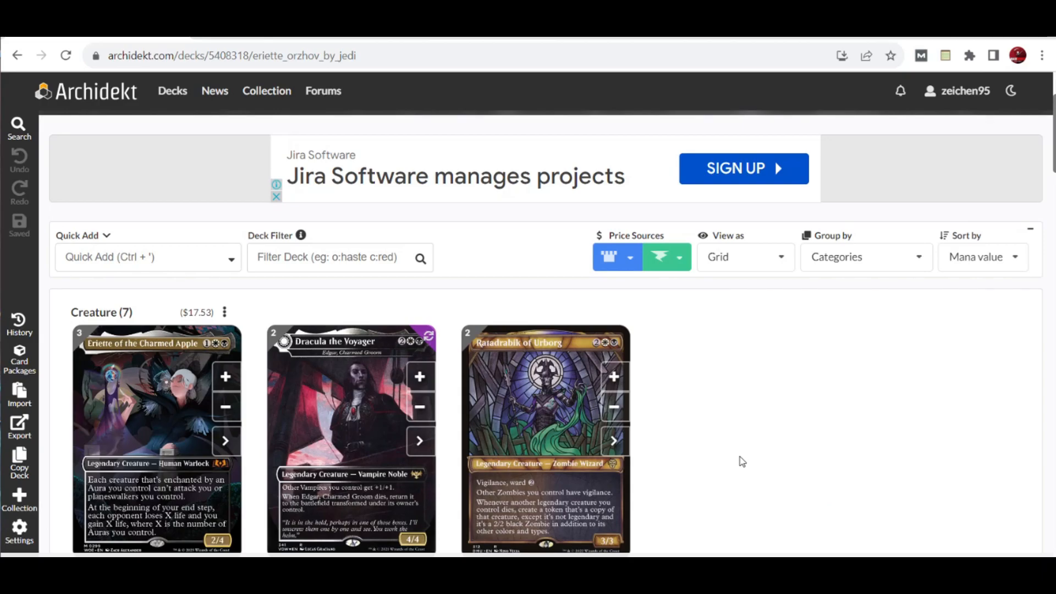
Scroll past the Creature and Enchantment sections to the 24 lands.
{"action": "scroll", "scroll_direction": "down", "scroll_amount": 3}
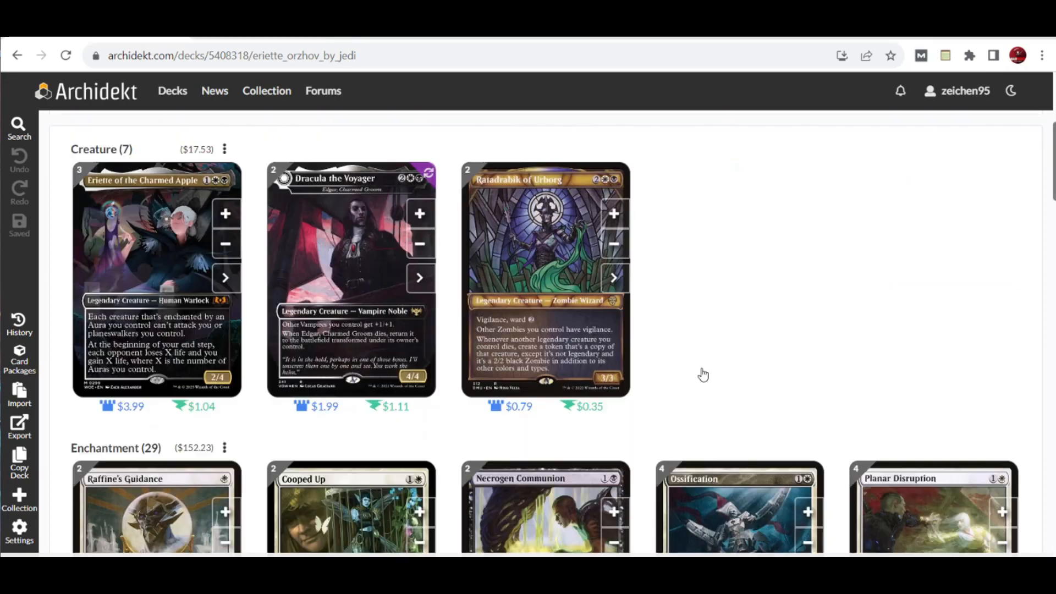
{"action": "scroll", "scroll_direction": "down", "scroll_amount": 3}
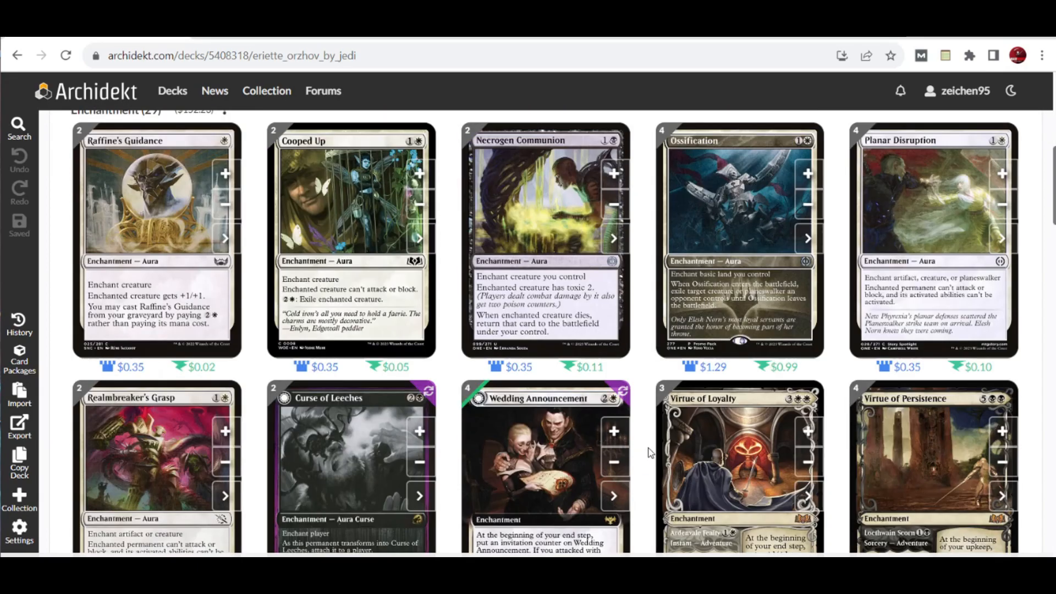
{"action": "scroll", "scroll_direction": "down", "scroll_amount": 3}
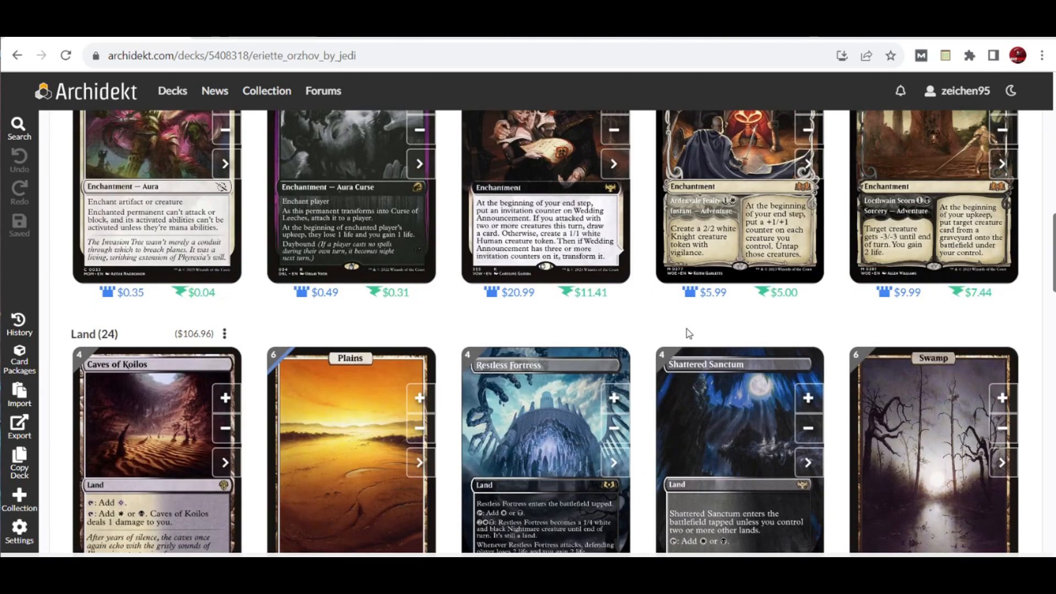
Scroll to Deck Stats to view the mana curve (average 3.22) and color distribution.
{"action": "scroll", "scroll_direction": "down", "scroll_amount": 3}
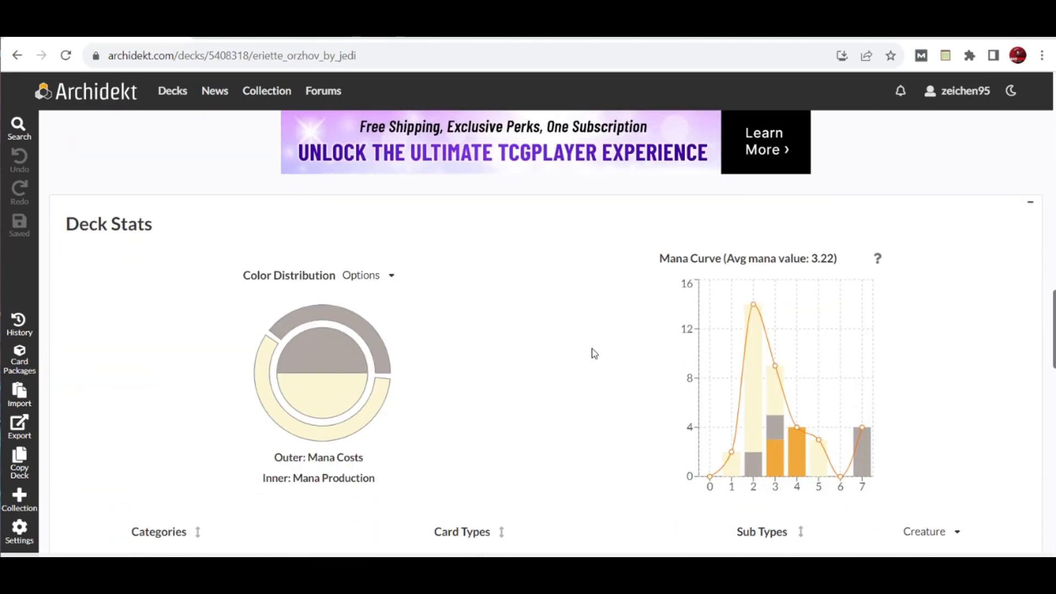
{"action": "mouse_move", "coordinate": [823, 272]}
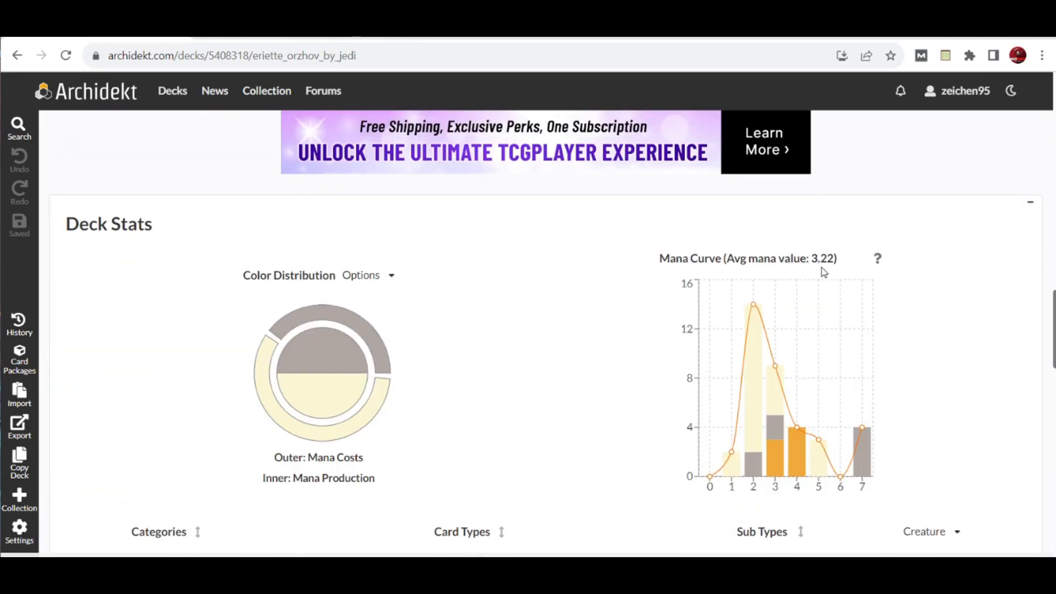
{"action": "mouse_move", "coordinate": [826, 264]}
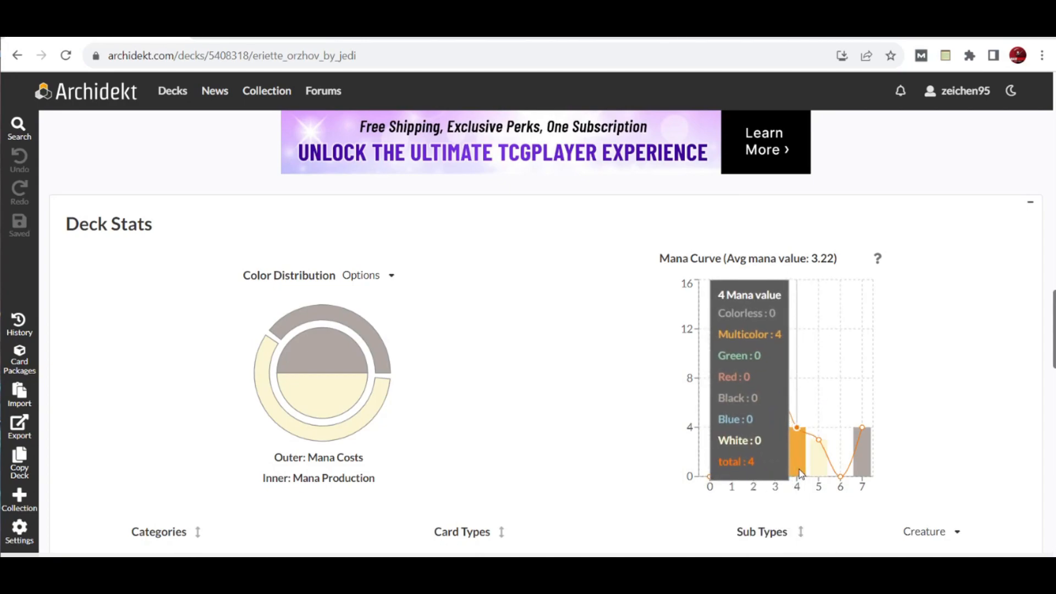
{"action": "mouse_move", "coordinate": [867, 466]}
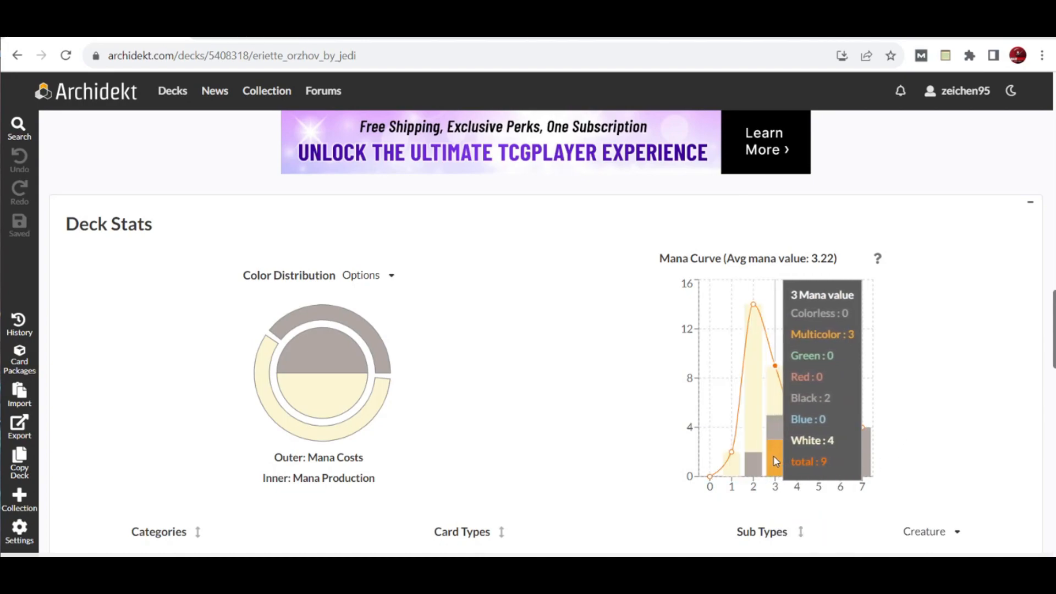
{"action": "mouse_move", "coordinate": [756, 467]}
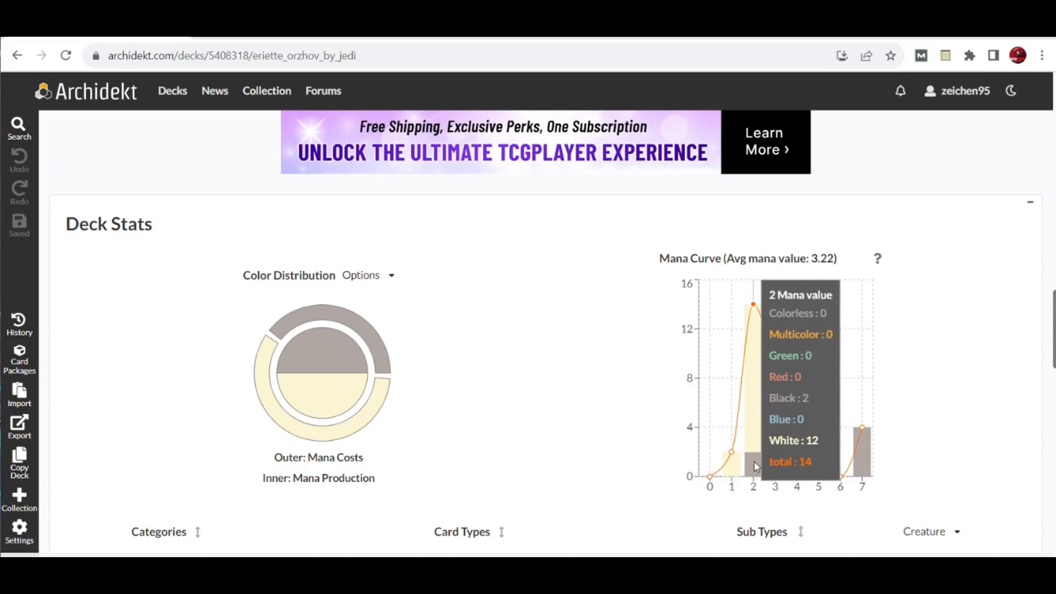
{"action": "mouse_move", "coordinate": [606, 394]}
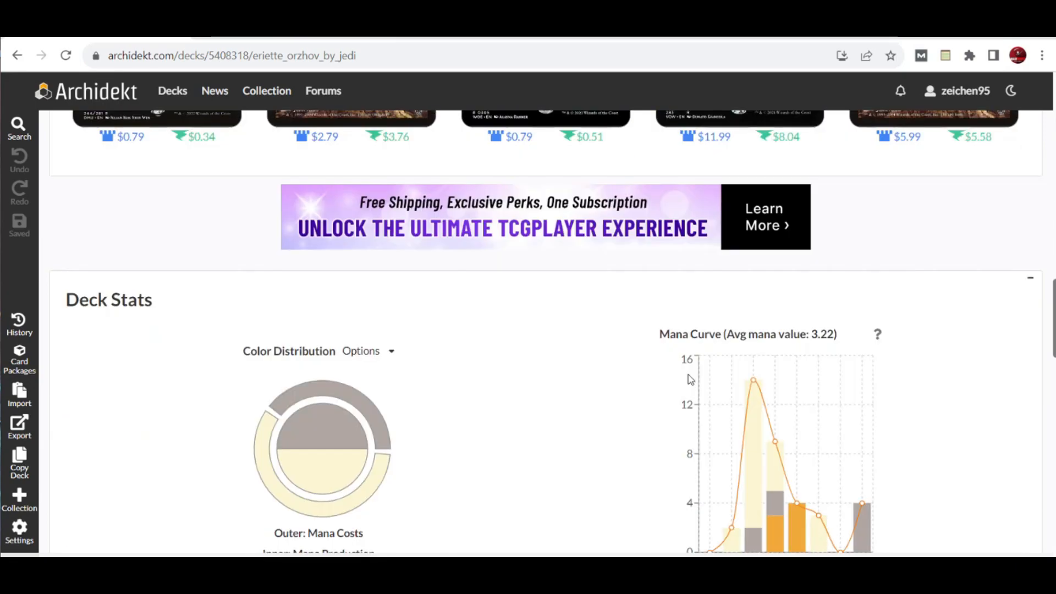
{"action": "scroll", "scroll_direction": "down", "scroll_amount": 3}
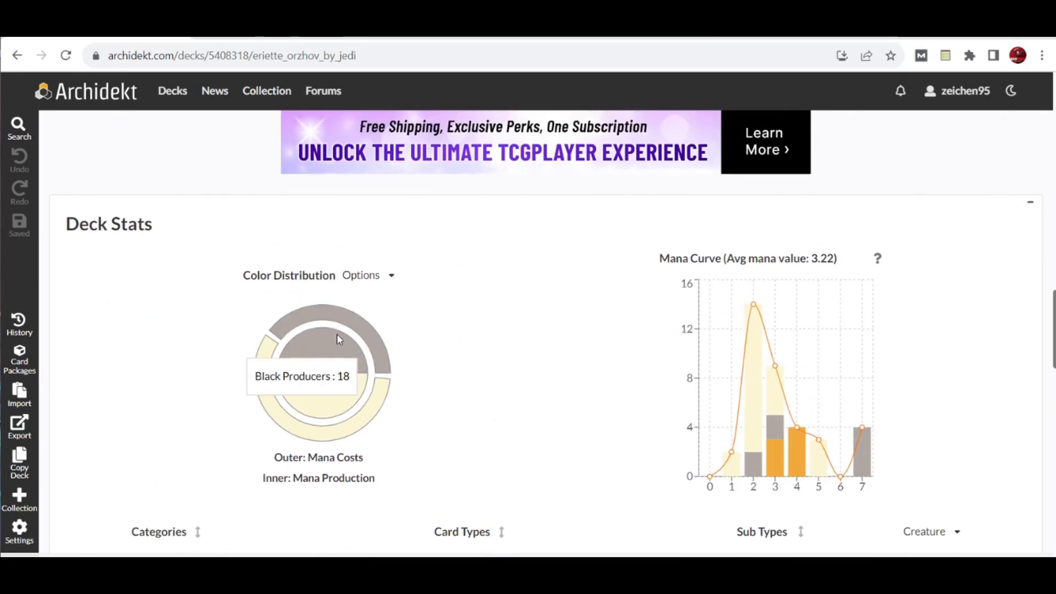
{"action": "mouse_move", "coordinate": [382, 373]}
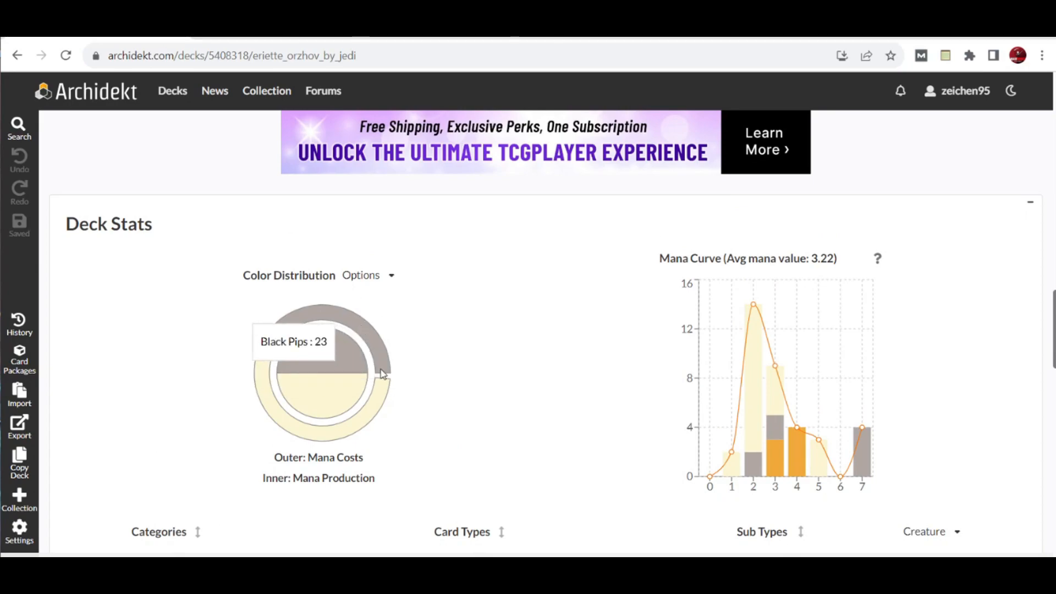
{"action": "mouse_move", "coordinate": [356, 405]}
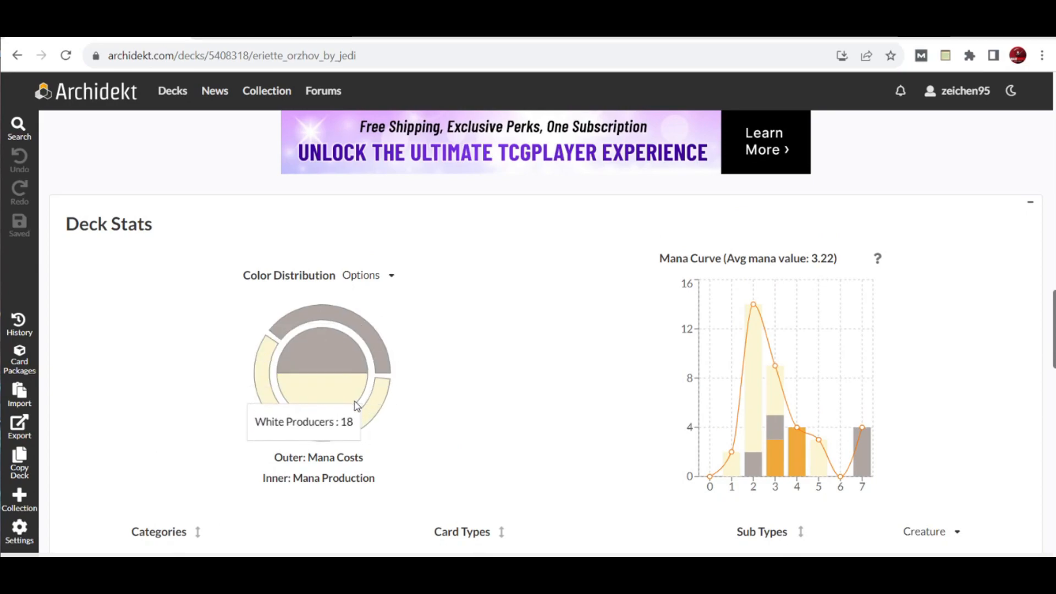
{"action": "mouse_move", "coordinate": [333, 358]}
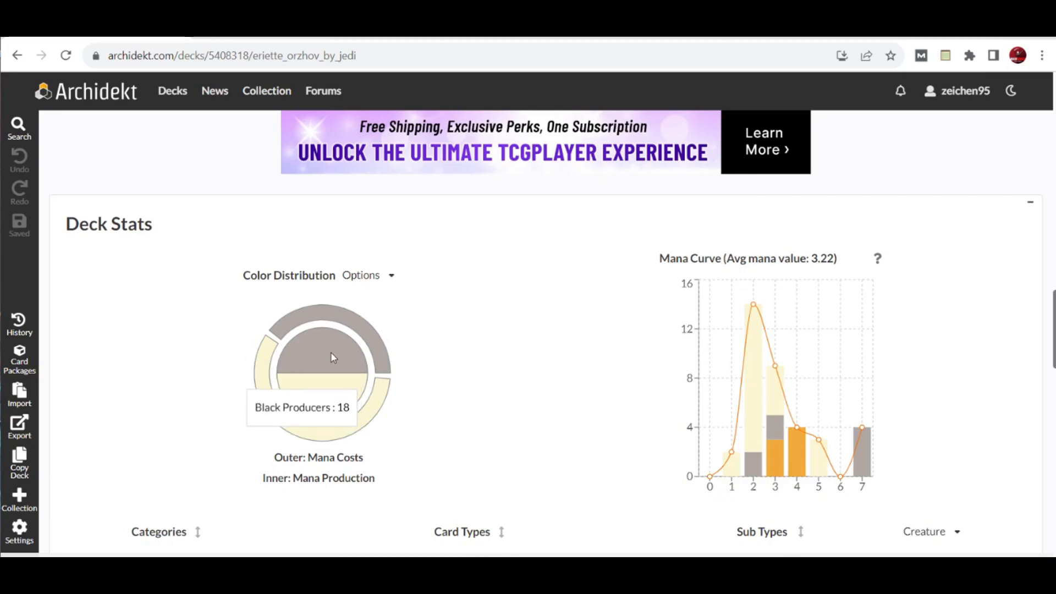
Scroll to Deck Tokens & Extras showing the Copy, Human, Knight and Vampire tokens.
{"action": "scroll", "scroll_direction": "down", "scroll_amount": 3}
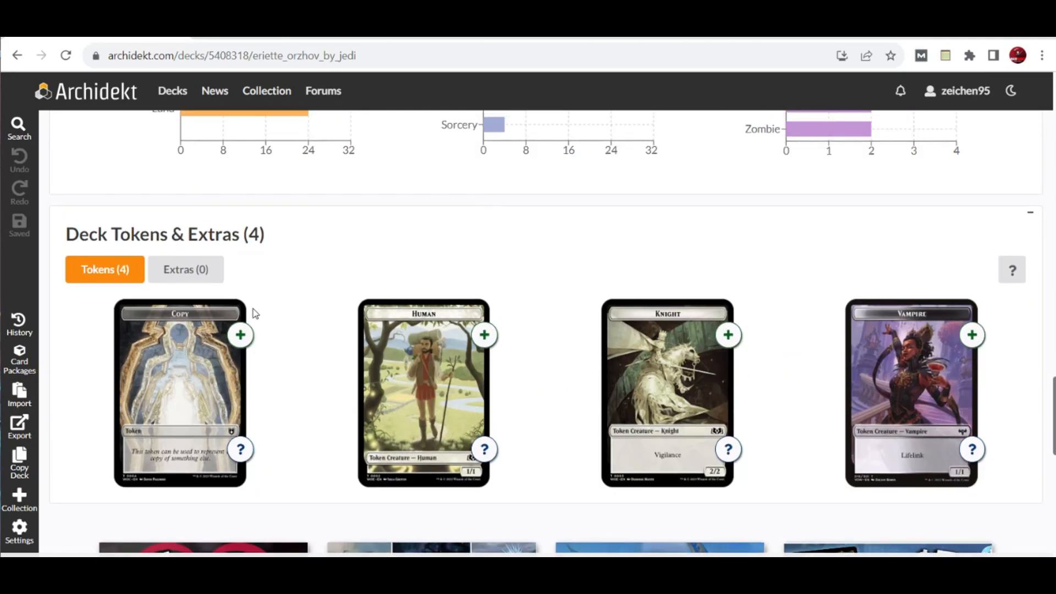
{"action": "mouse_move", "coordinate": [681, 395]}
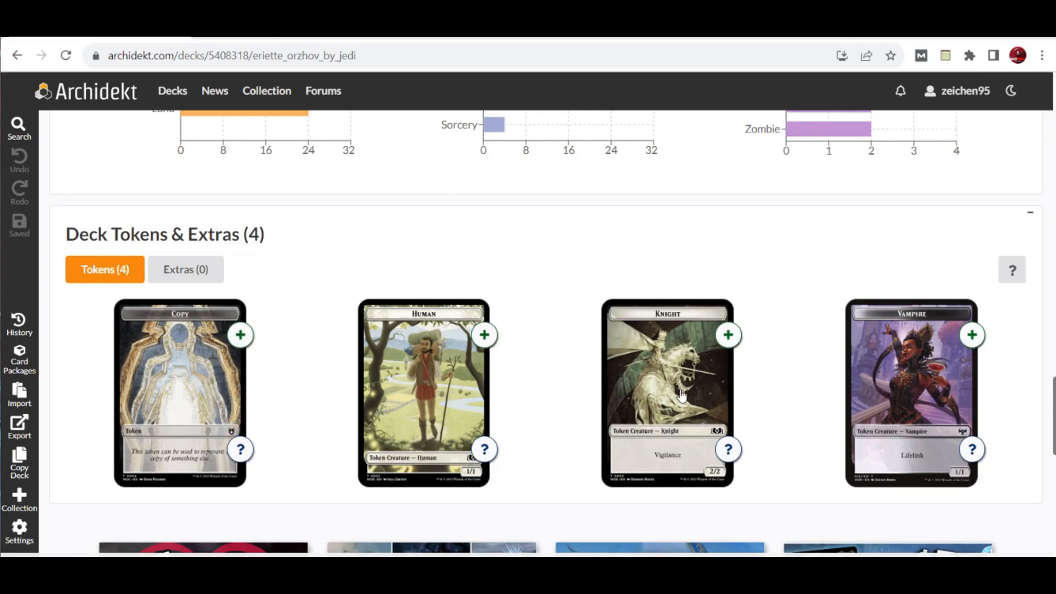
{"action": "mouse_move", "coordinate": [928, 410]}
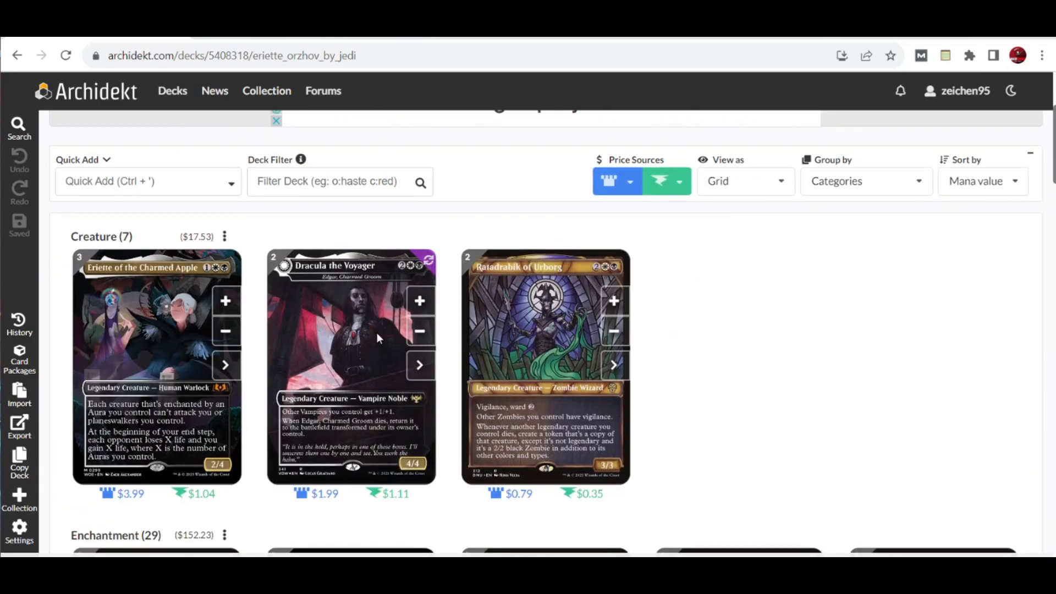
{"action": "left_click", "coordinate": [347, 337]}
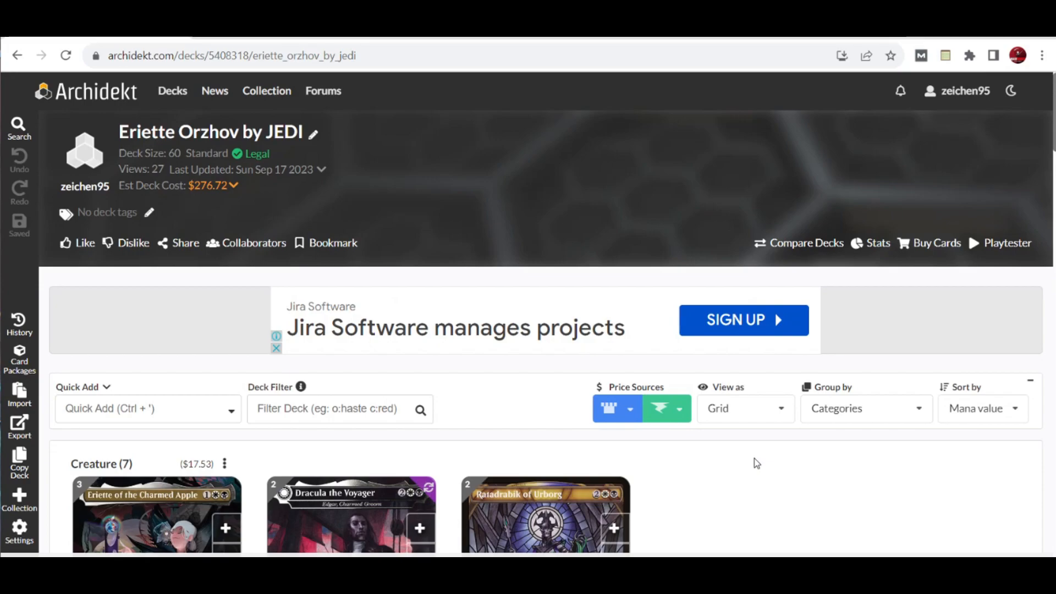
{"action": "scroll", "scroll_direction": "down", "scroll_amount": 3}
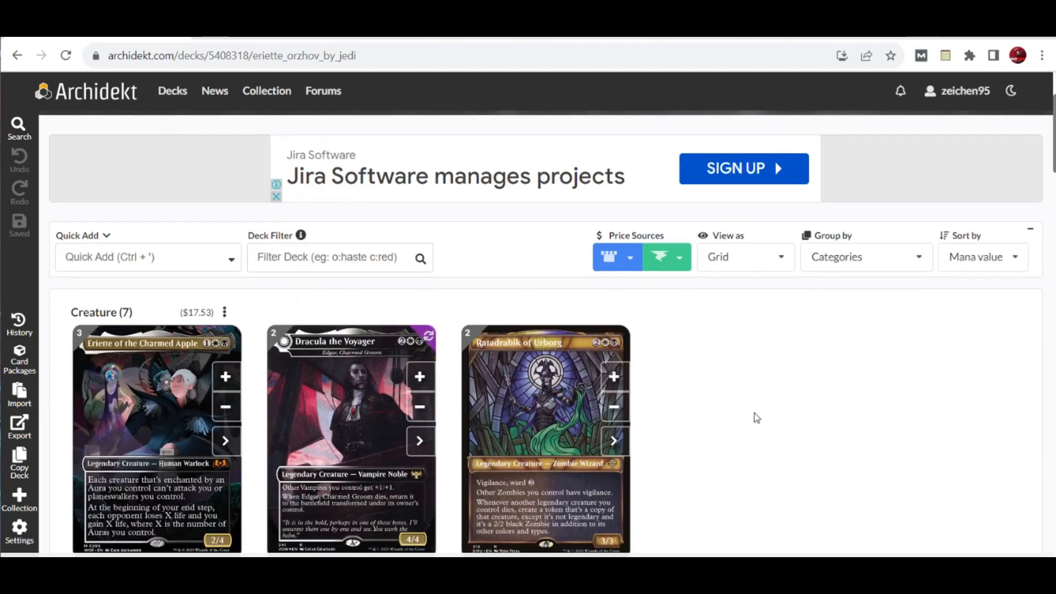
{"action": "mouse_move", "coordinate": [755, 407]}
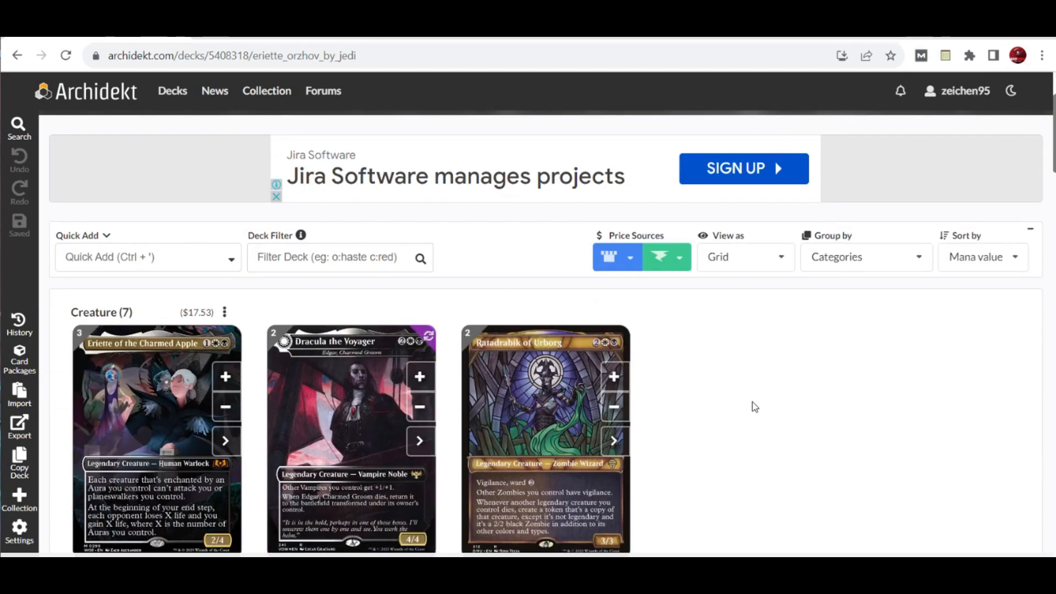
{"action": "scroll", "scroll_direction": "down", "scroll_amount": 3}
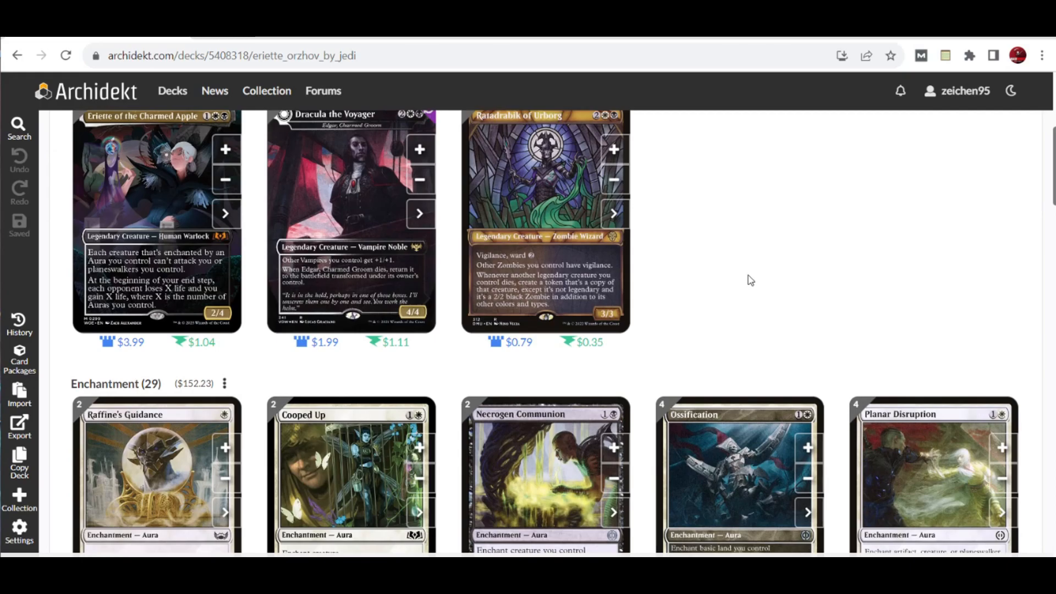
{"action": "scroll", "scroll_direction": "down", "scroll_amount": 3}
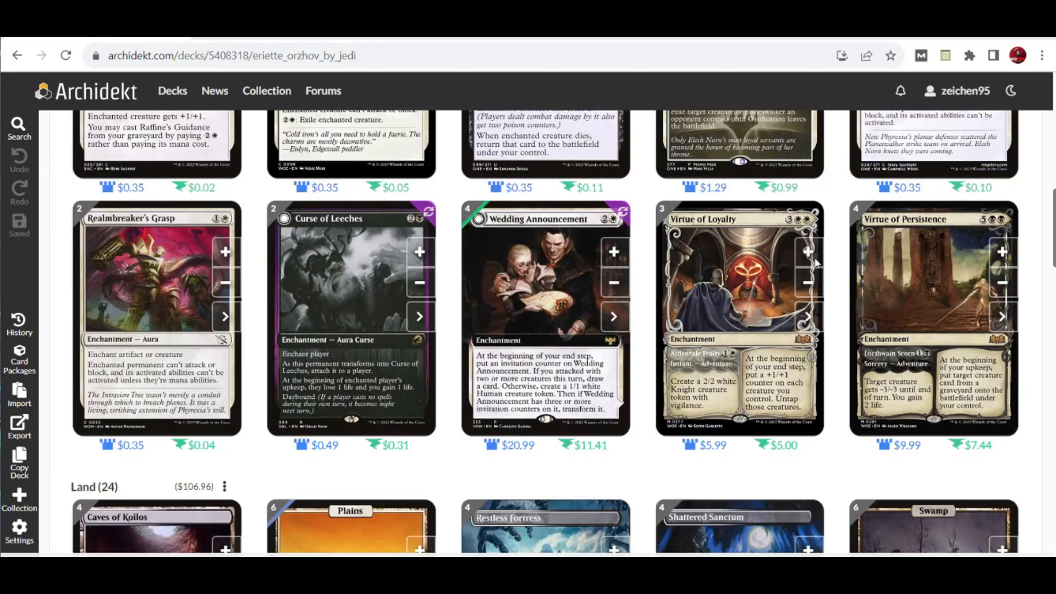
{"action": "scroll", "scroll_direction": "up", "scroll_amount": 3}
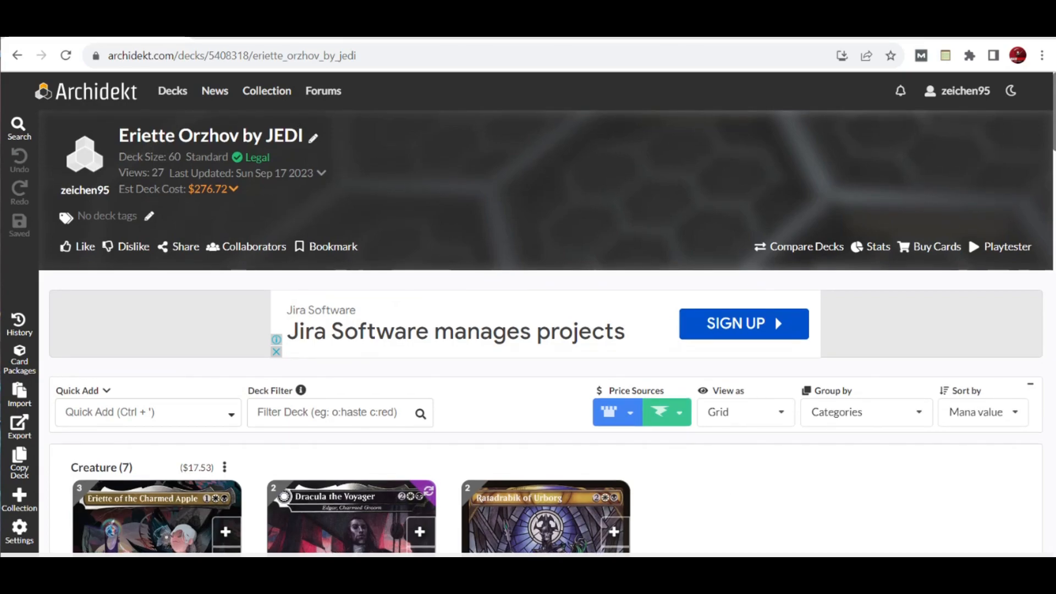
{"action": "scroll", "scroll_direction": "down", "scroll_amount": 3}
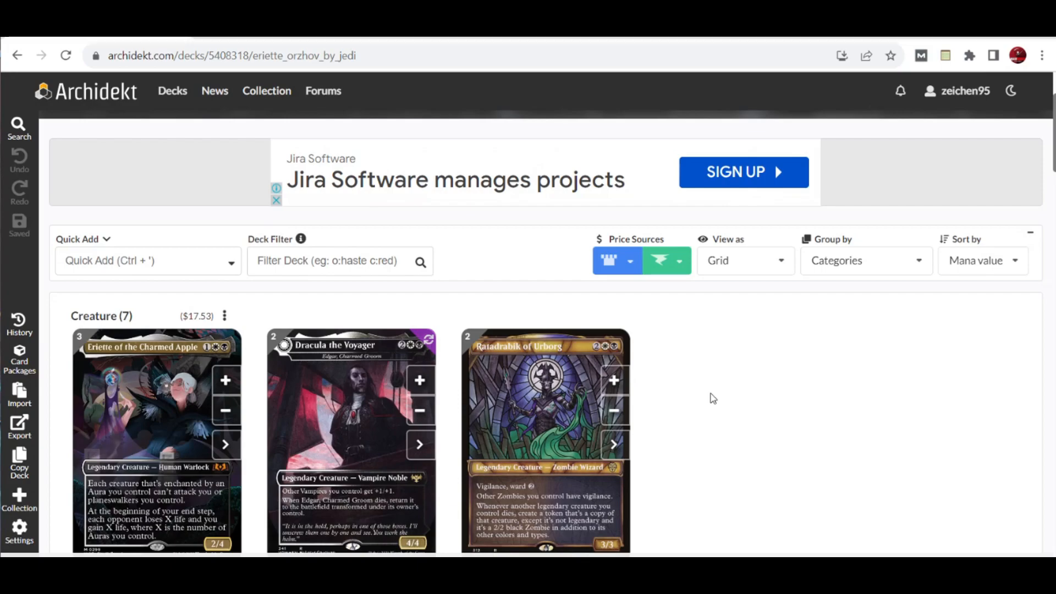
{"action": "mouse_move", "coordinate": [811, 436]}
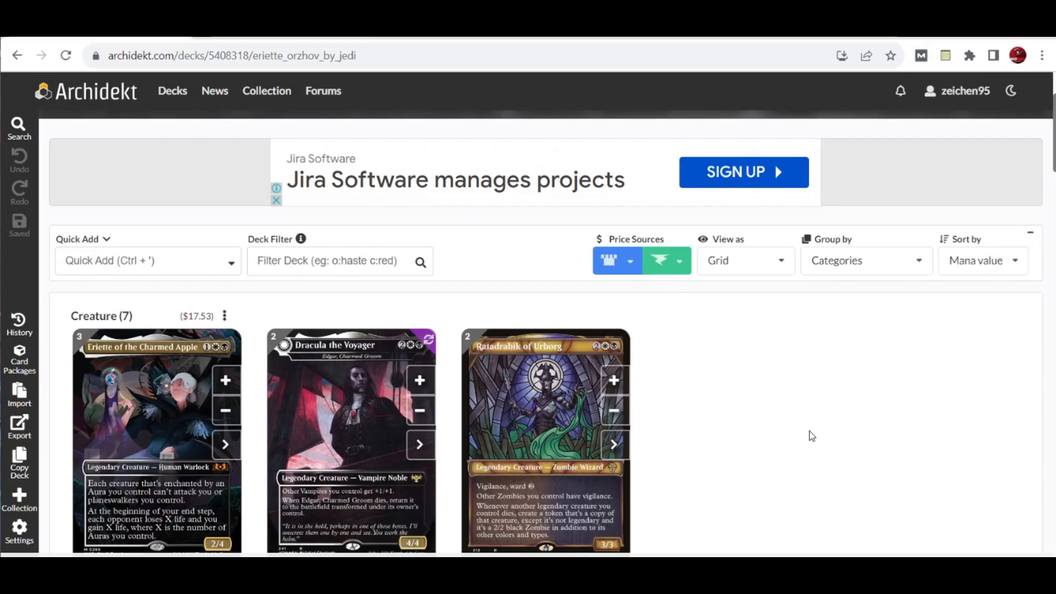
{"action": "mouse_move", "coordinate": [814, 425]}
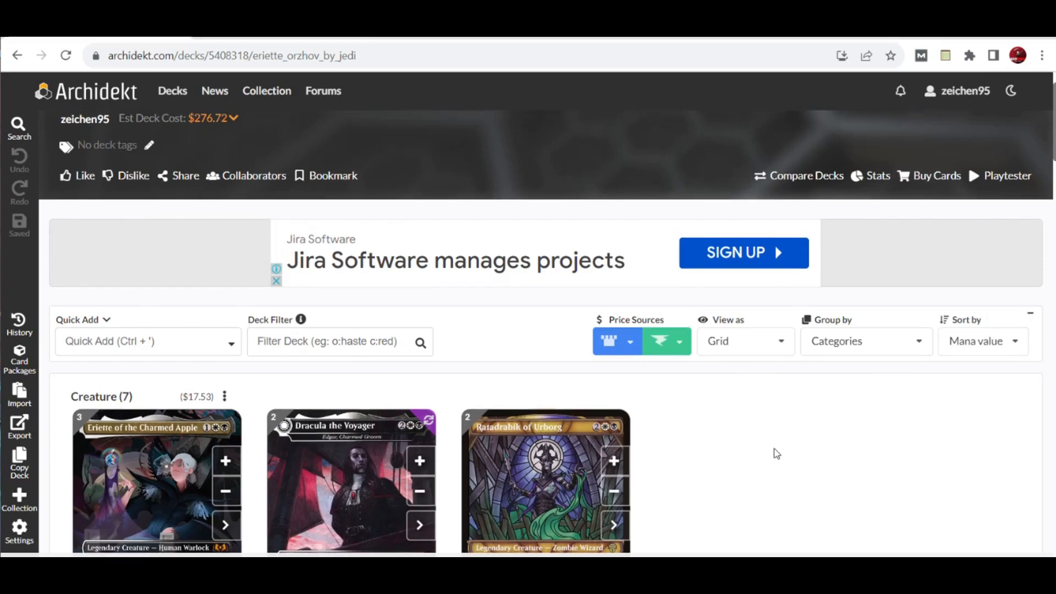
{"action": "scroll", "scroll_direction": "down", "scroll_amount": 3}
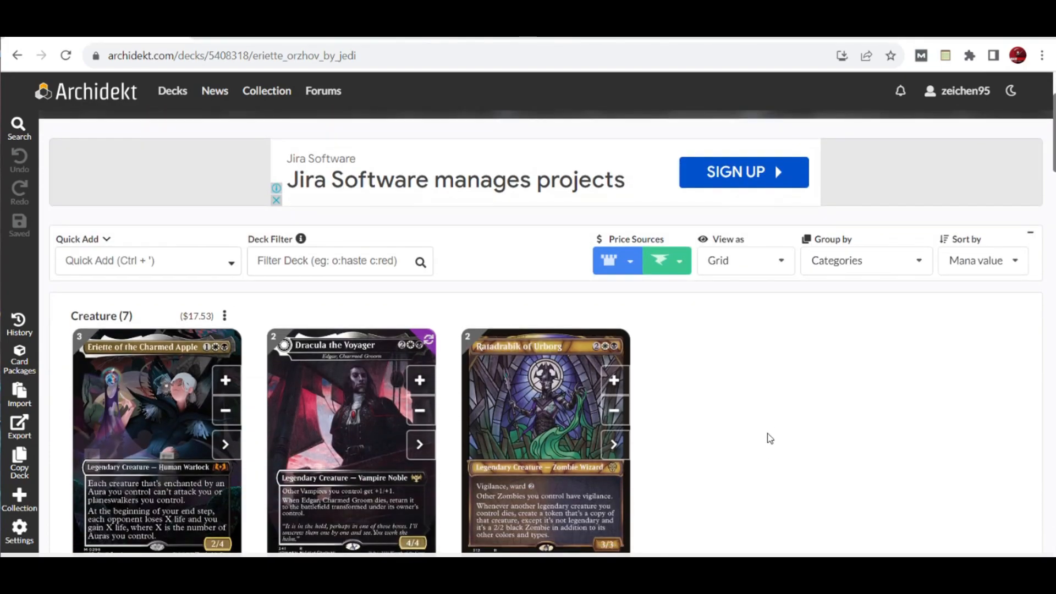